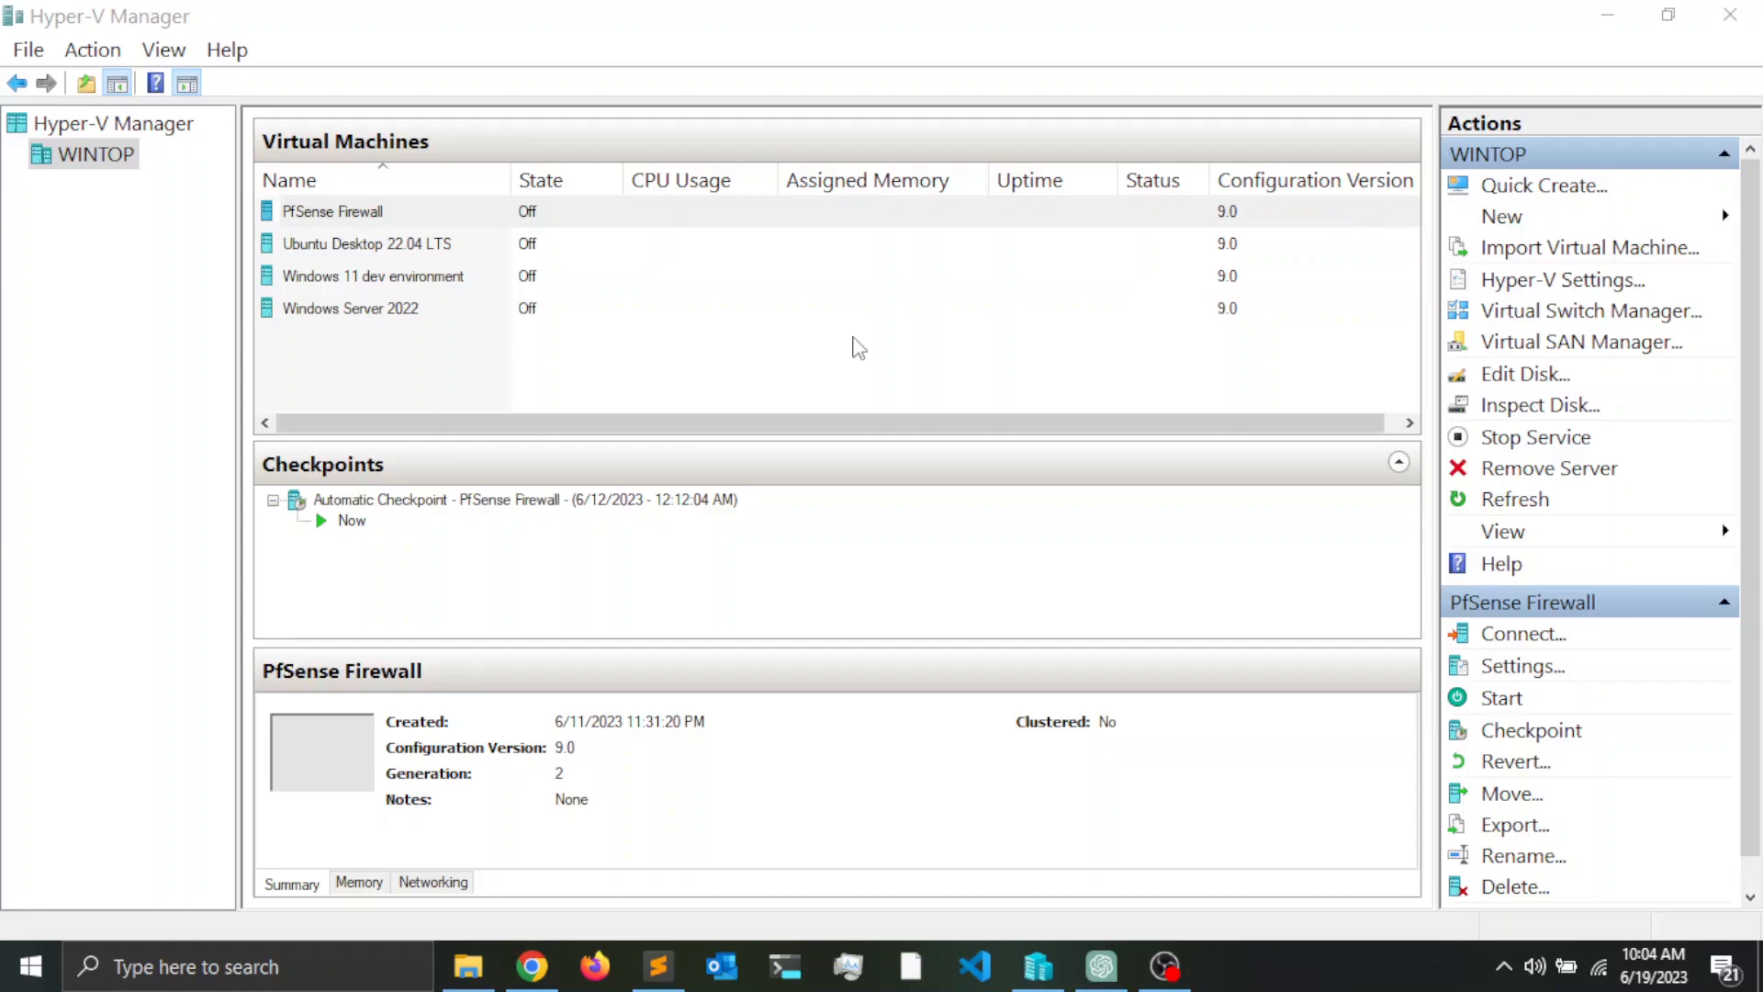
mouse_move(929, 318)
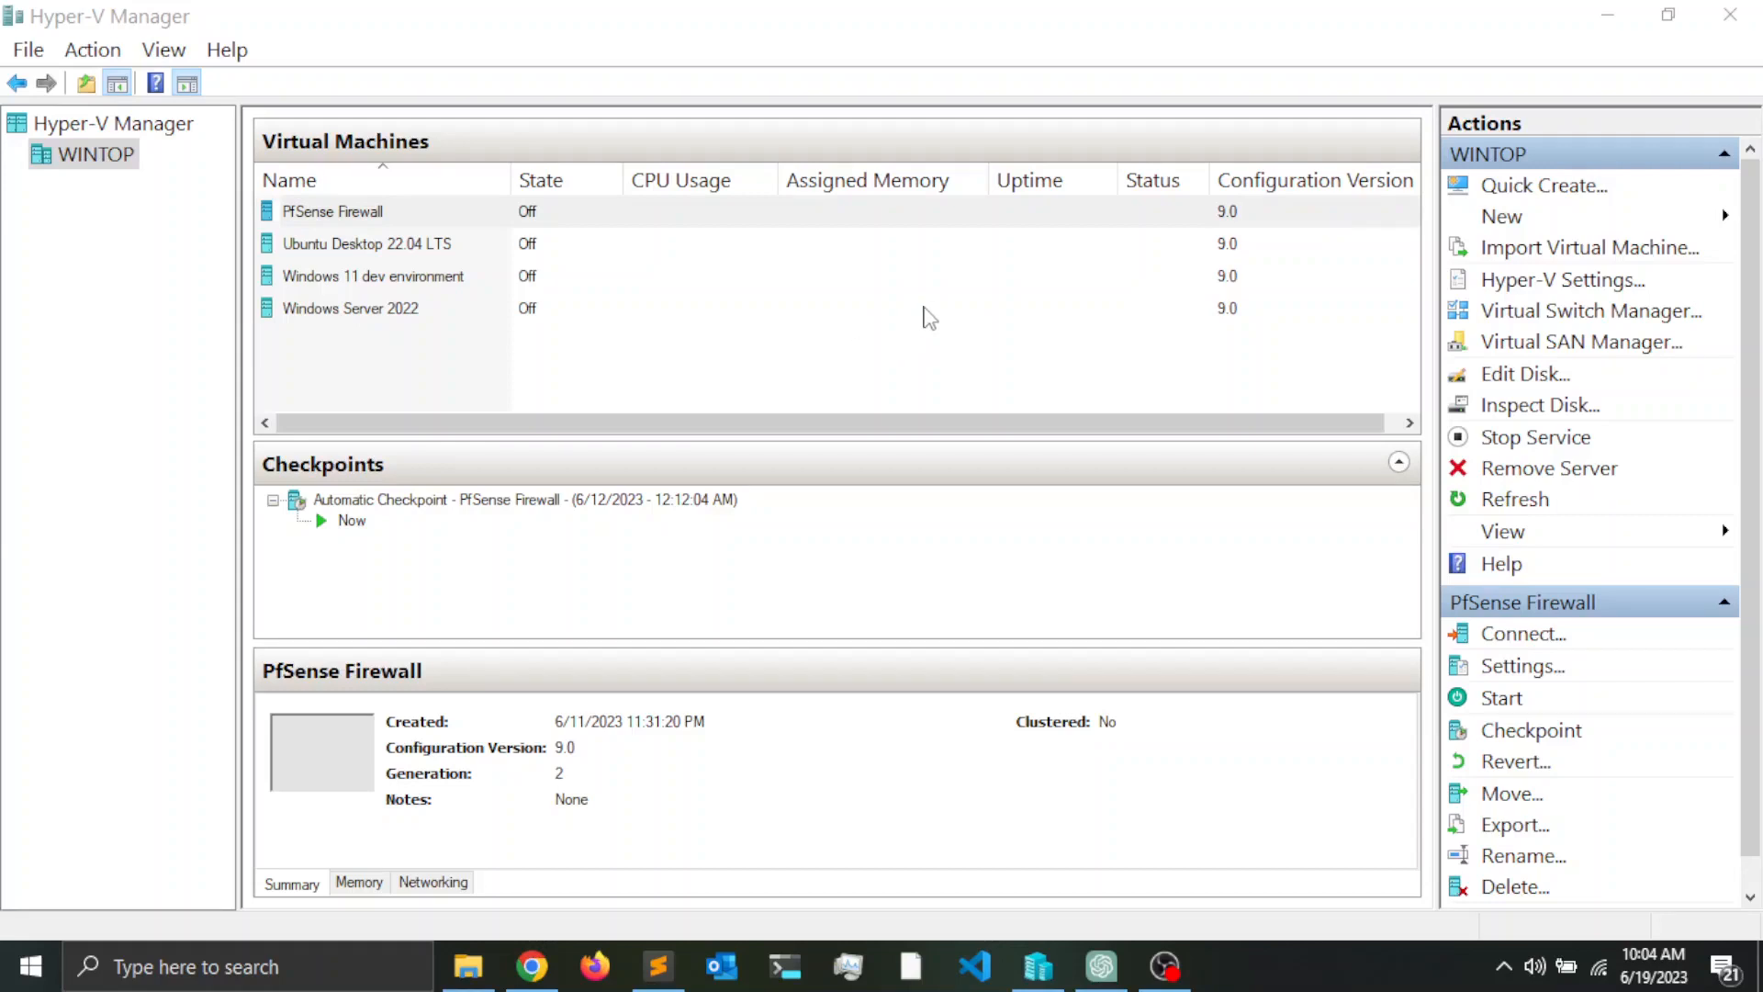
mouse_move(948, 292)
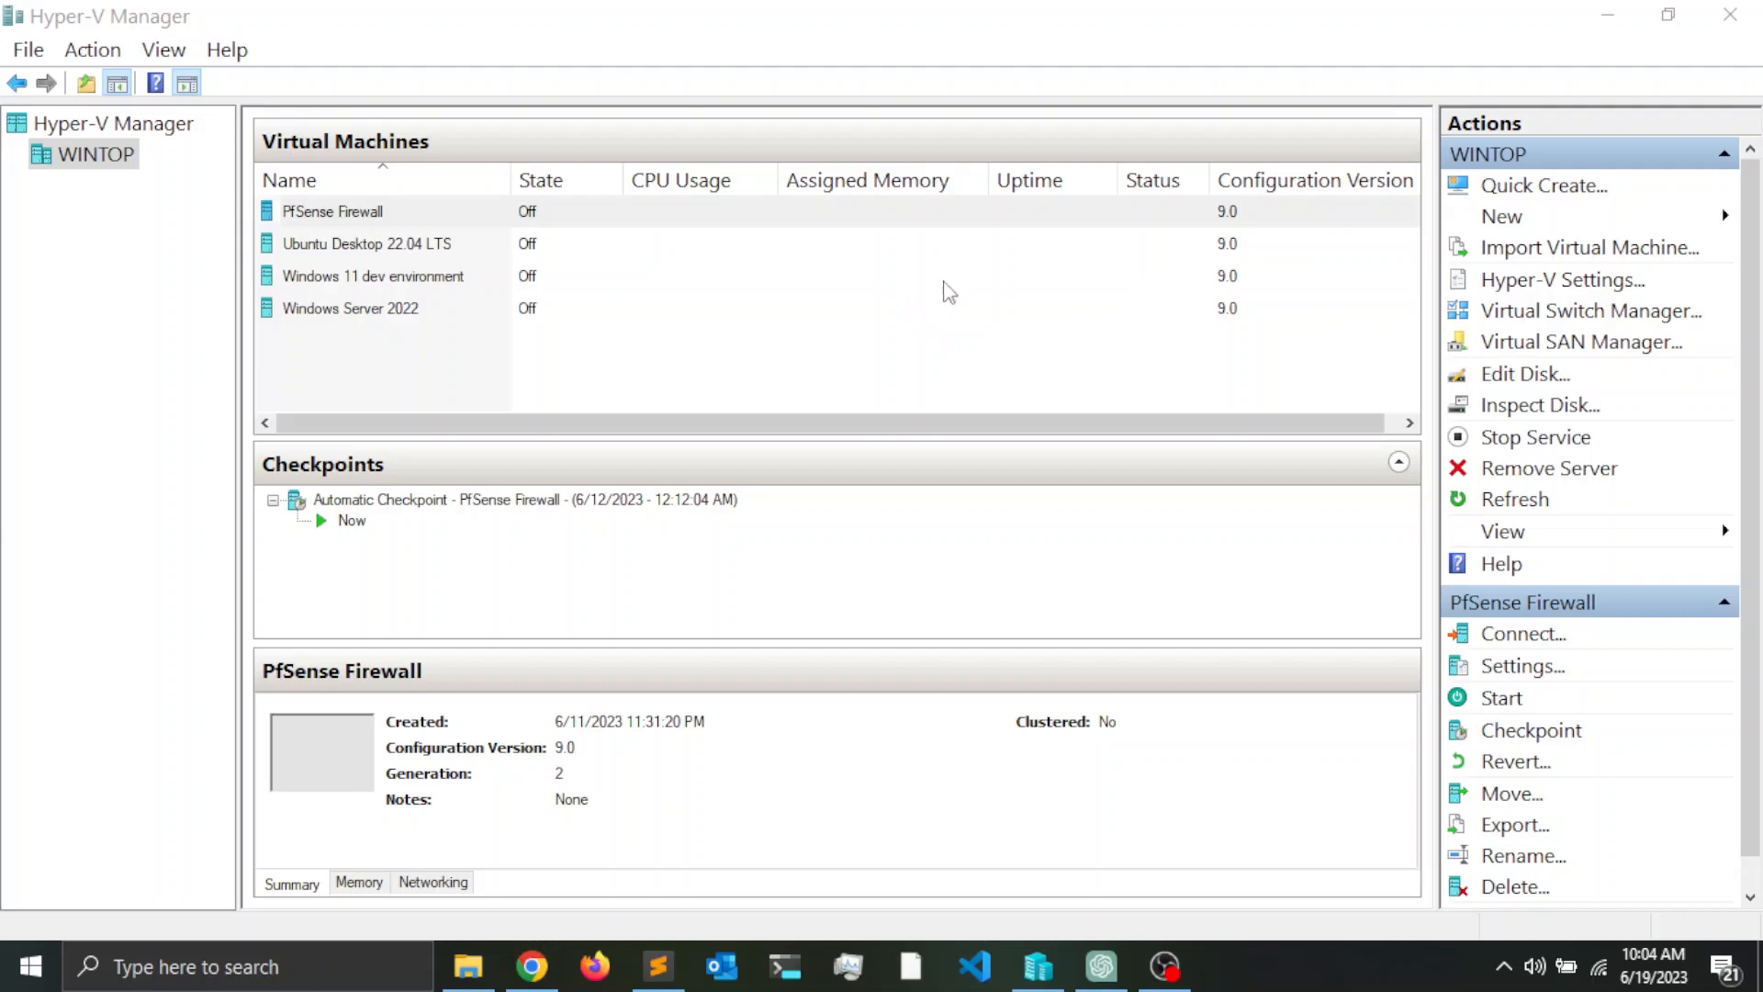
mouse_move(1543, 186)
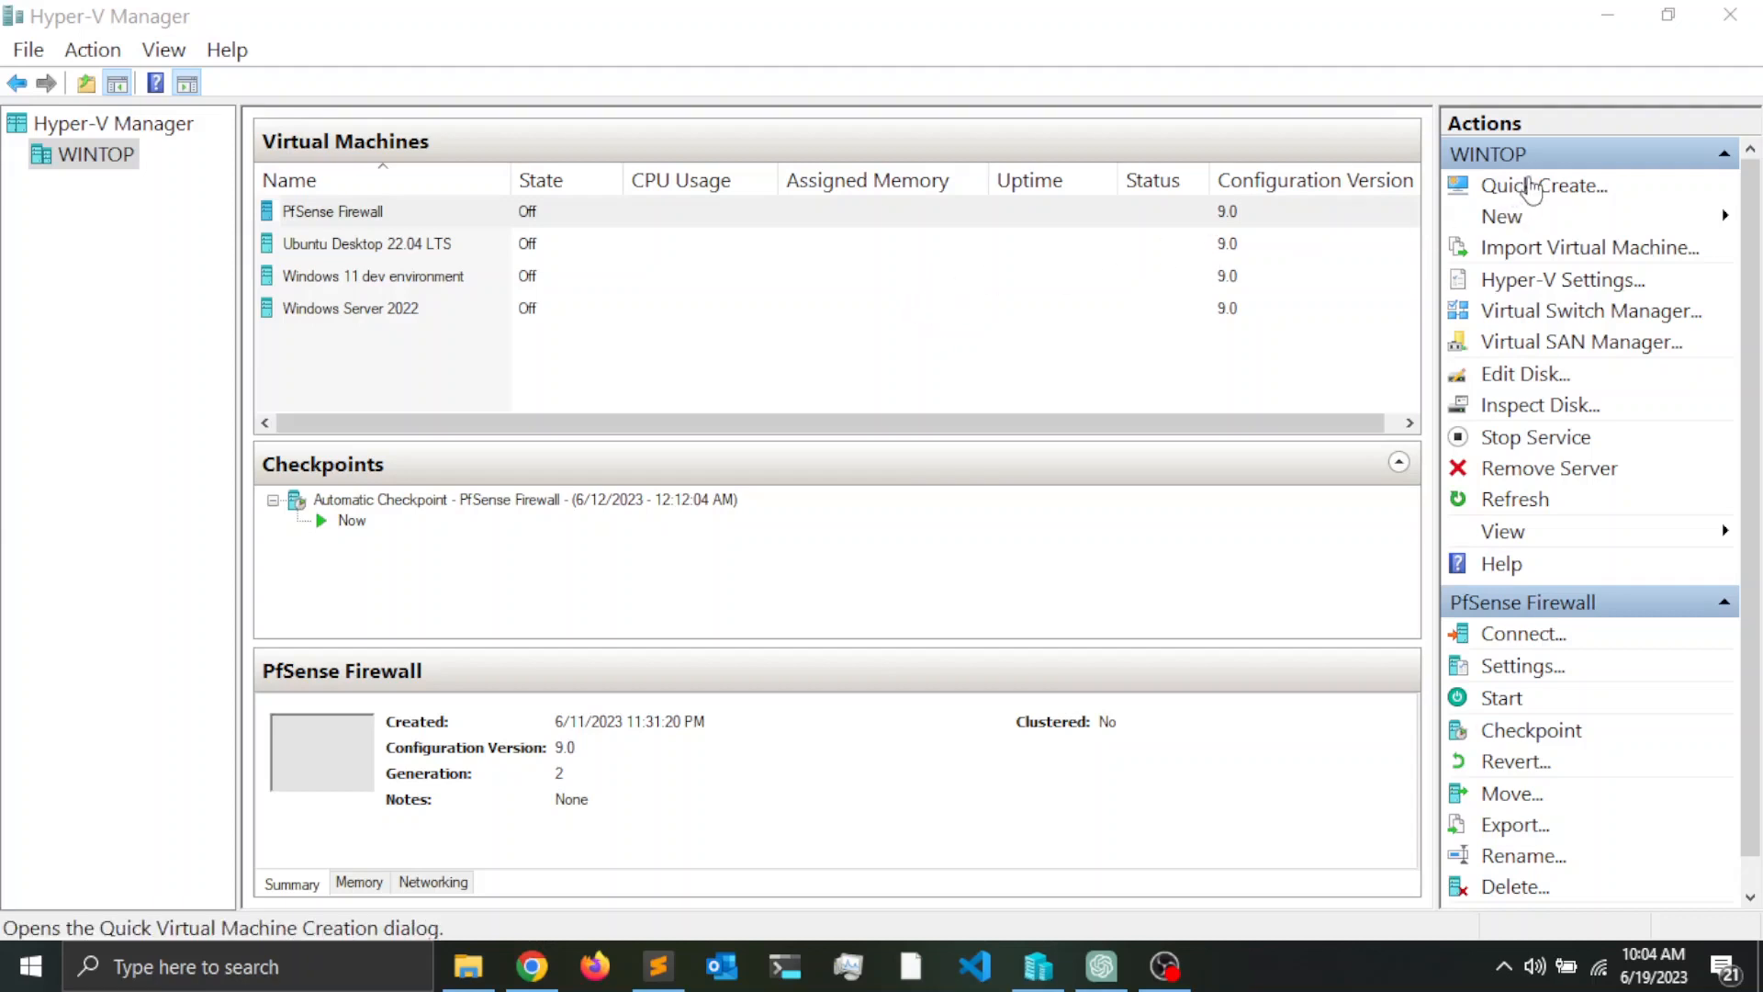
mouse_move(1557, 200)
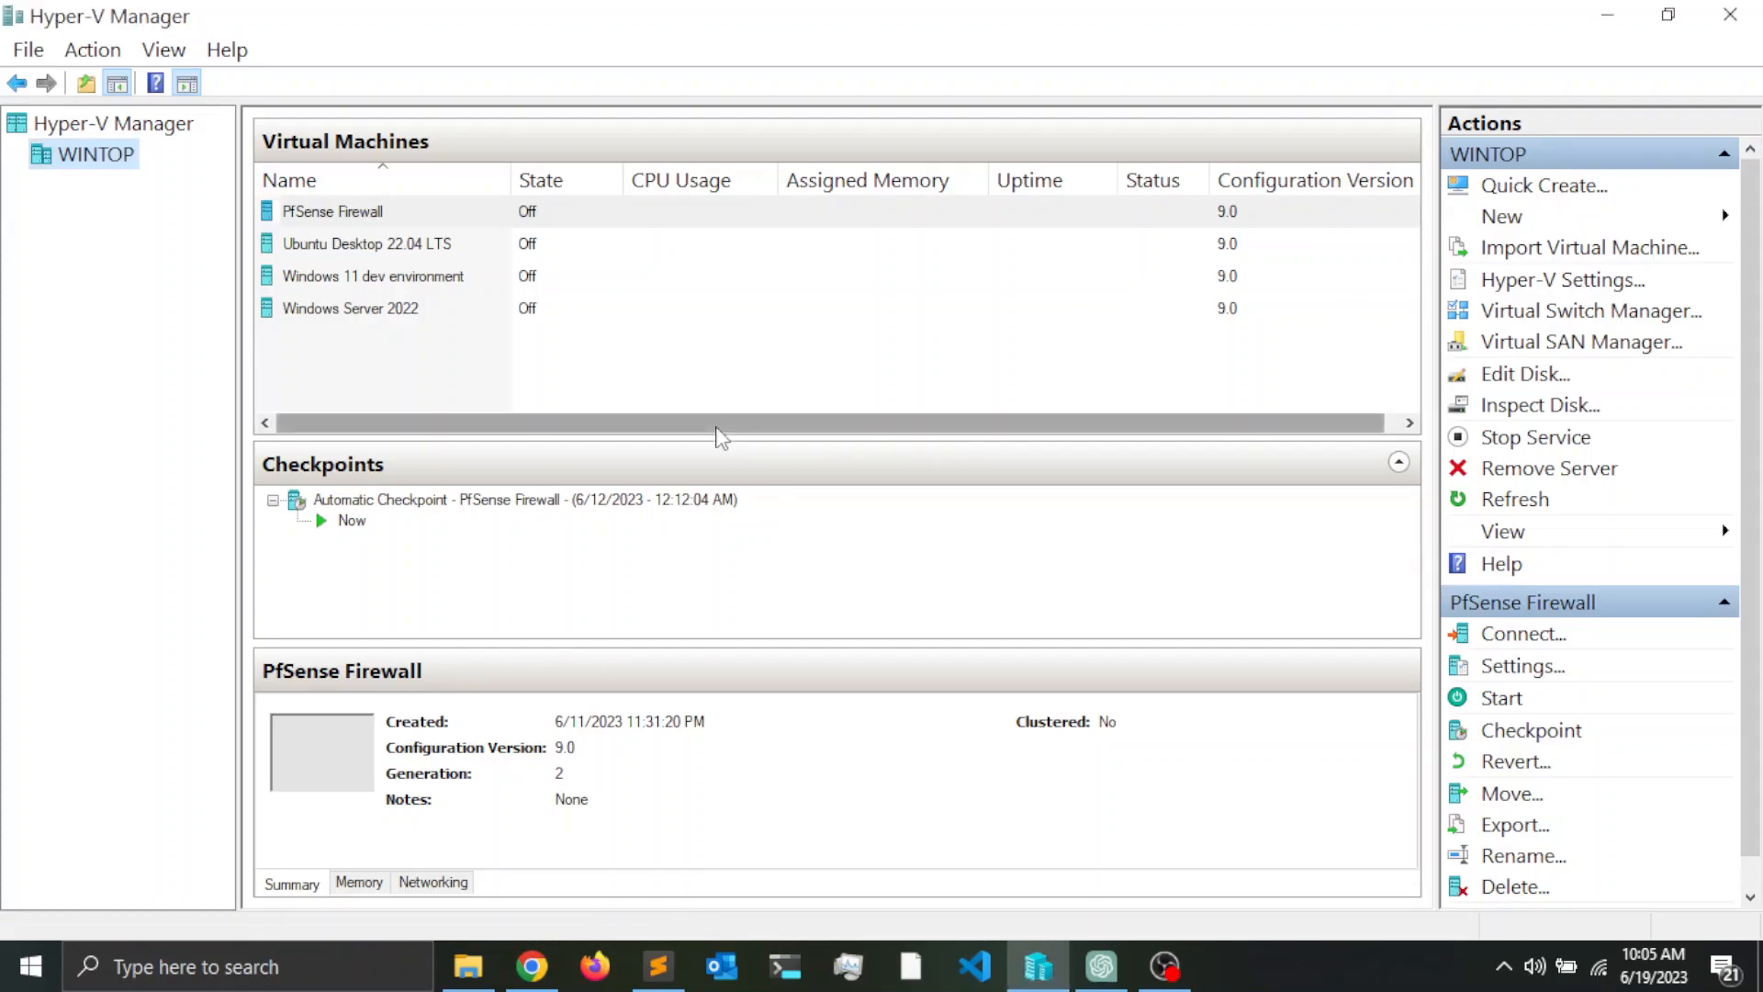
- Begin Quick Create and select the Windows 11 dev environment image, viewing its evaluation-copy description
click(1543, 185)
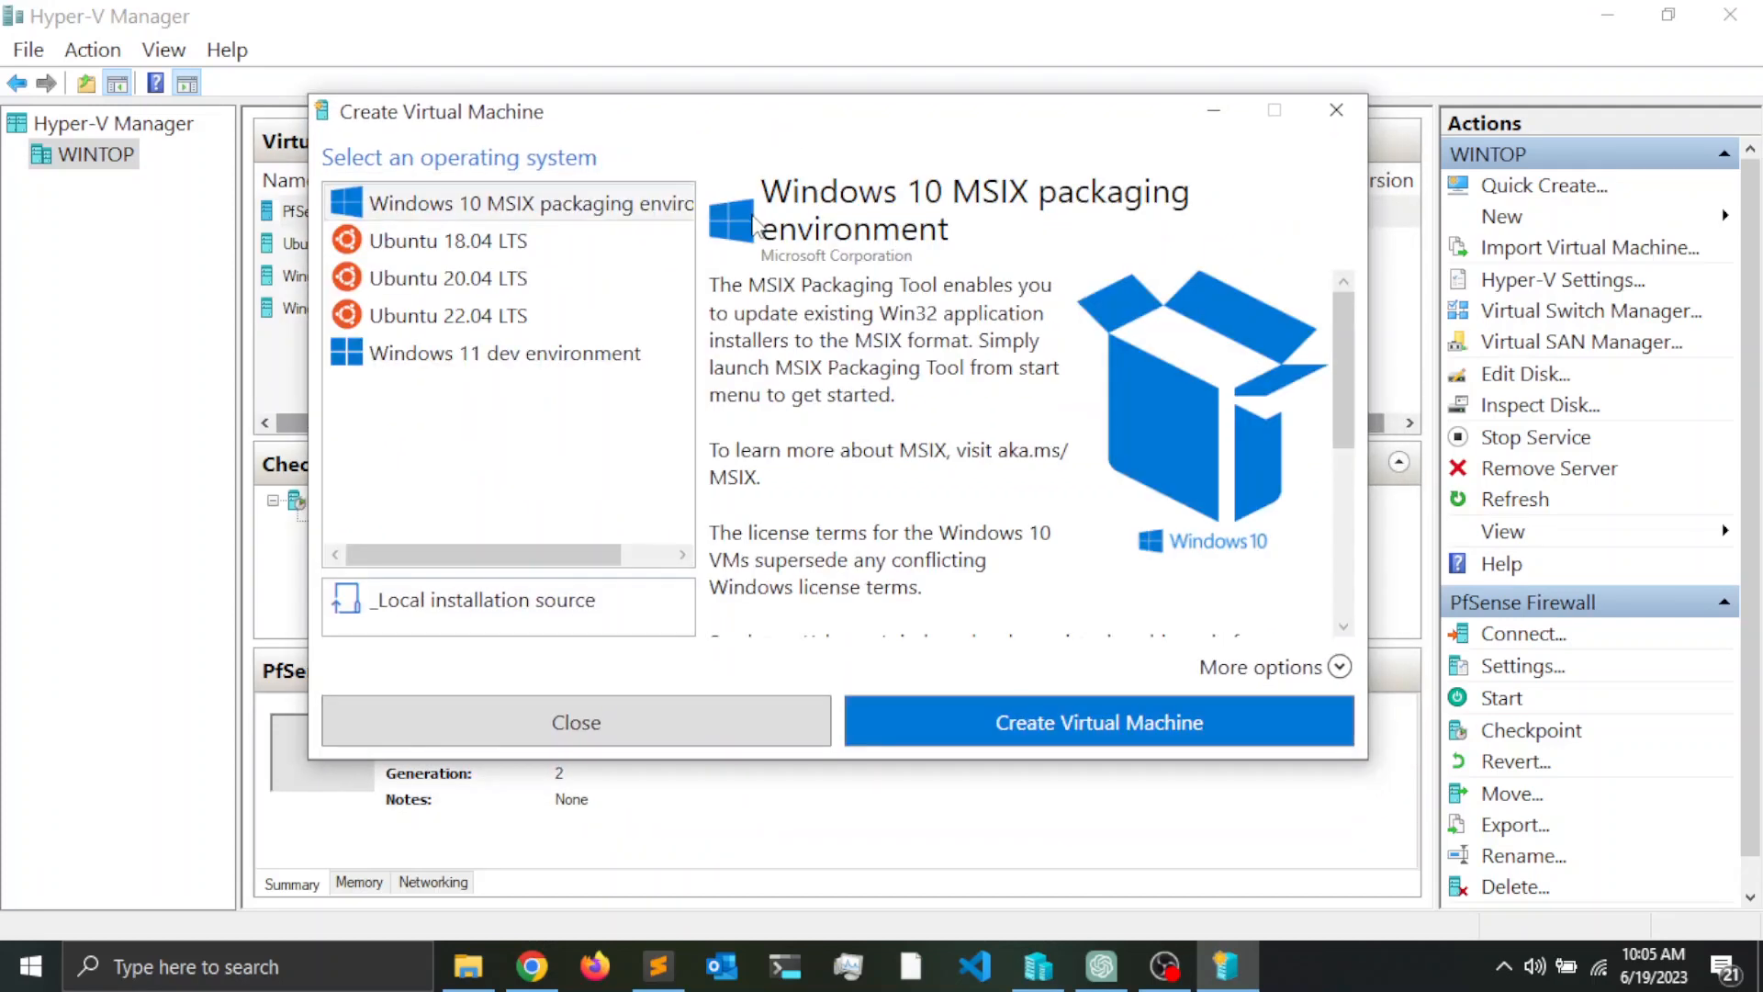
mouse_move(837, 122)
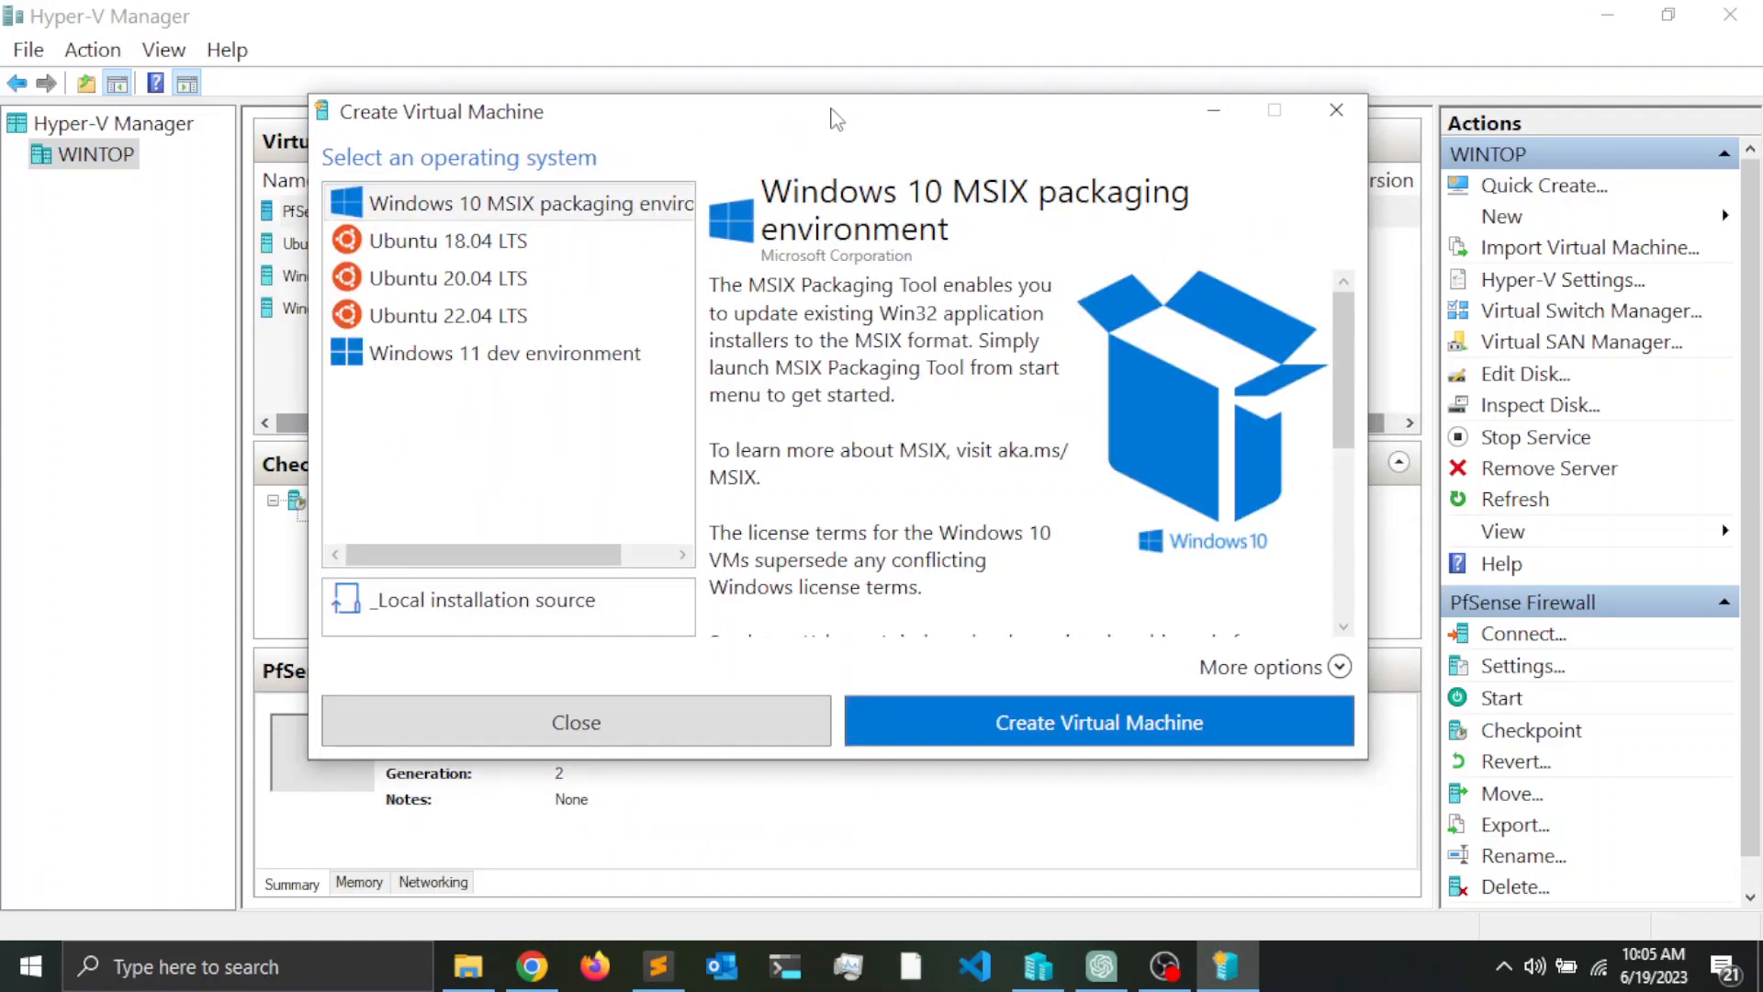
click(506, 353)
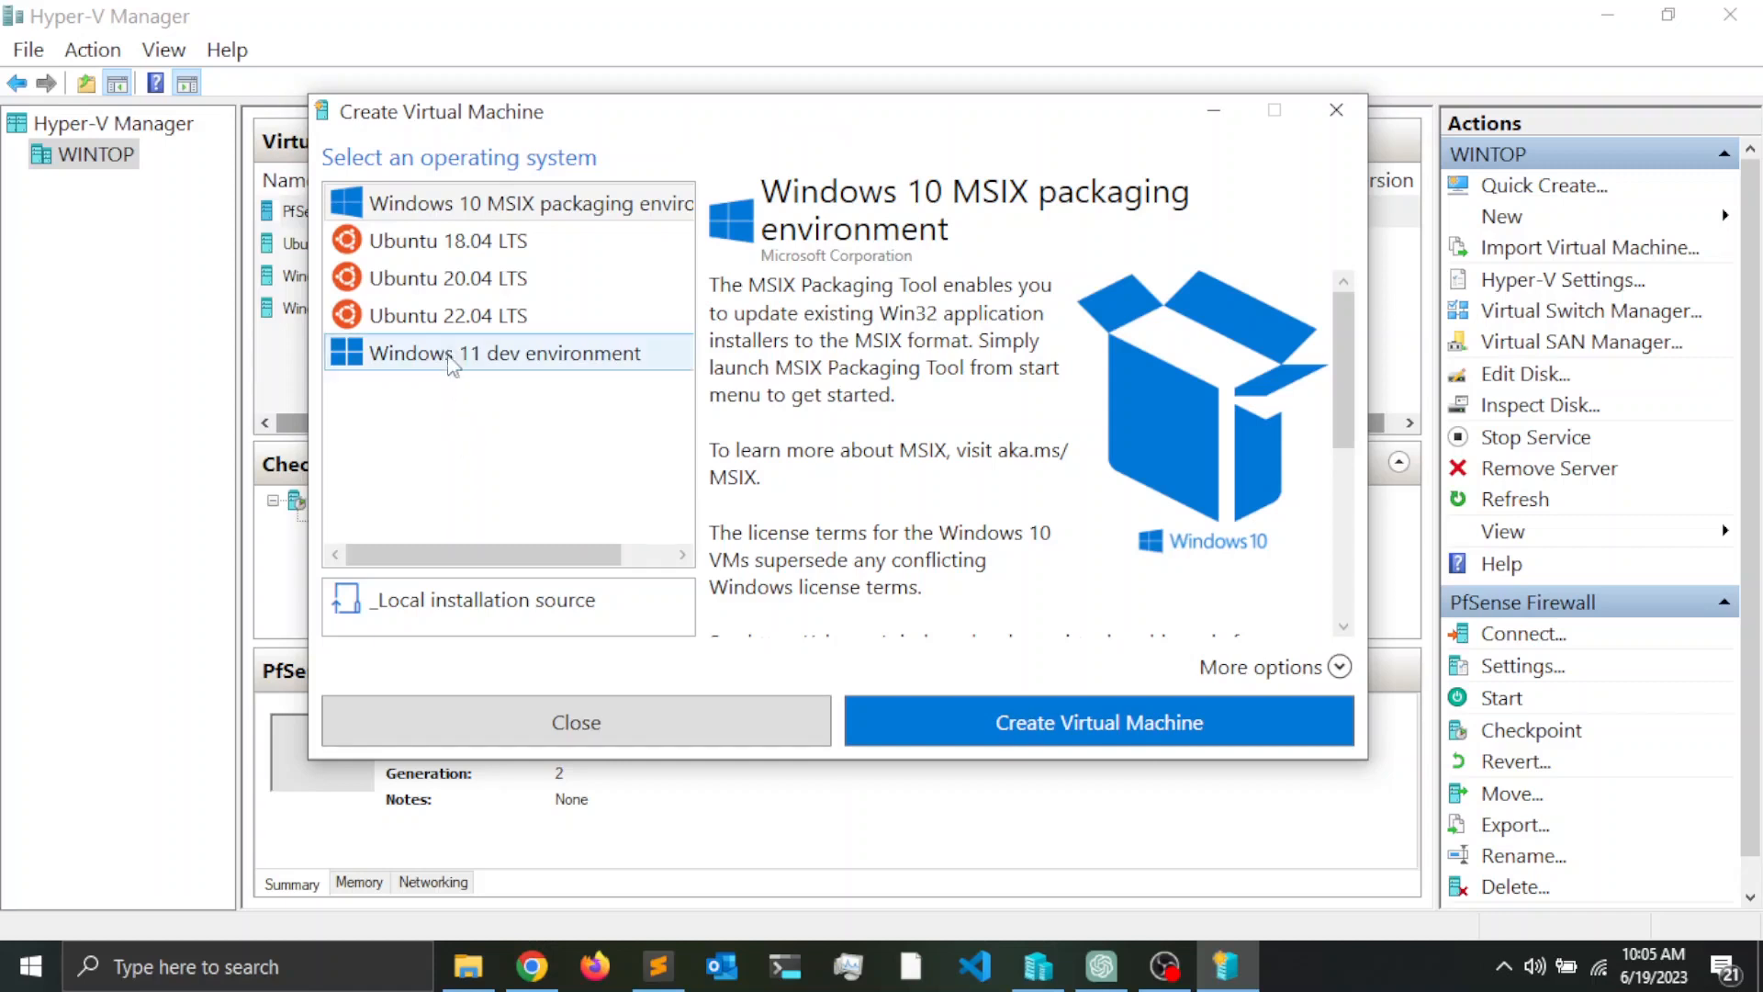
click(448, 240)
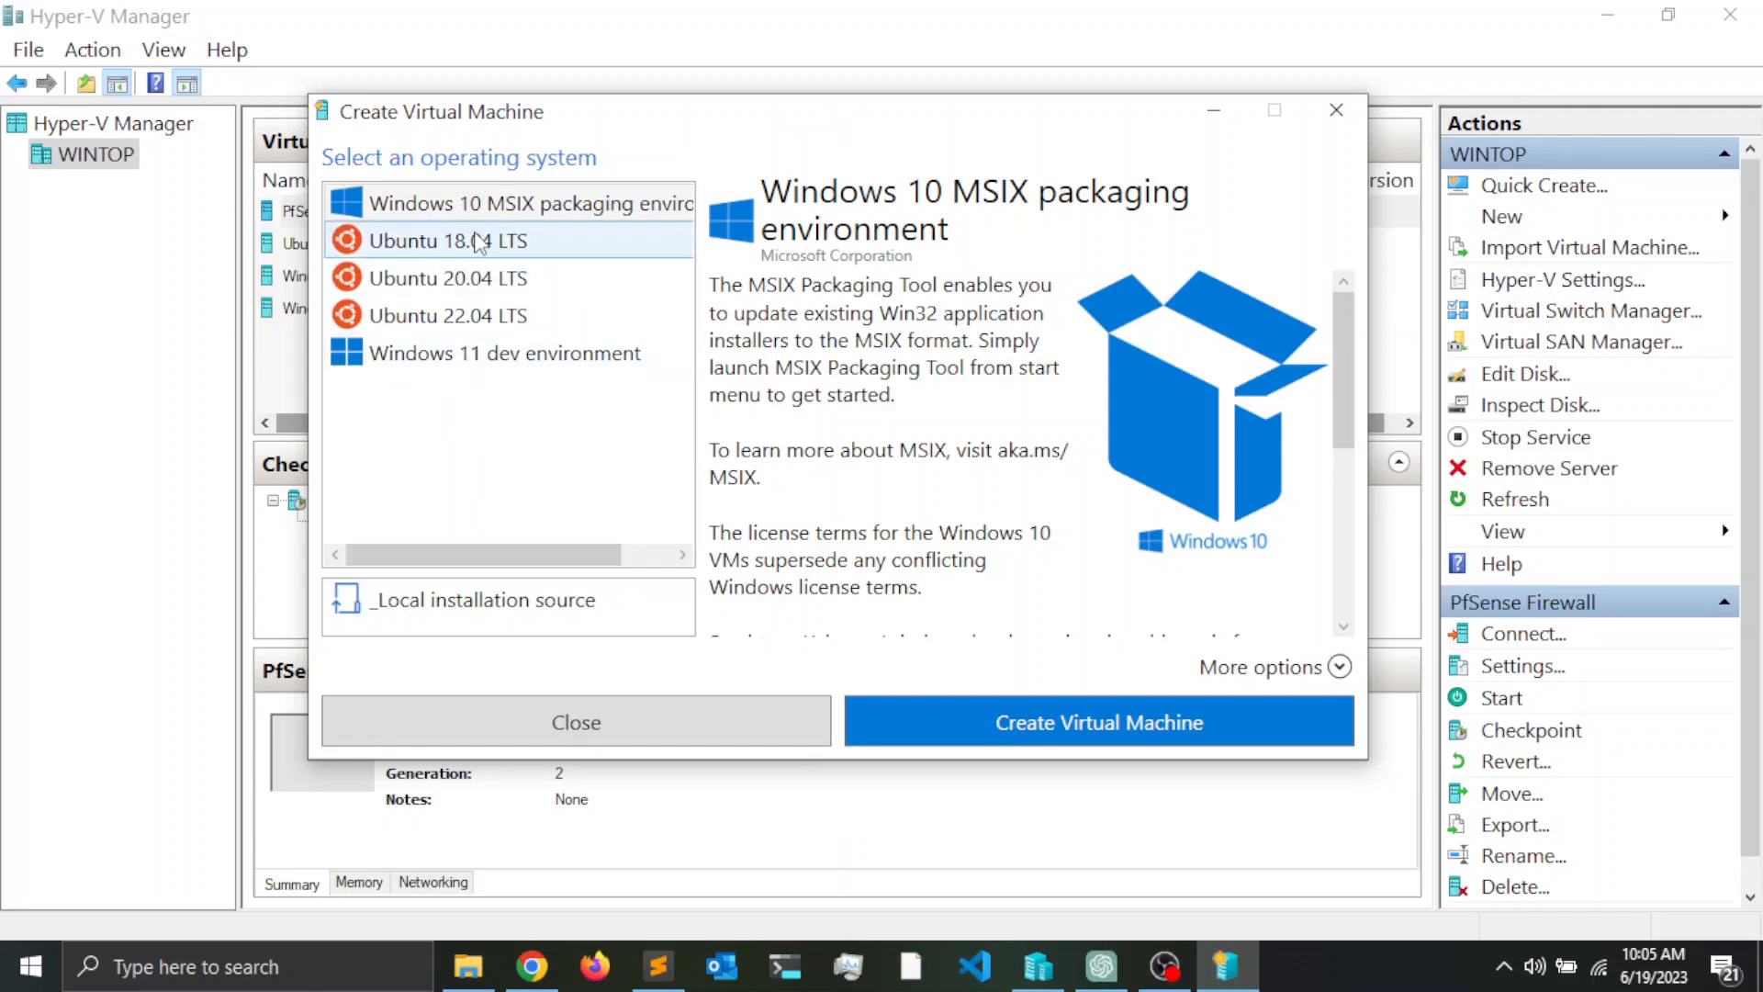
mouse_move(425, 253)
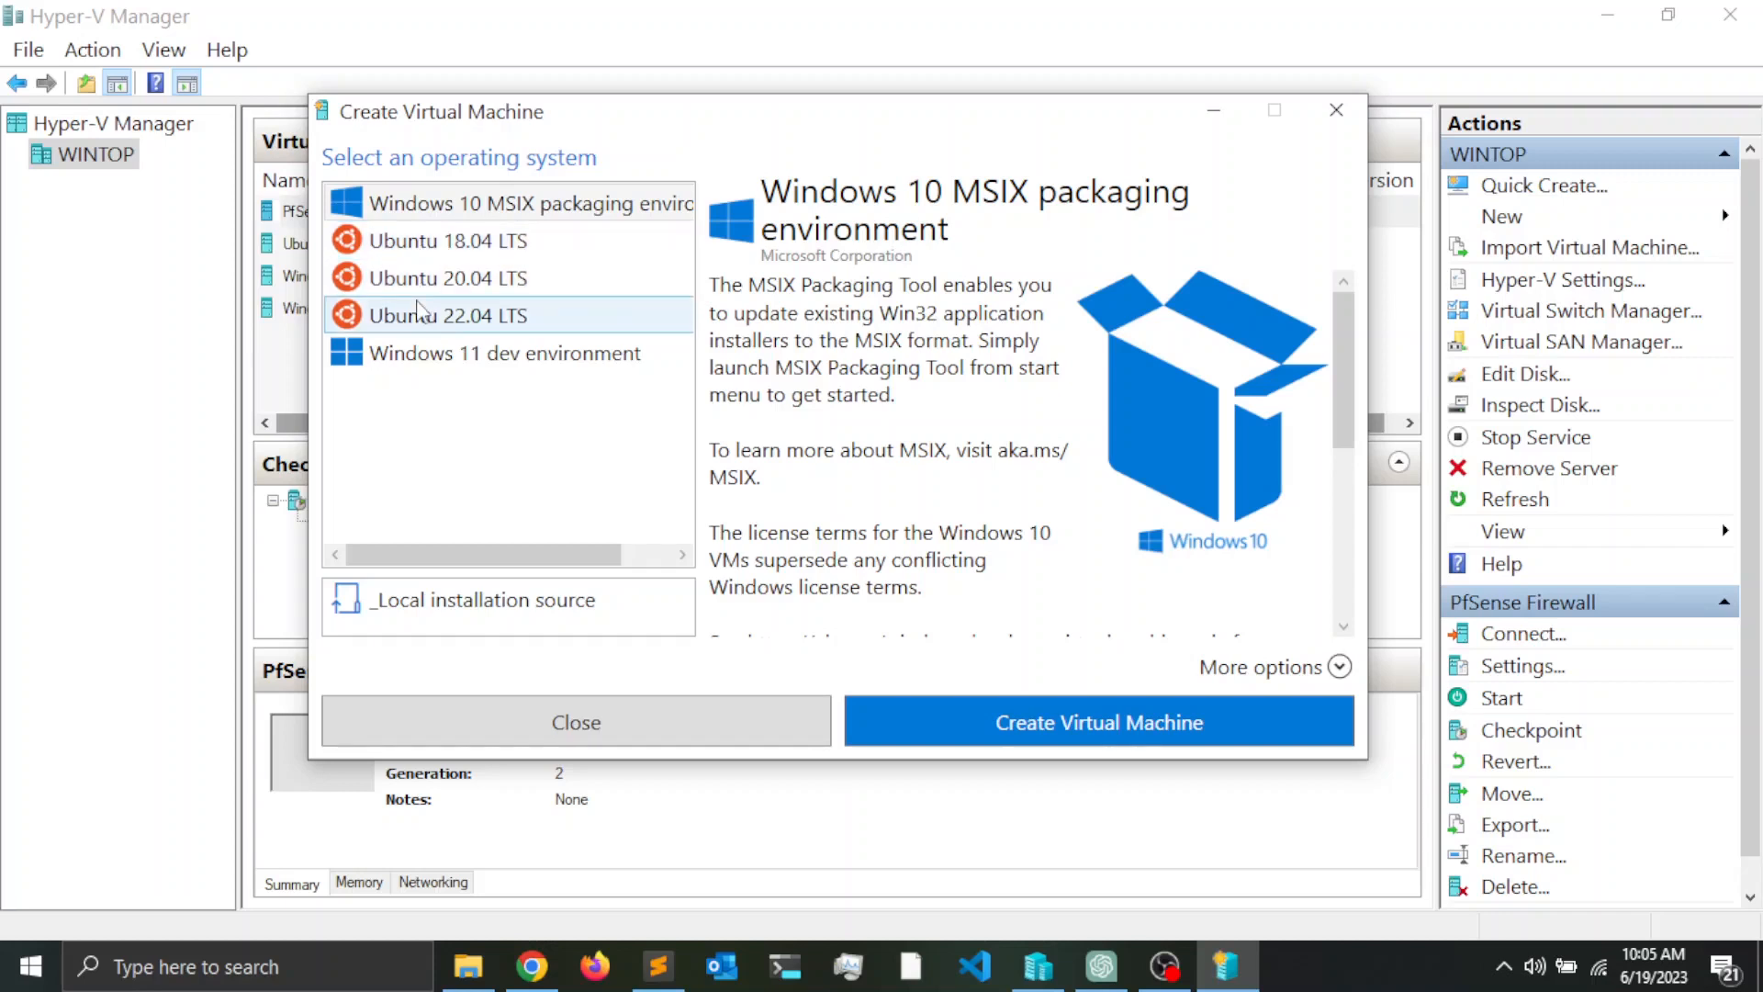
click(505, 353)
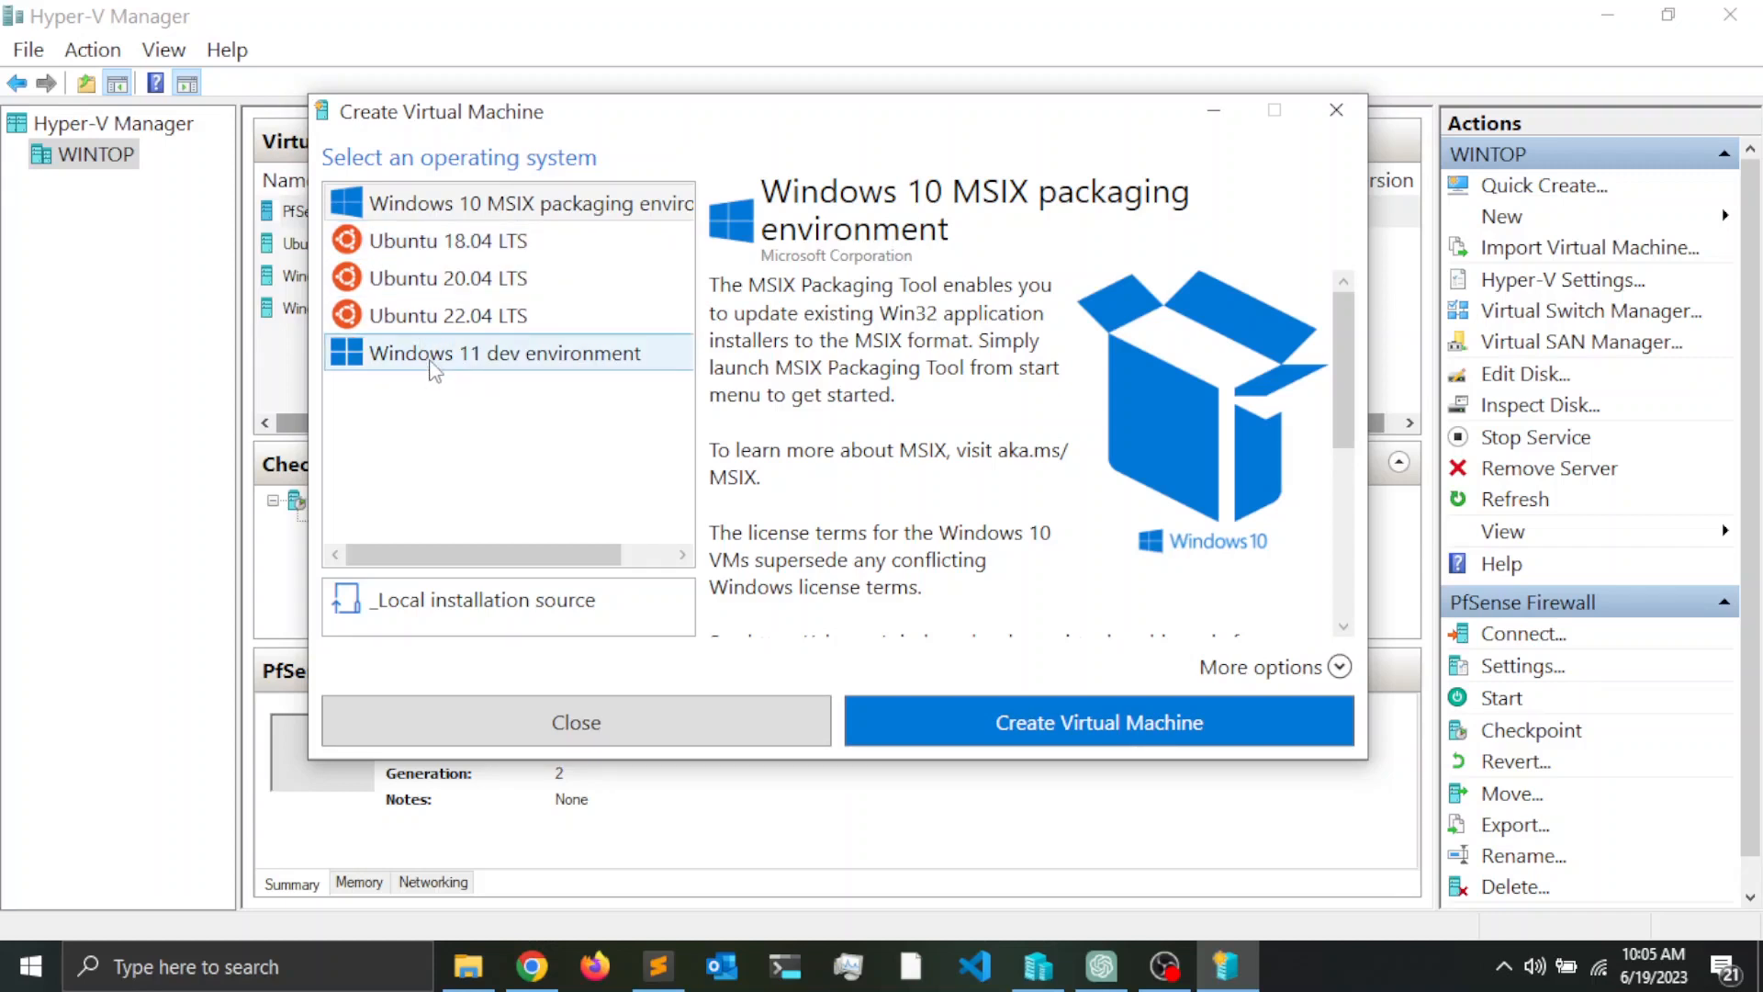
mouse_move(424, 360)
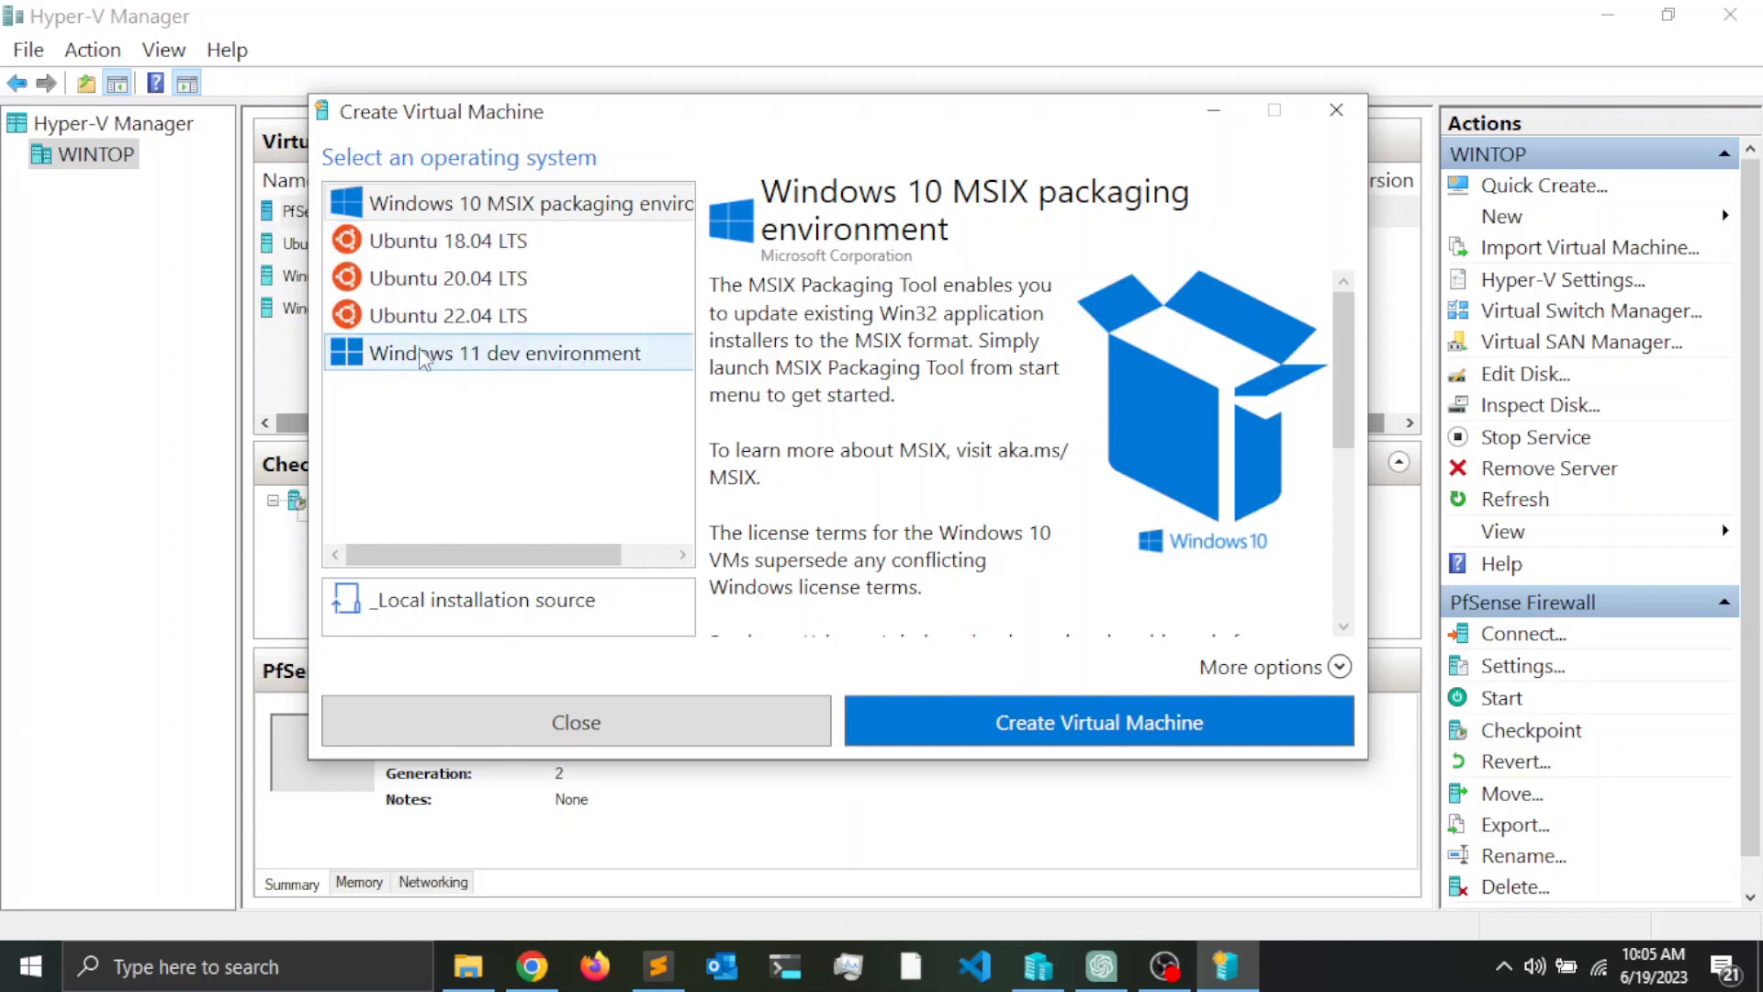
click(506, 352)
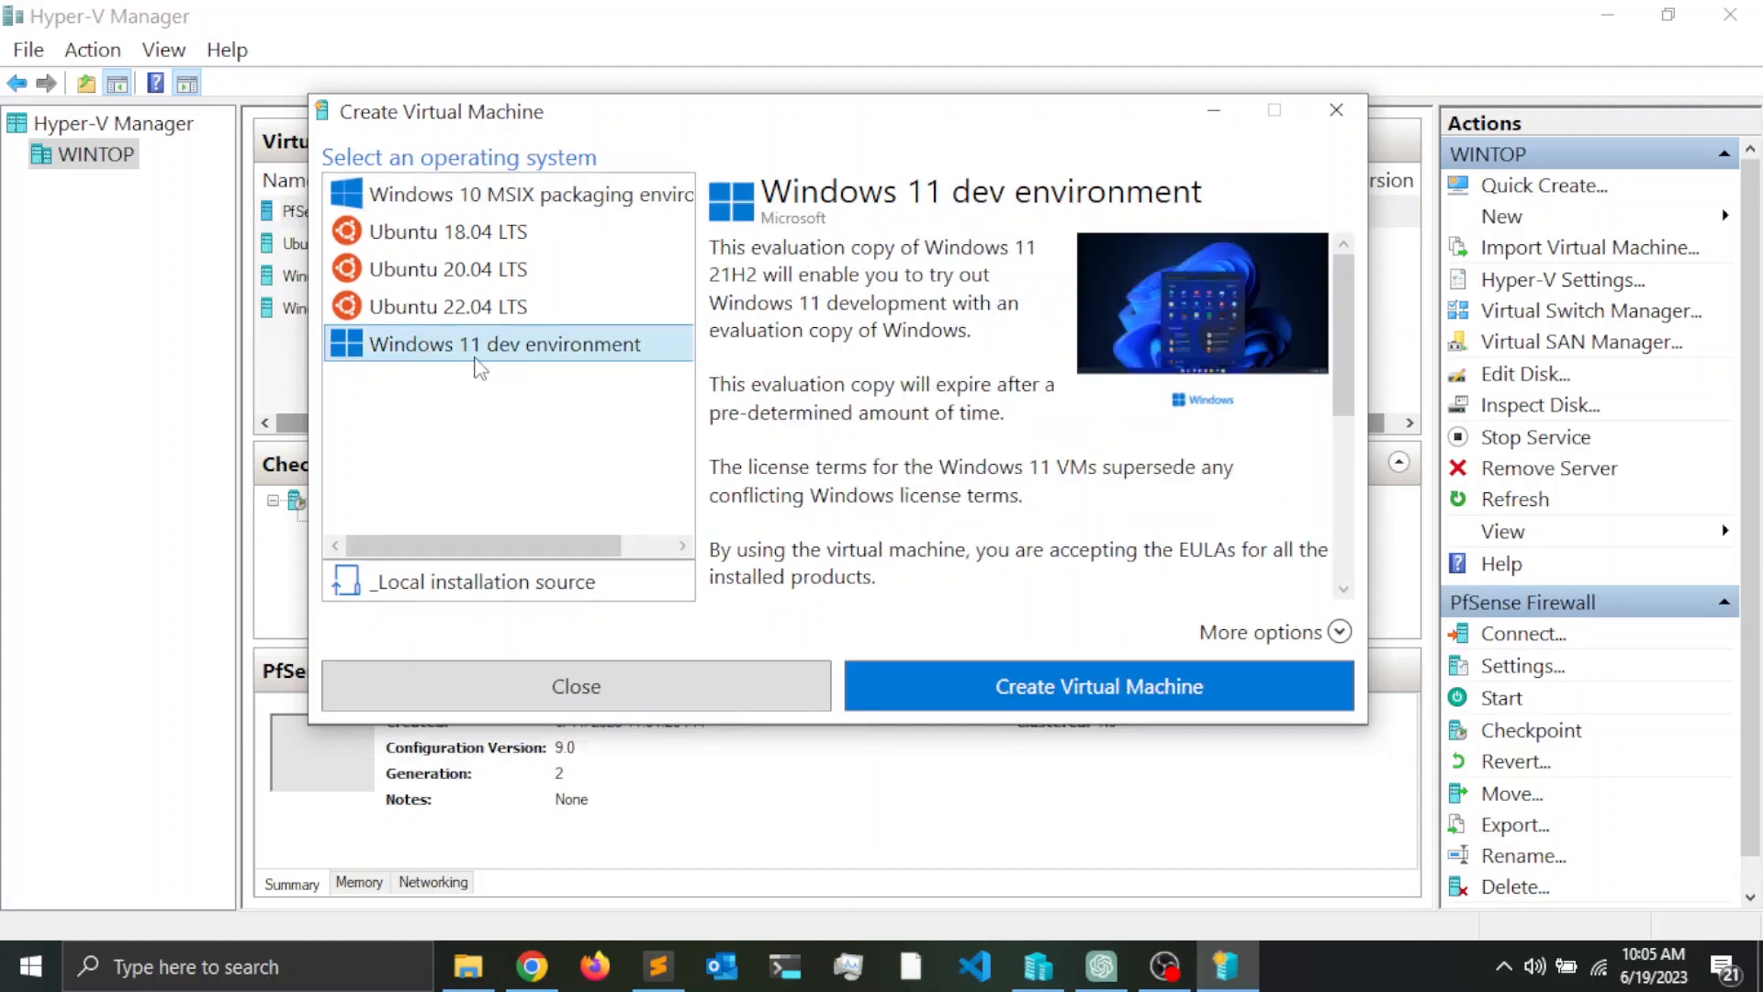
mouse_move(880, 355)
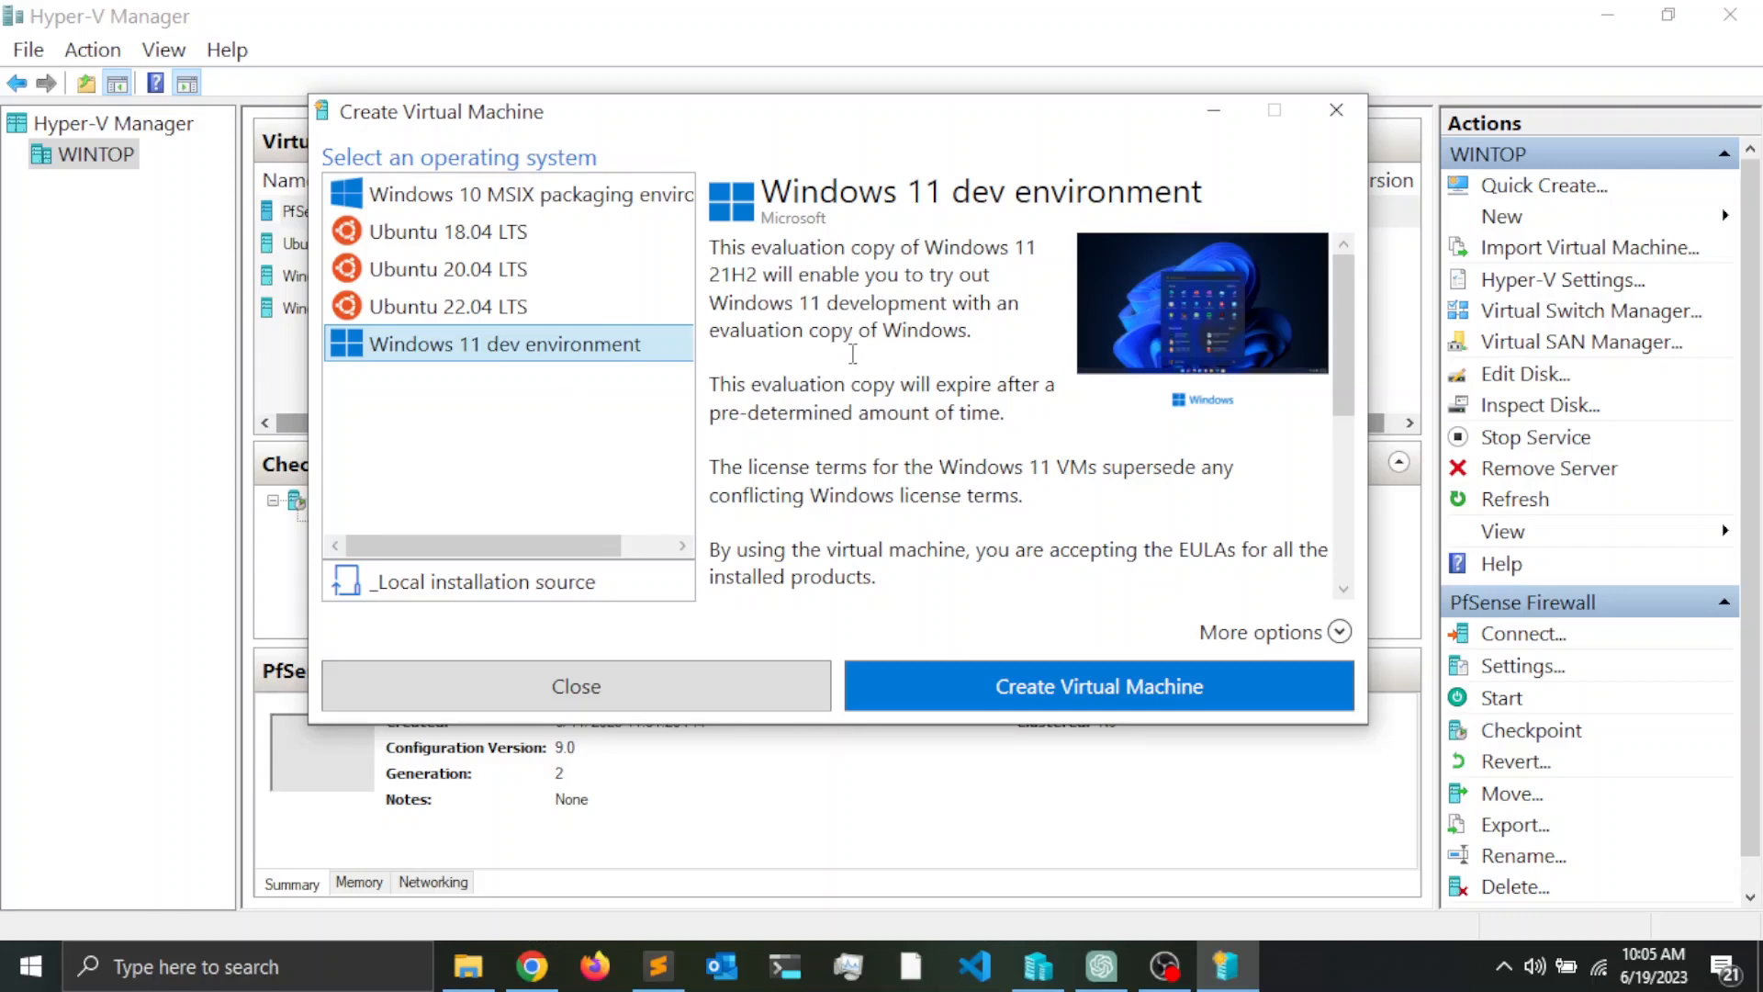
mouse_move(773, 373)
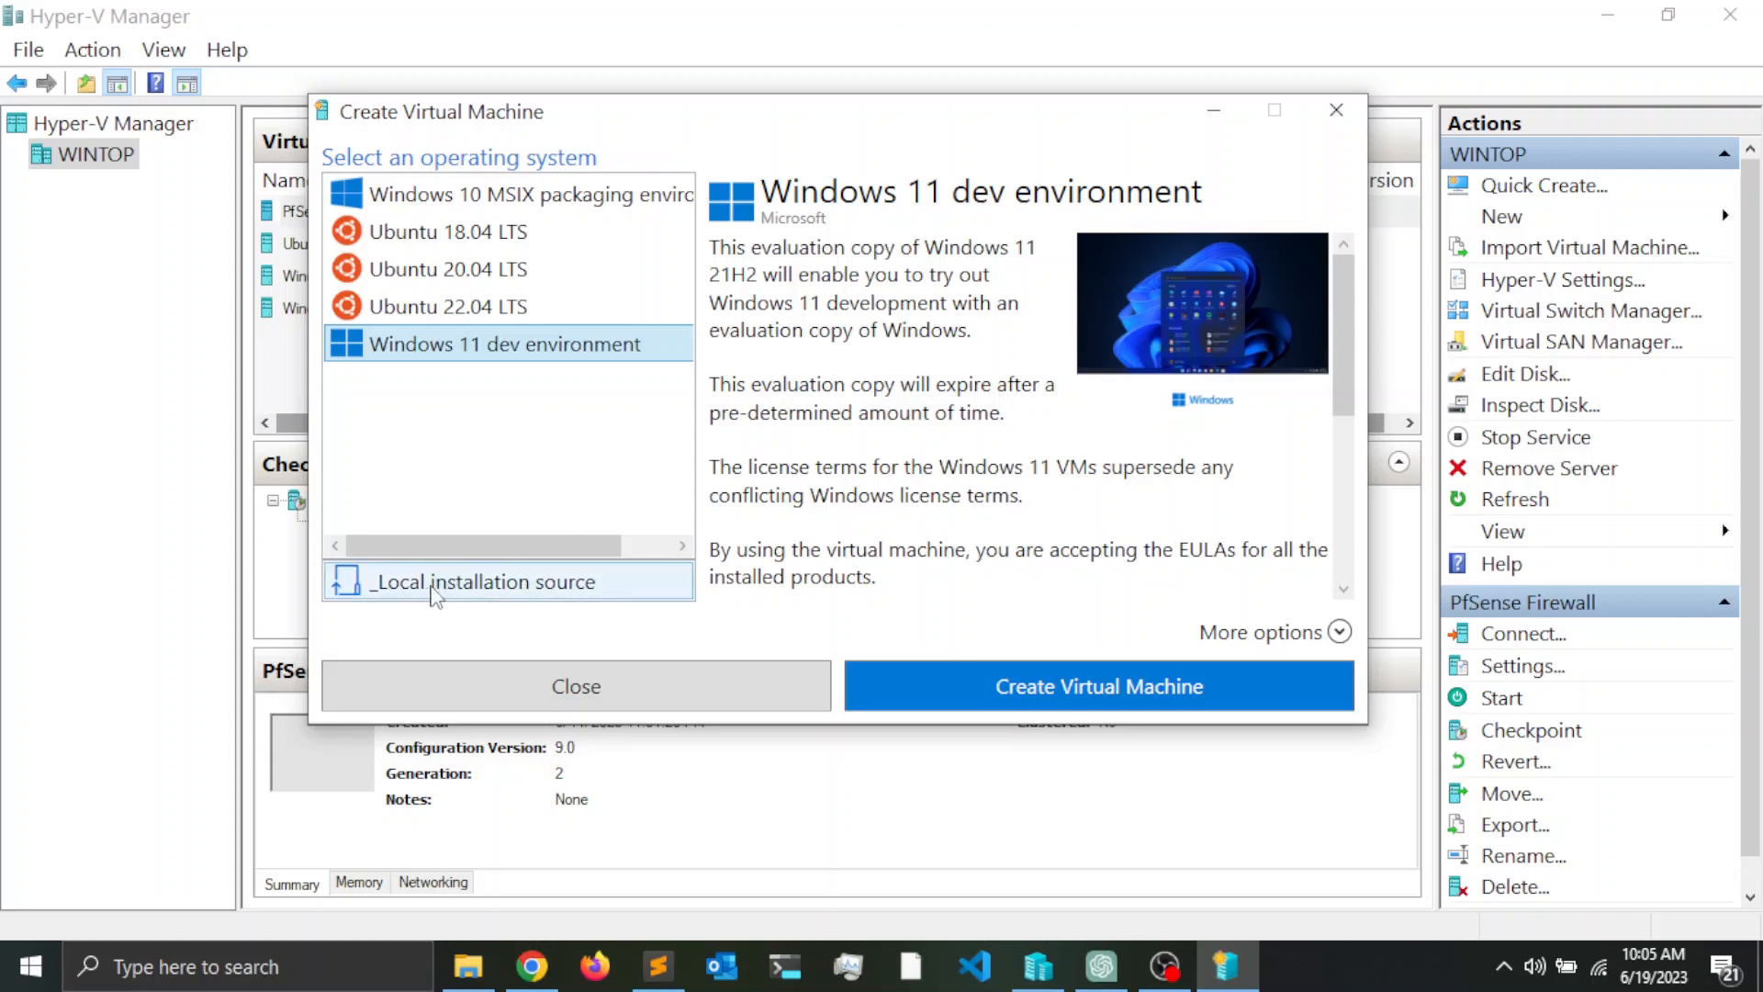
mouse_move(481, 593)
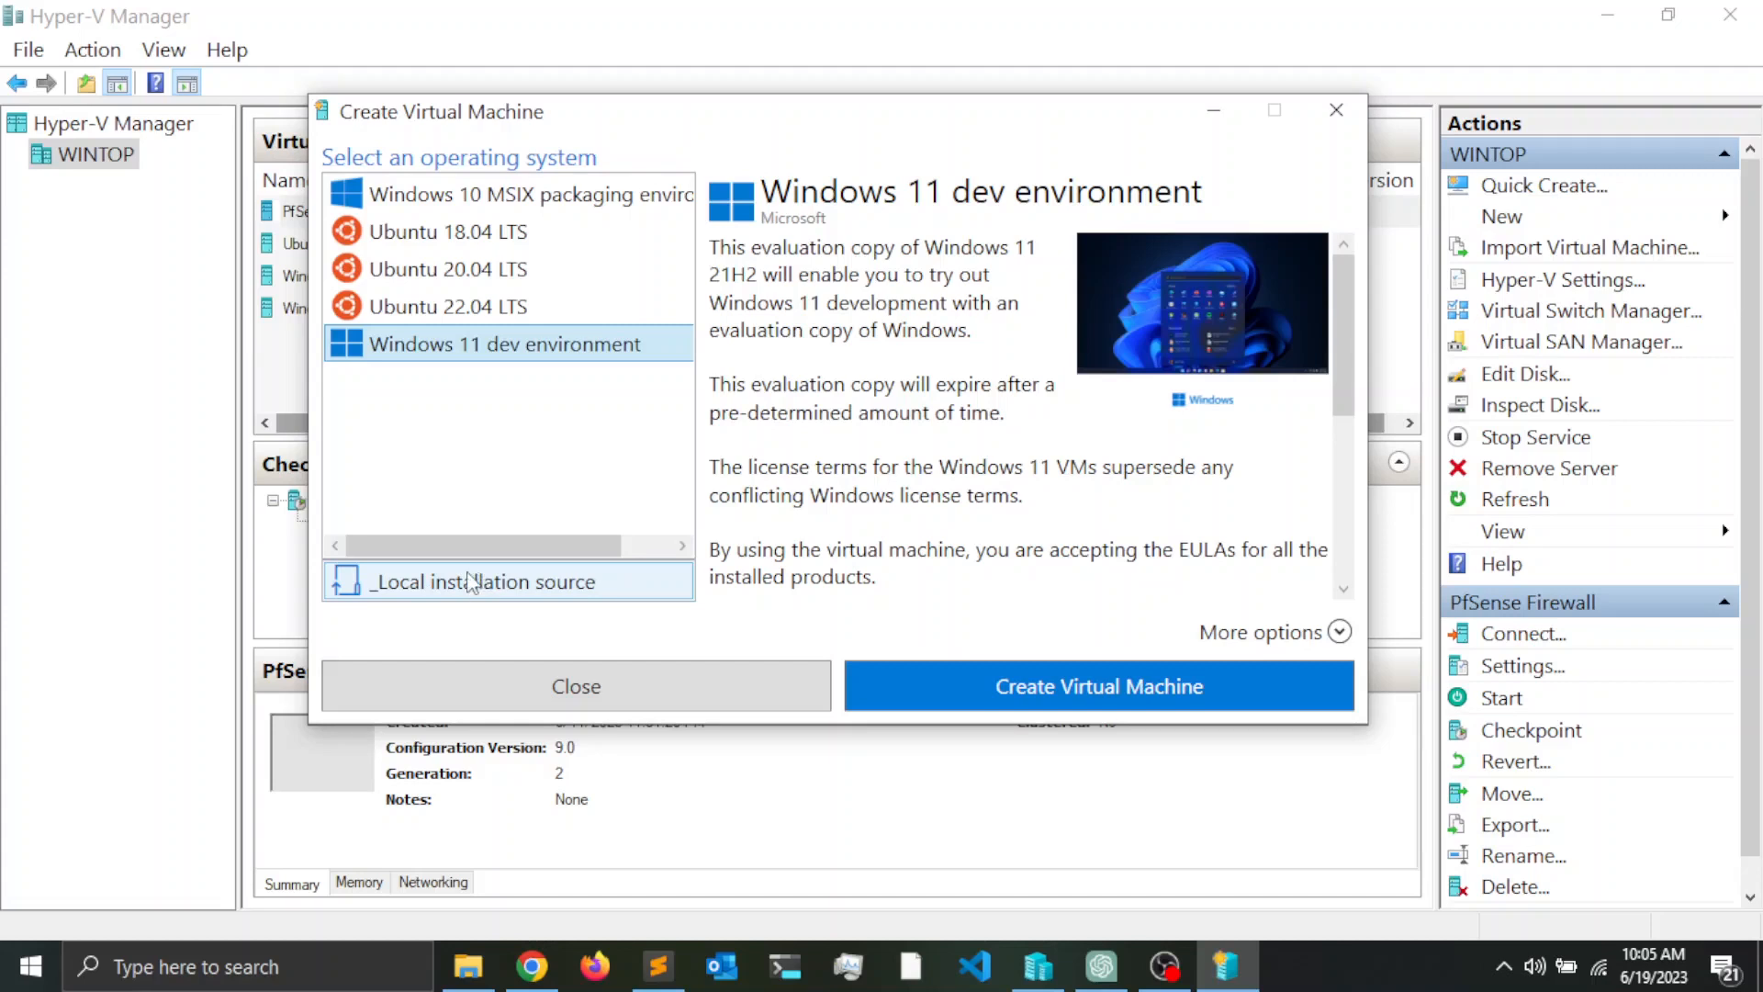
mouse_move(512, 604)
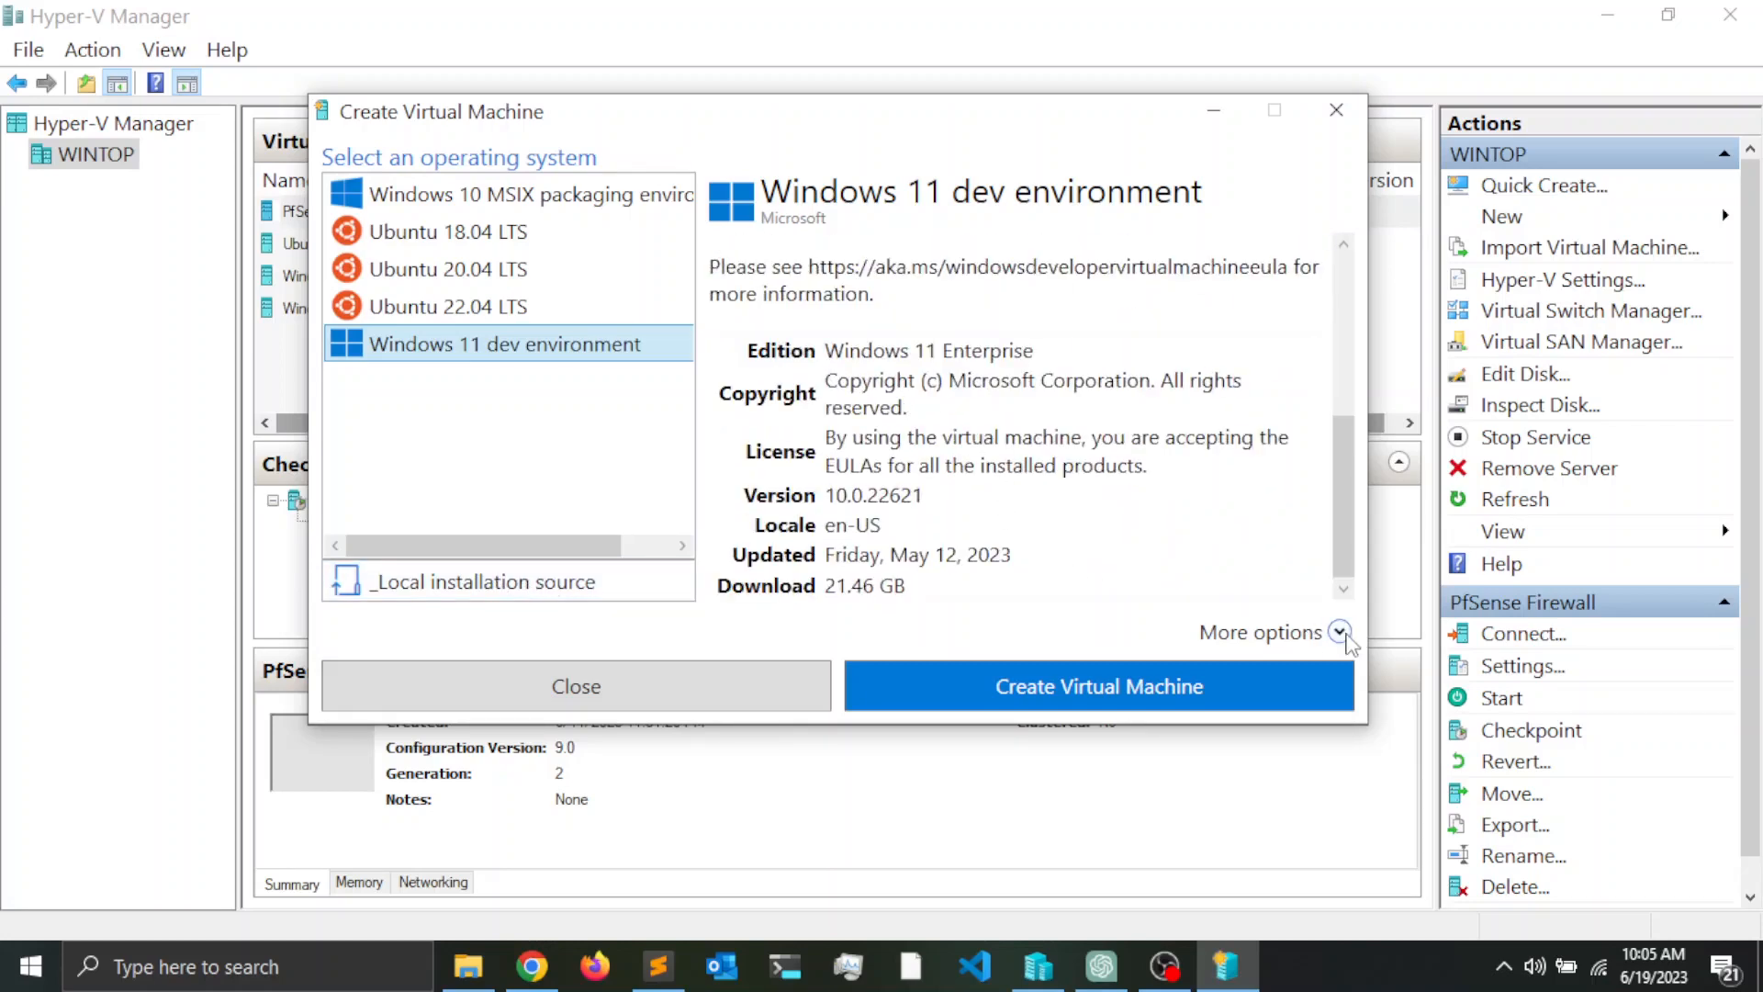
- Under More options, rename the machine to 'Windows 11 dev home 1', keeping Default Switch
click(1339, 632)
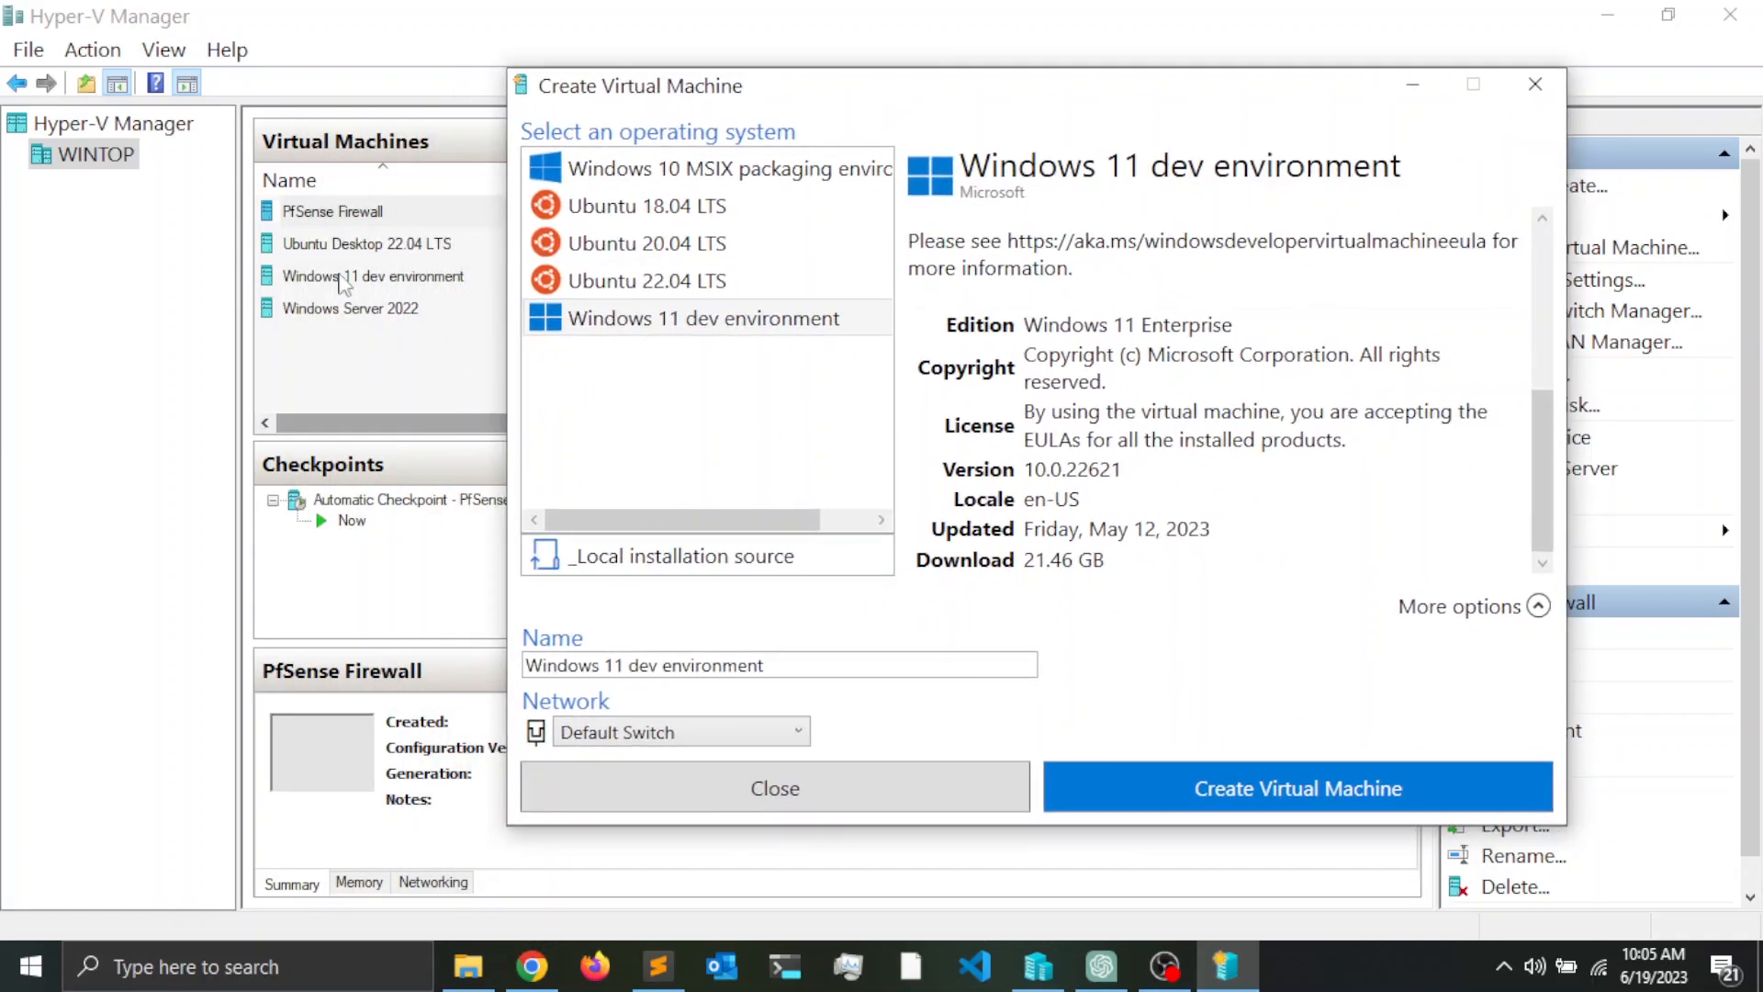
mouse_move(457, 293)
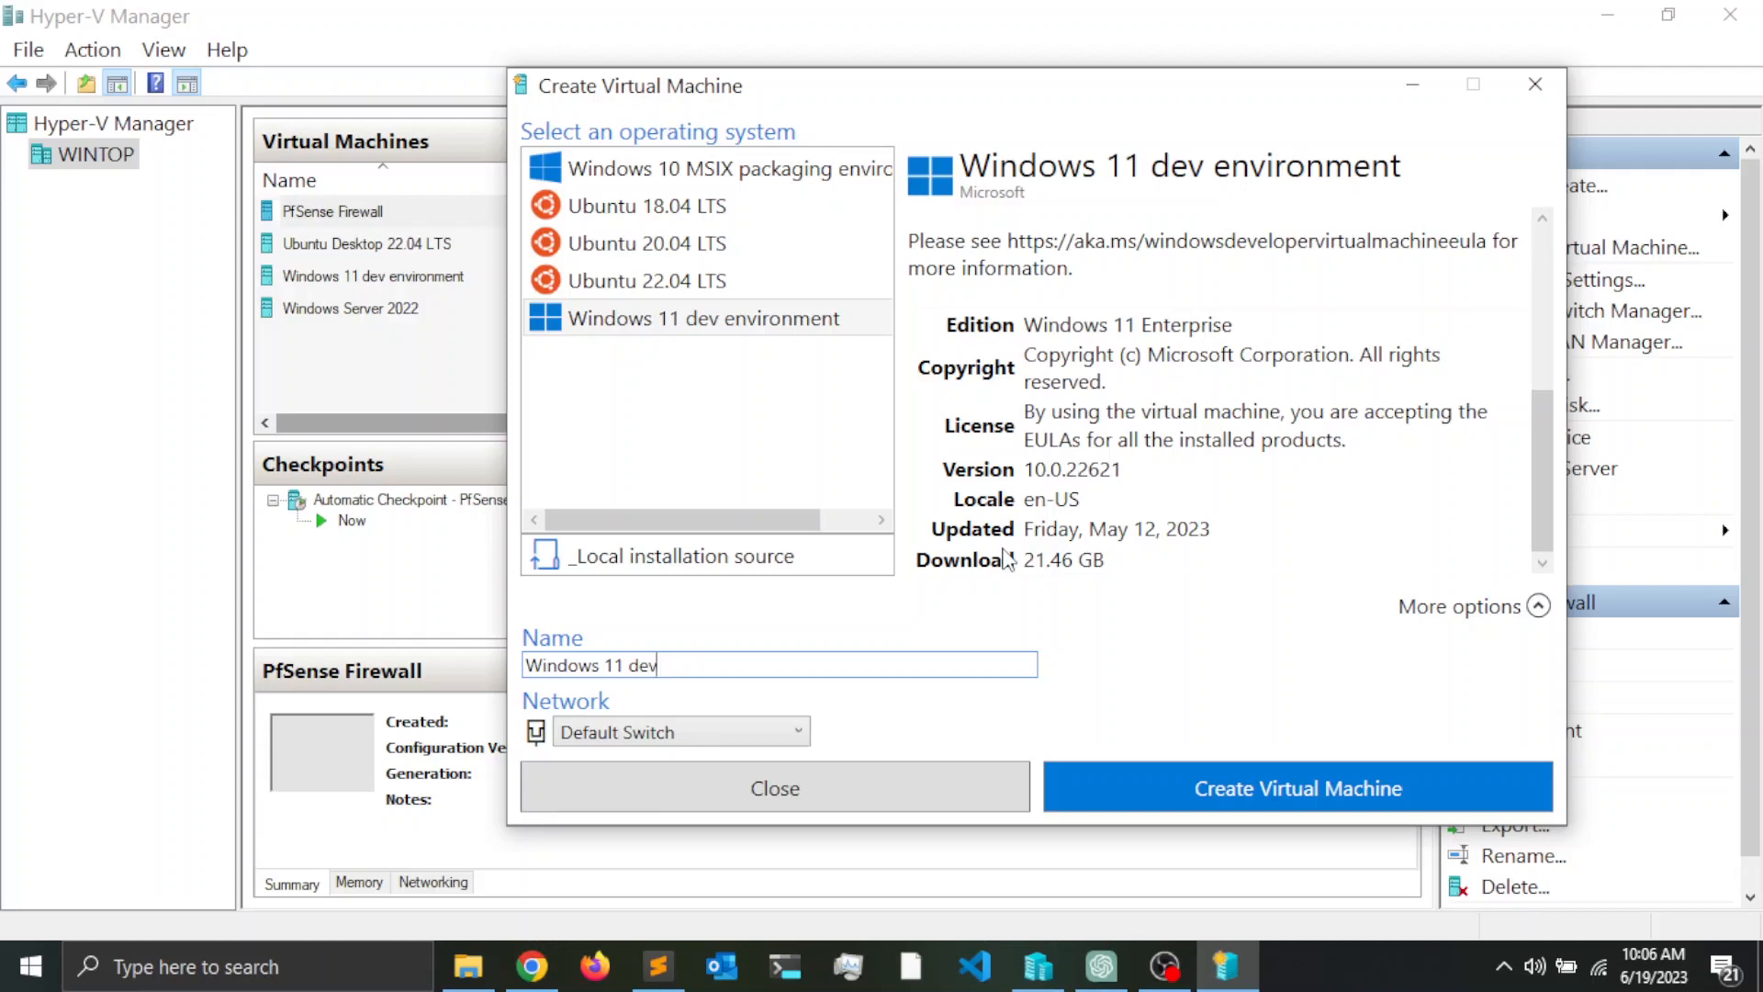
key(Backspace)
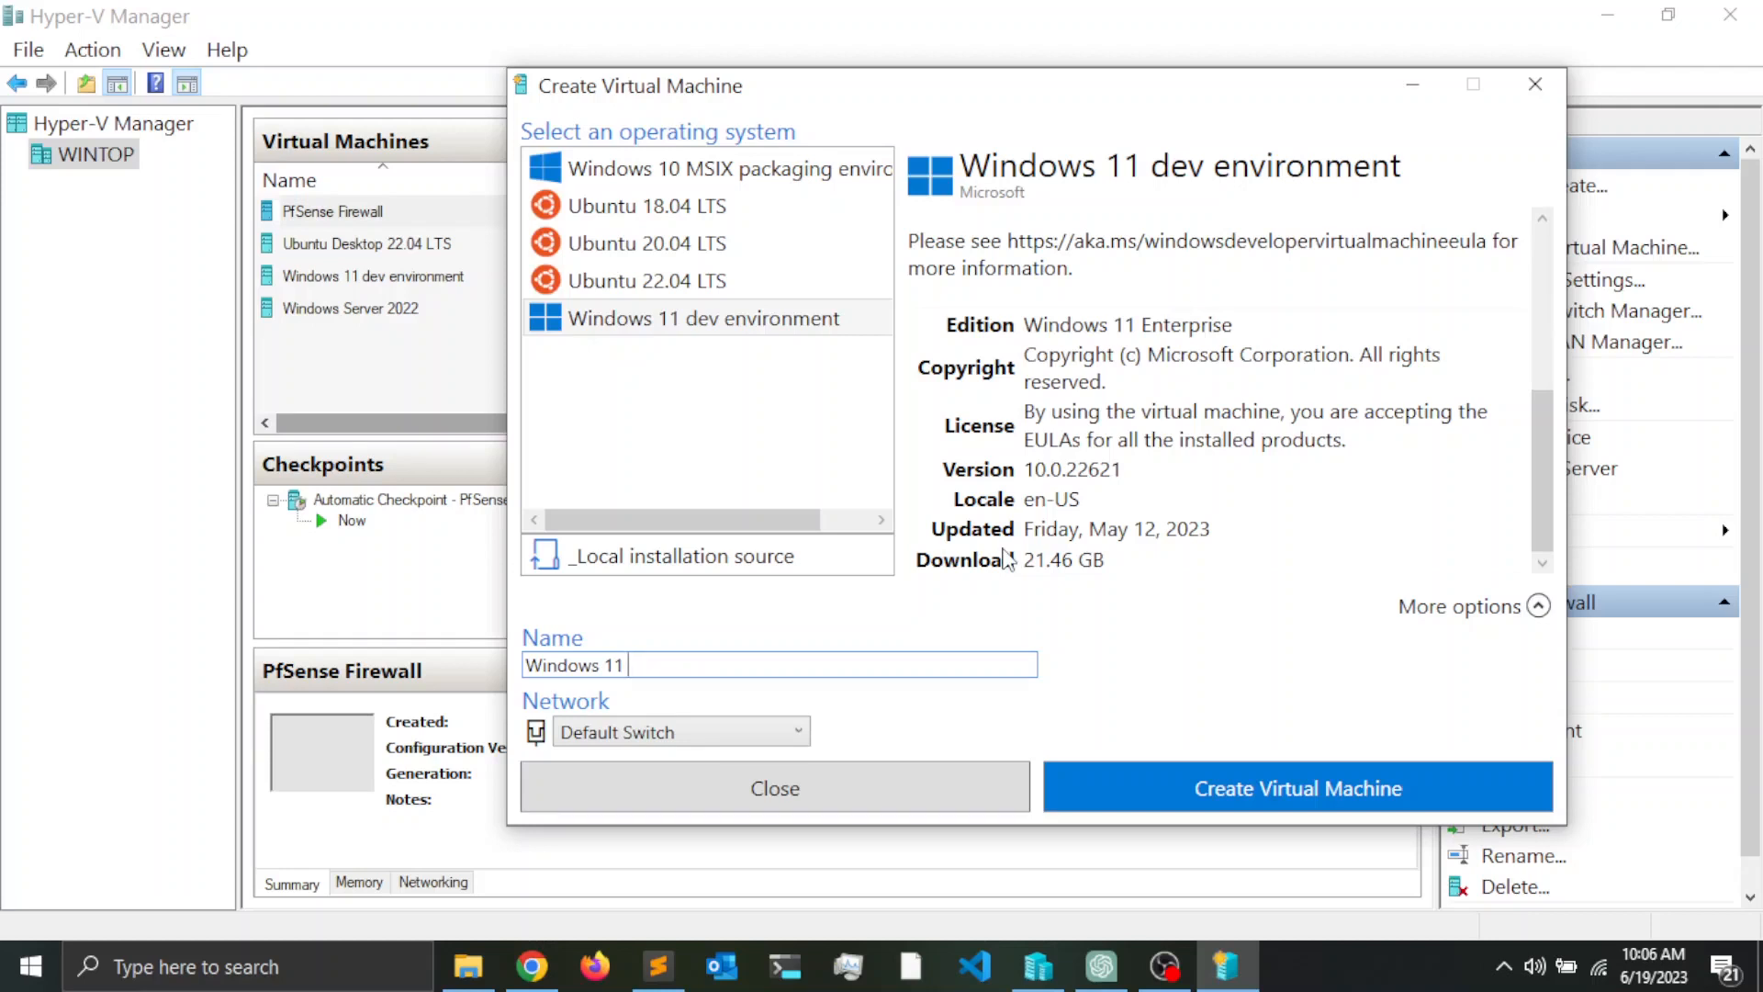
text(dev home)
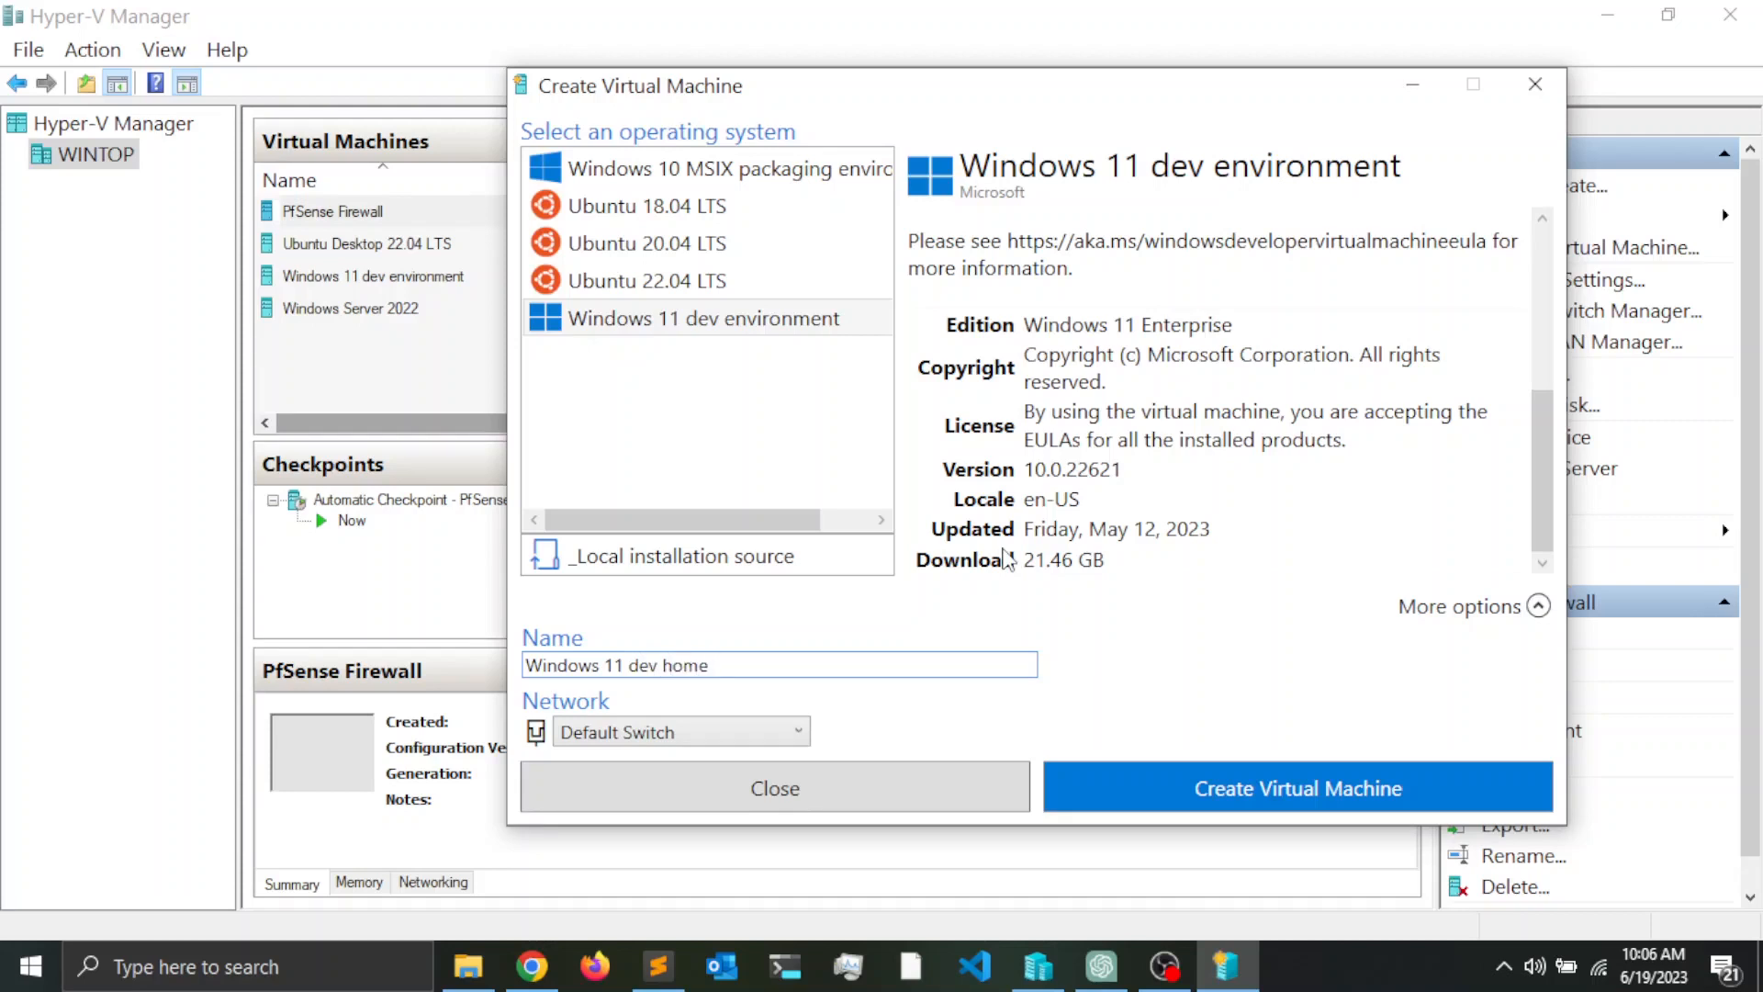
text(1)
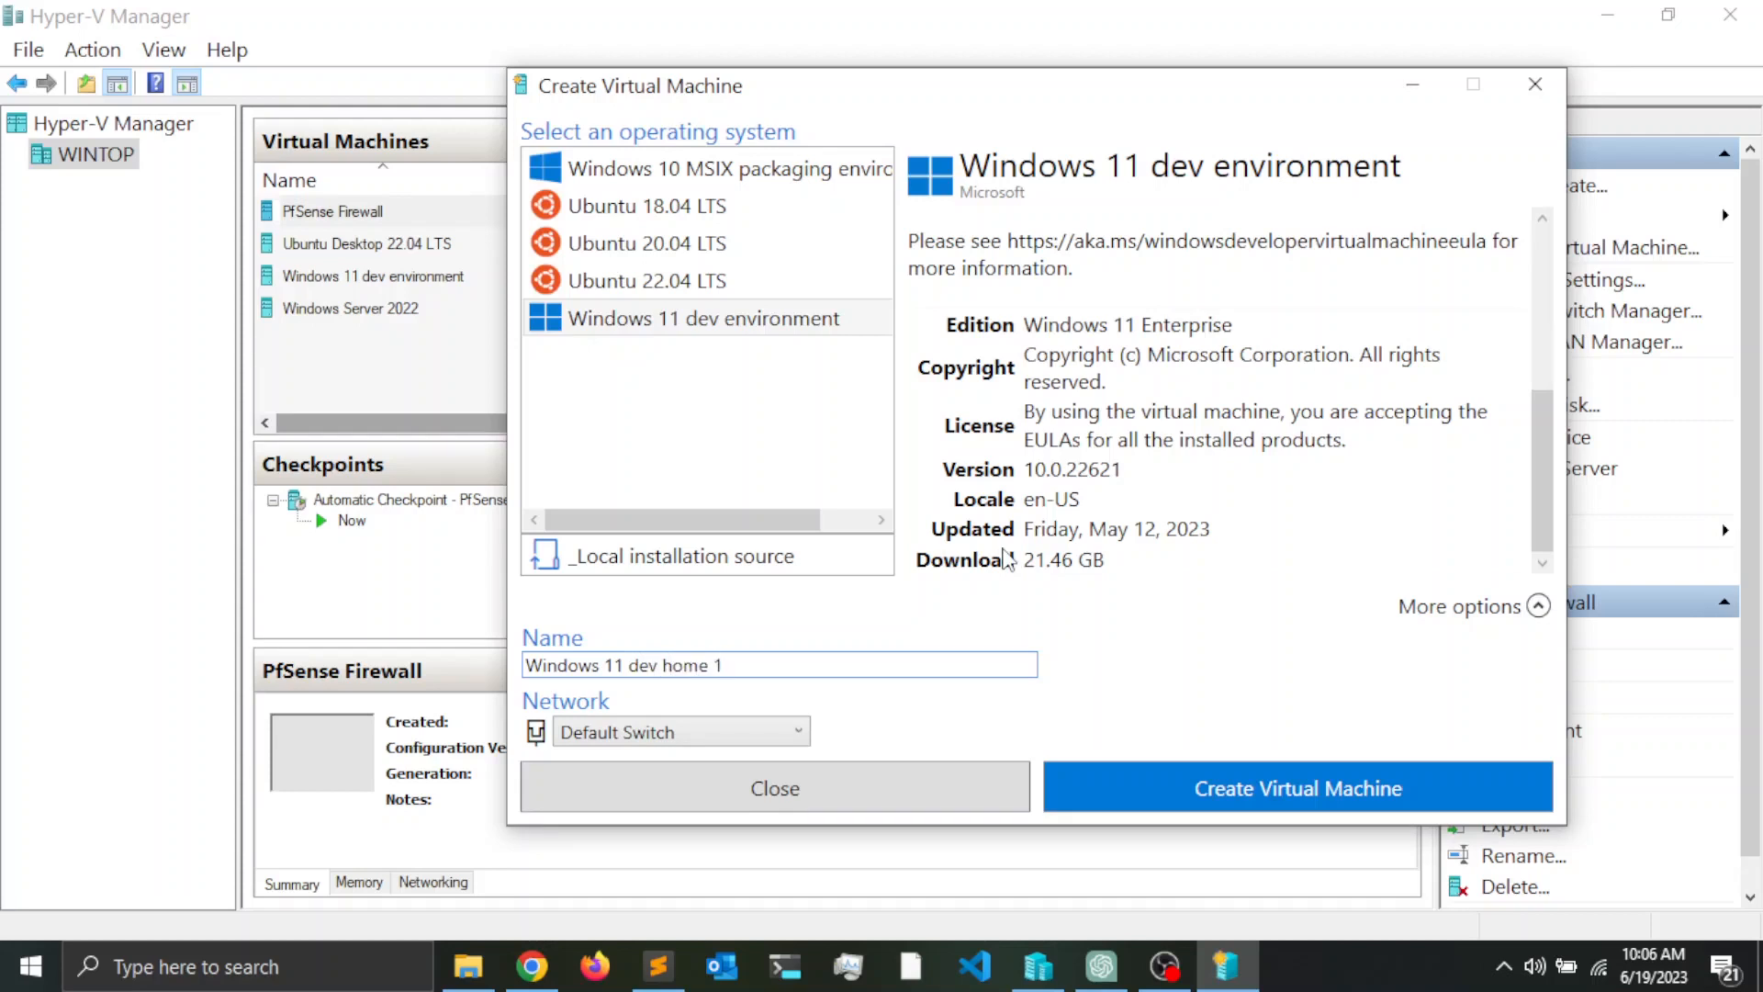
mouse_move(590, 742)
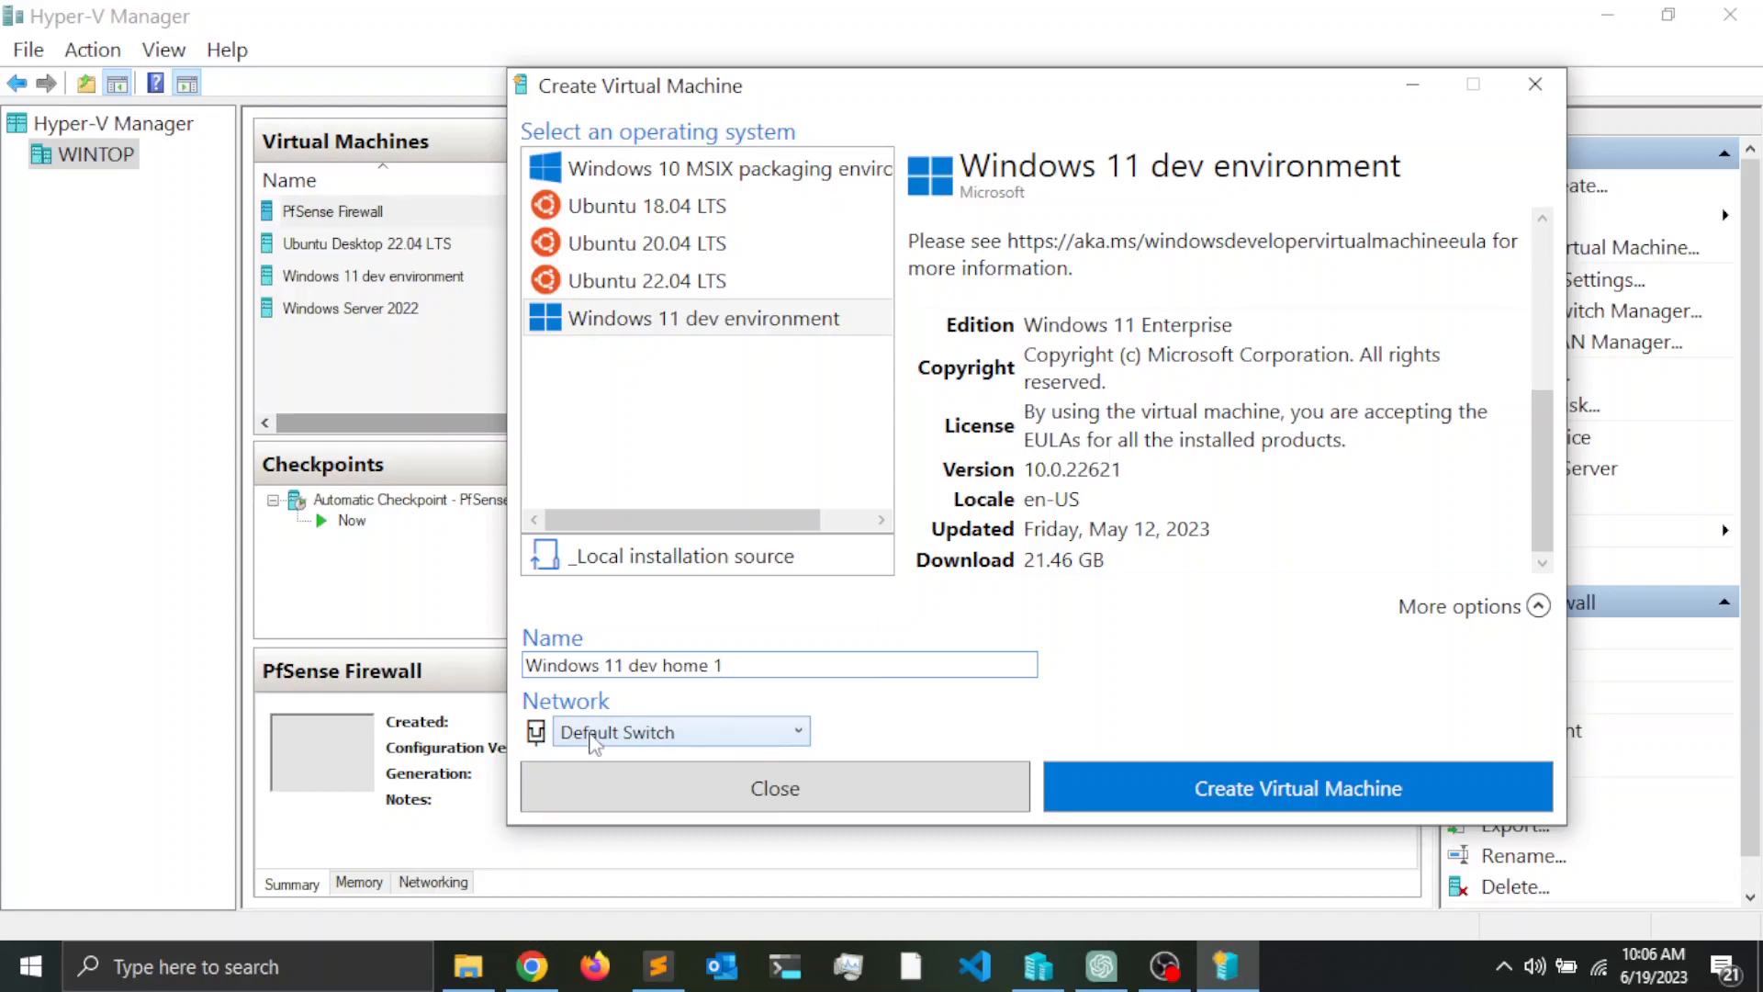
mouse_move(679, 742)
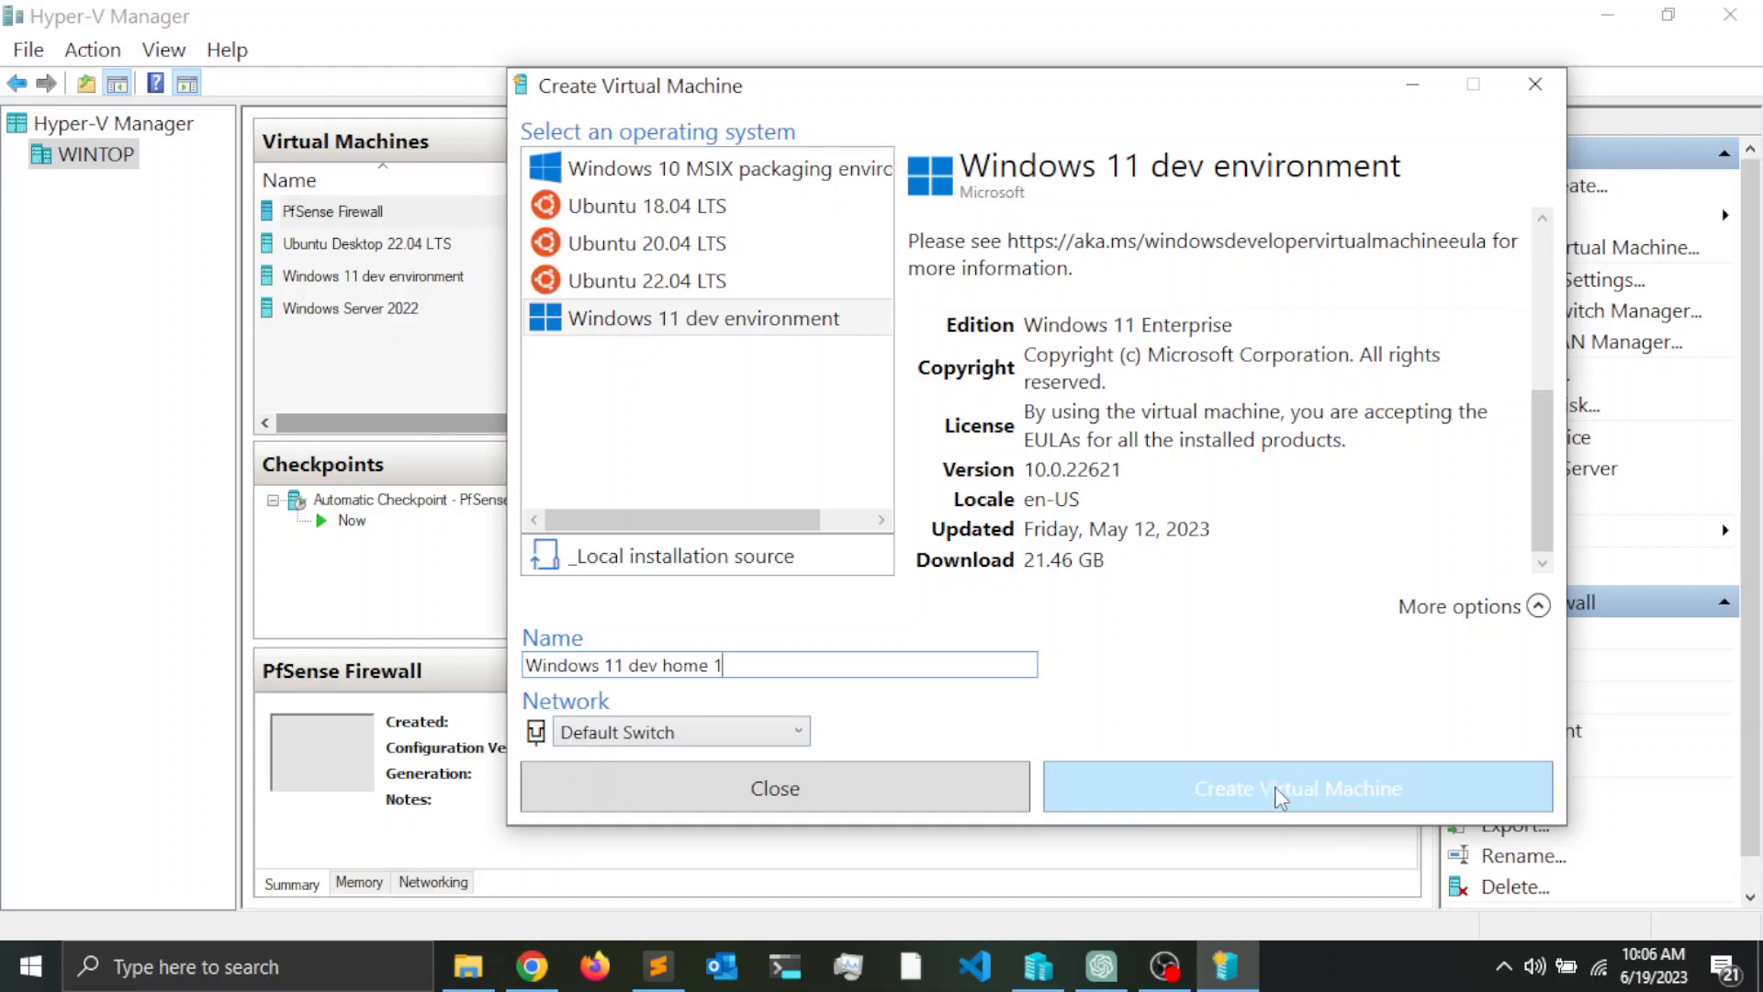
click(1298, 788)
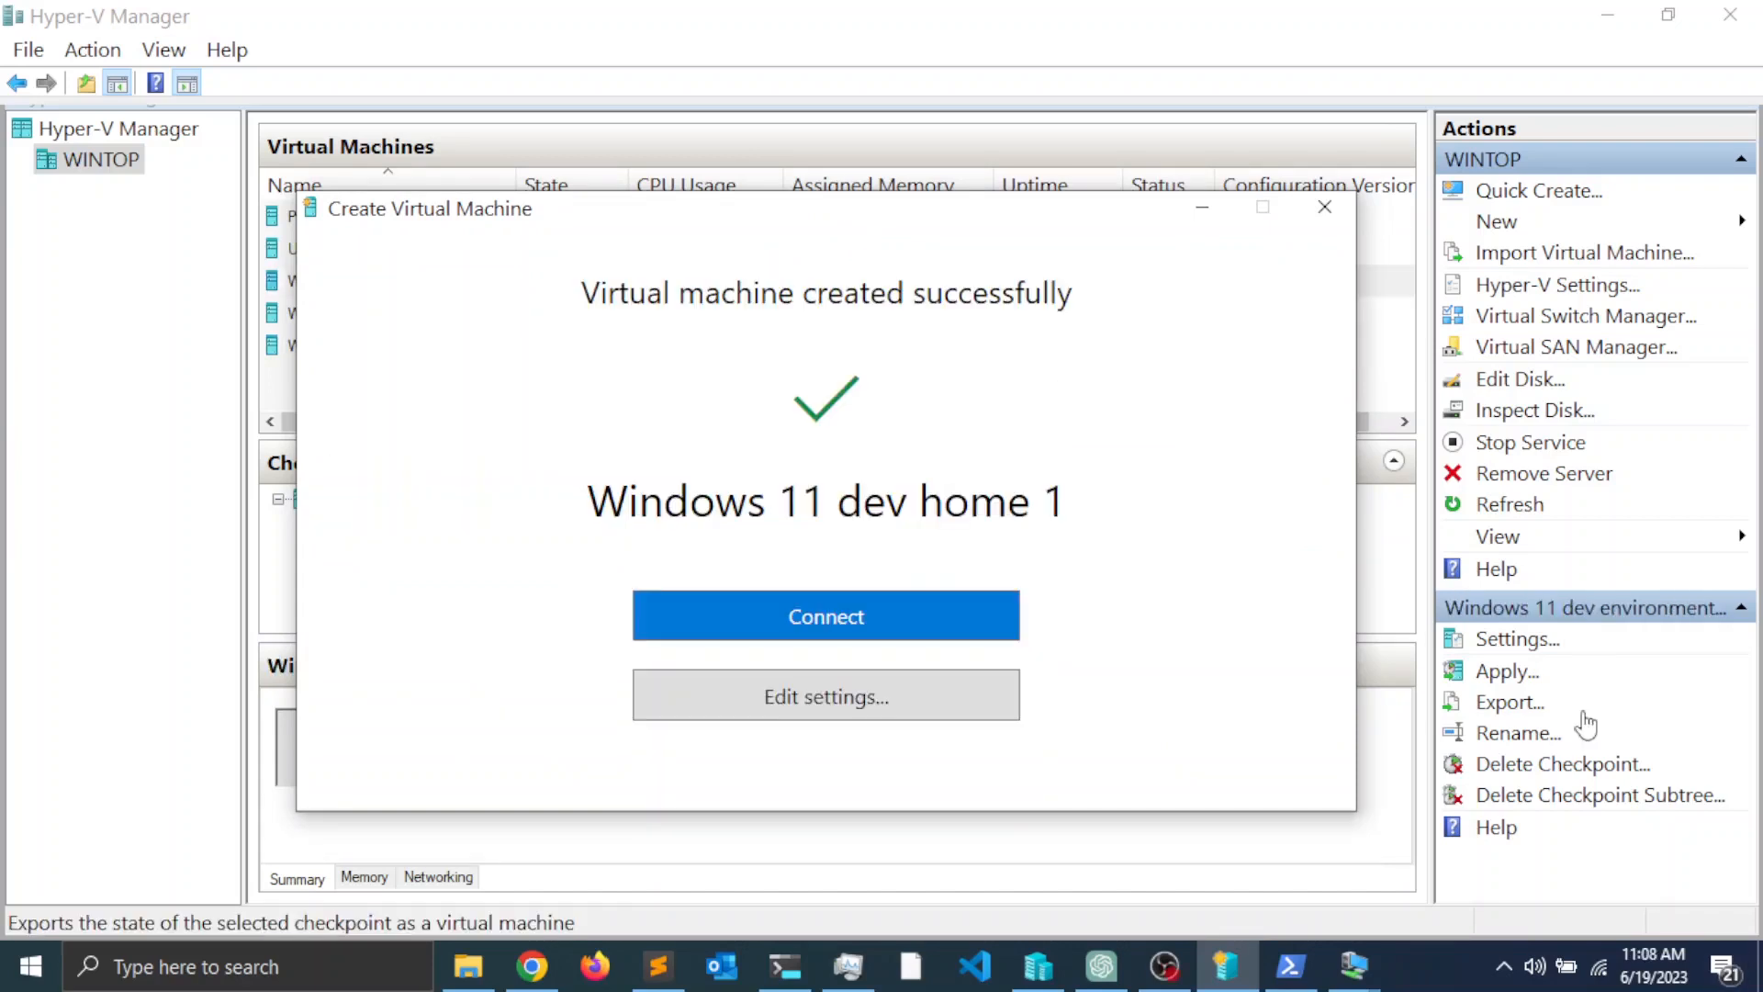
mouse_move(1122, 525)
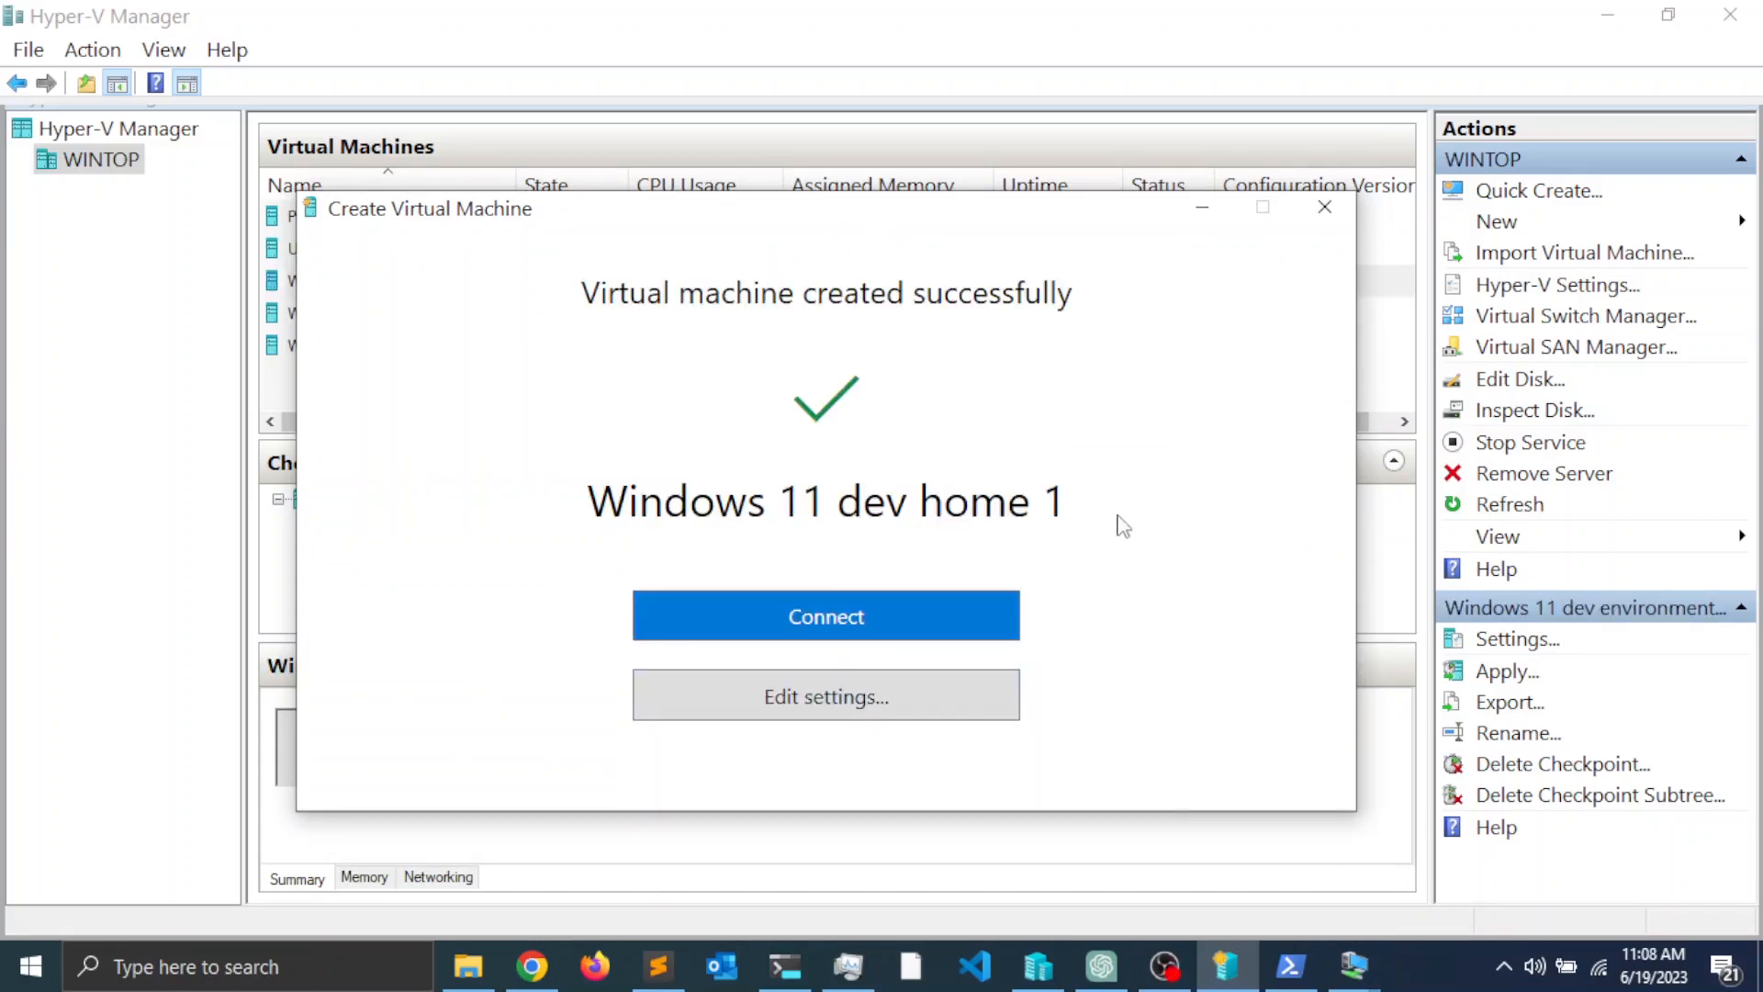
mouse_move(610, 327)
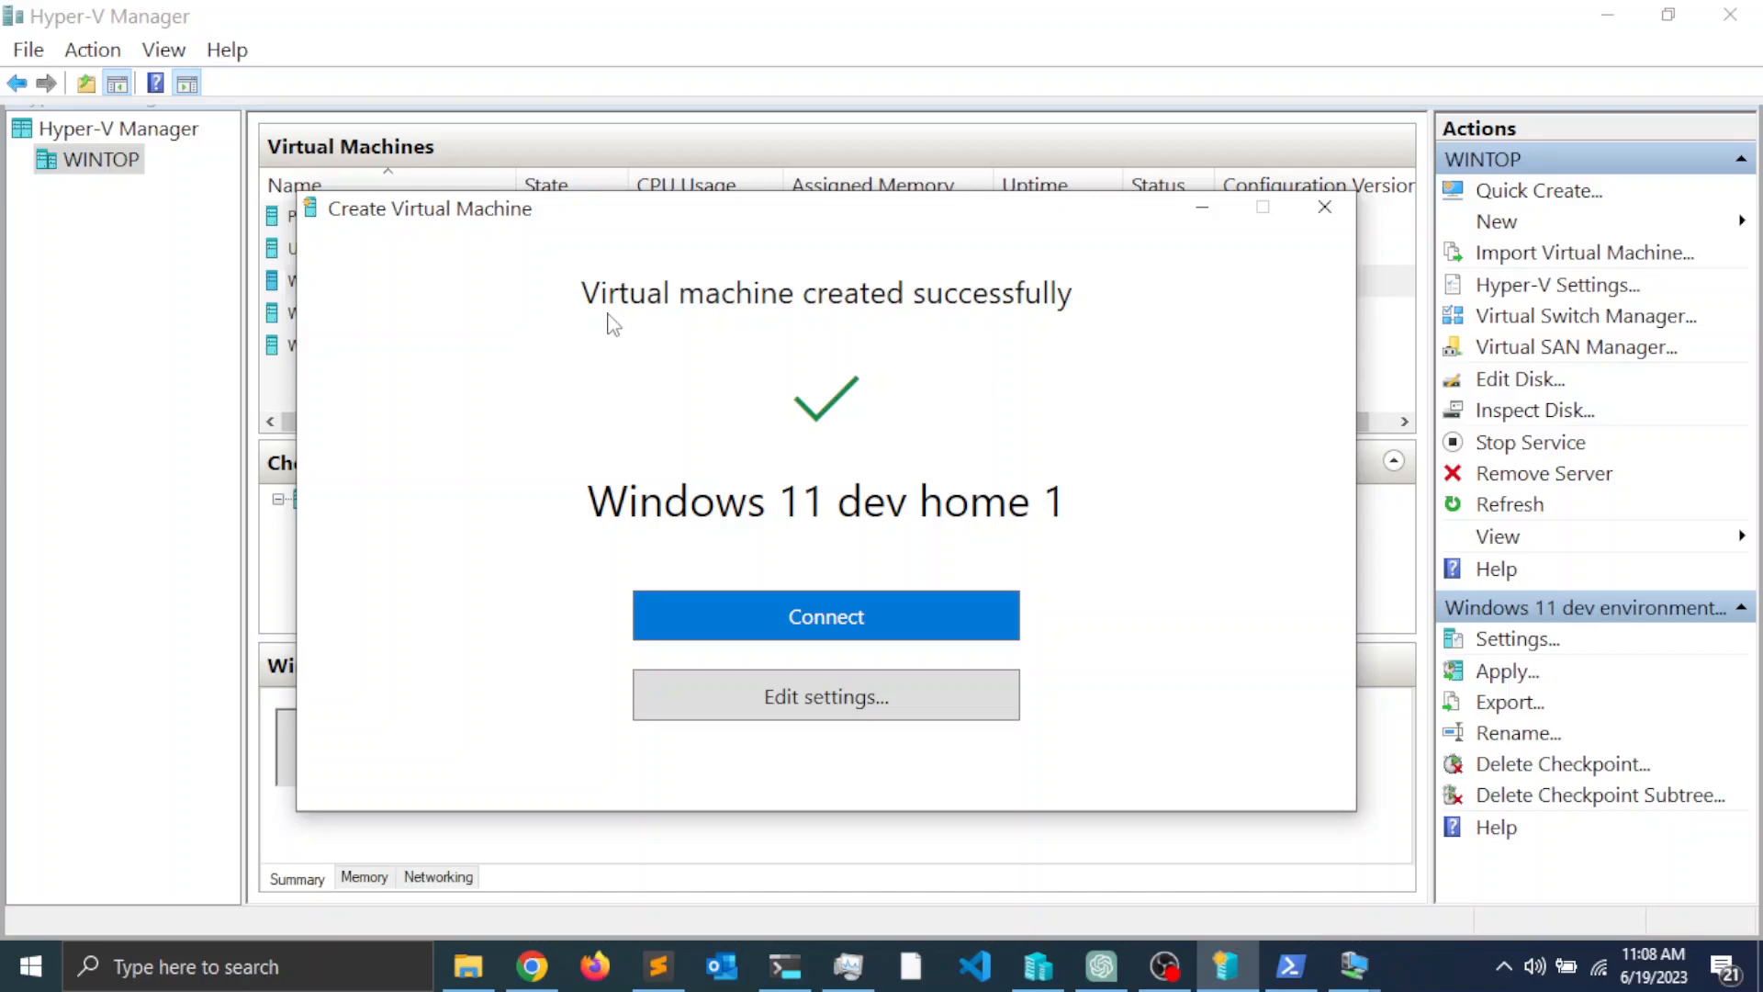
mouse_move(1044, 341)
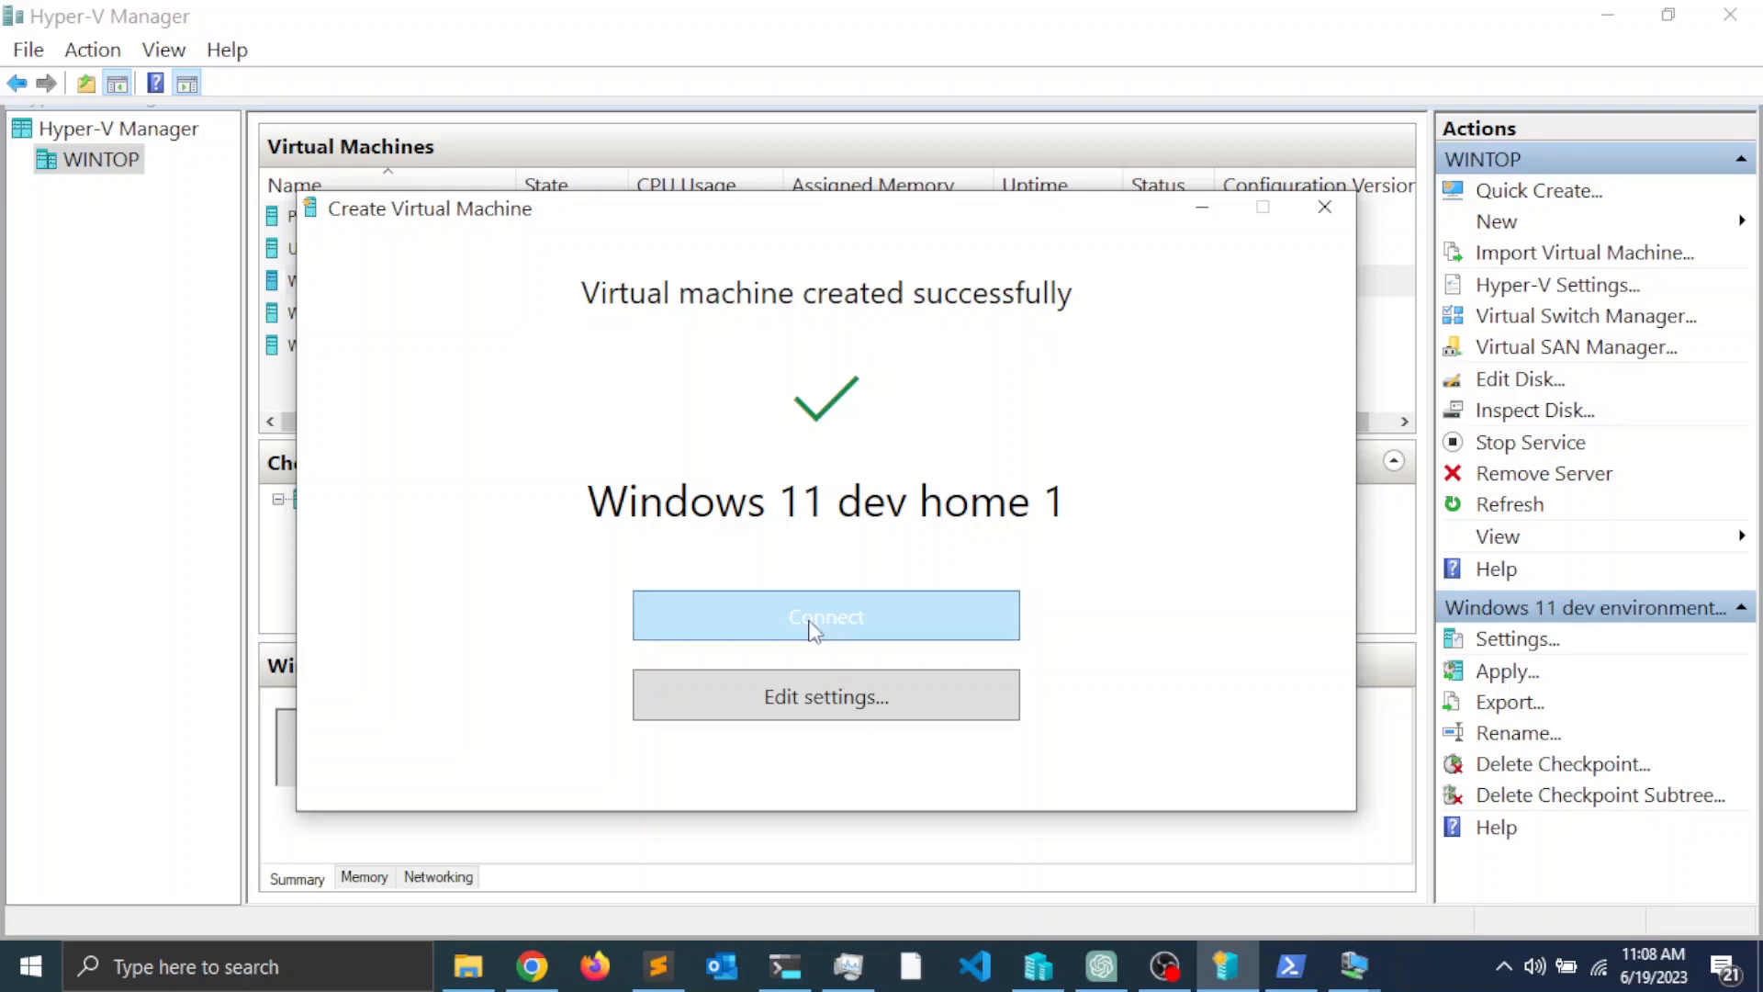
mouse_move(824, 696)
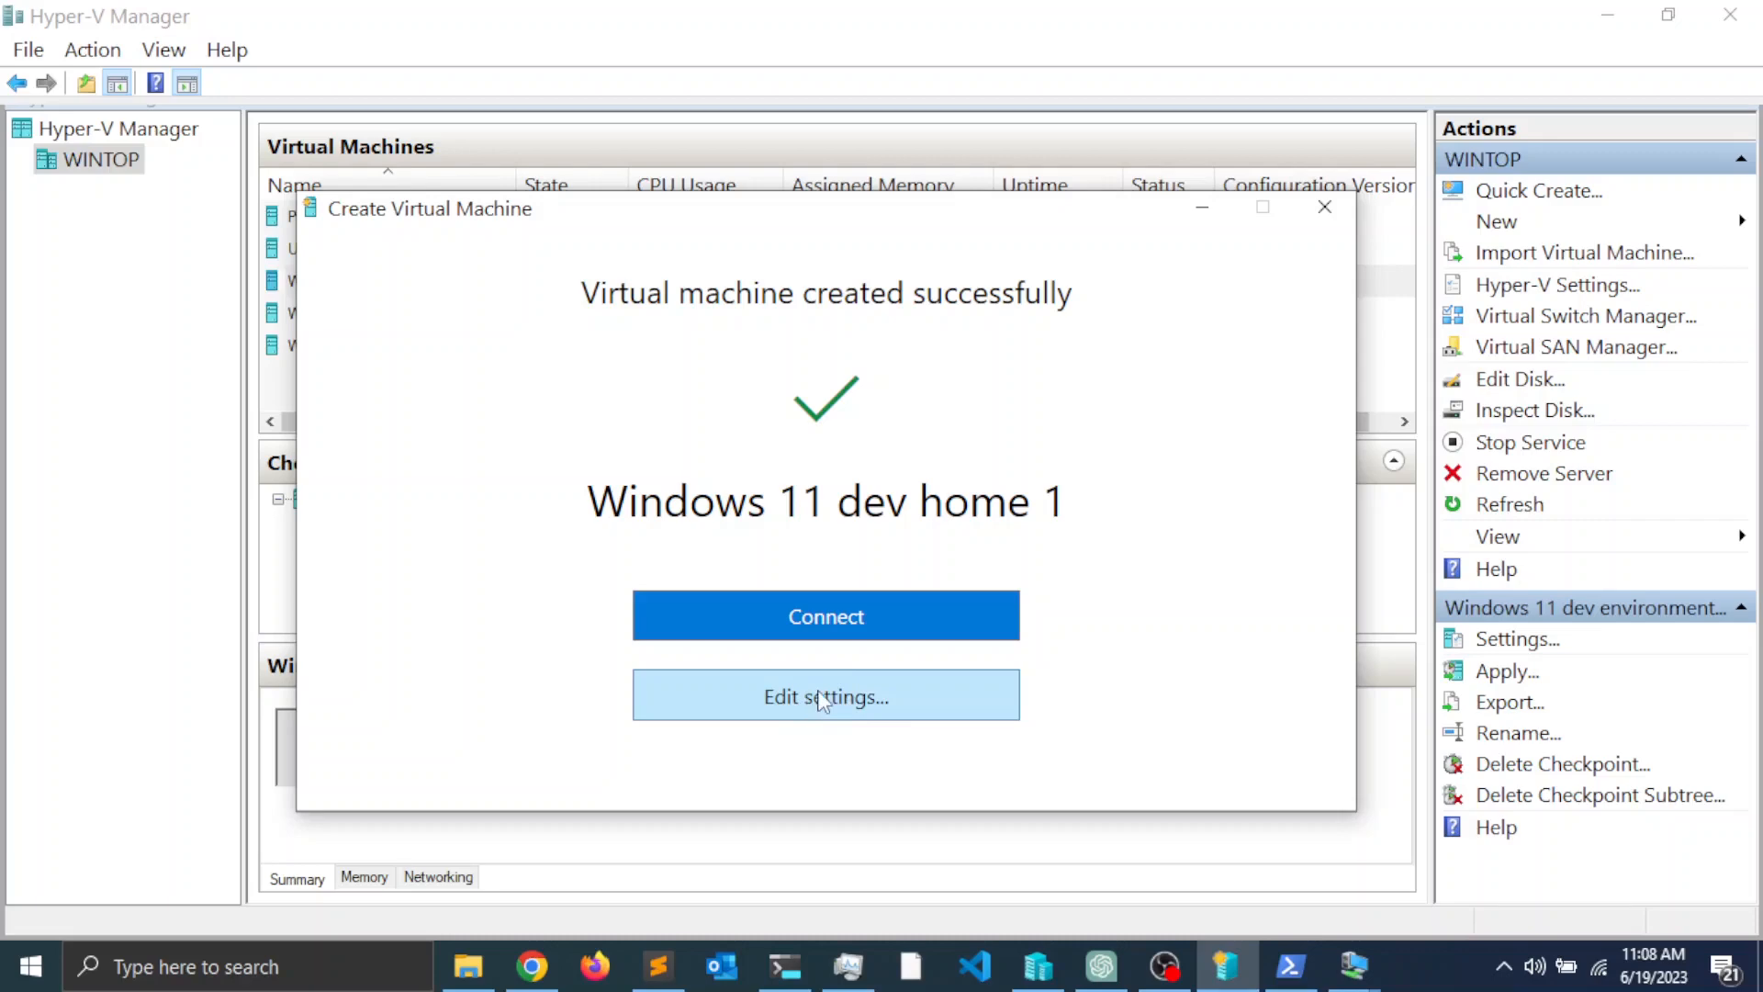
- From the creation success dialog, open the settings of 'Windows 11 dev home 1'
click(824, 694)
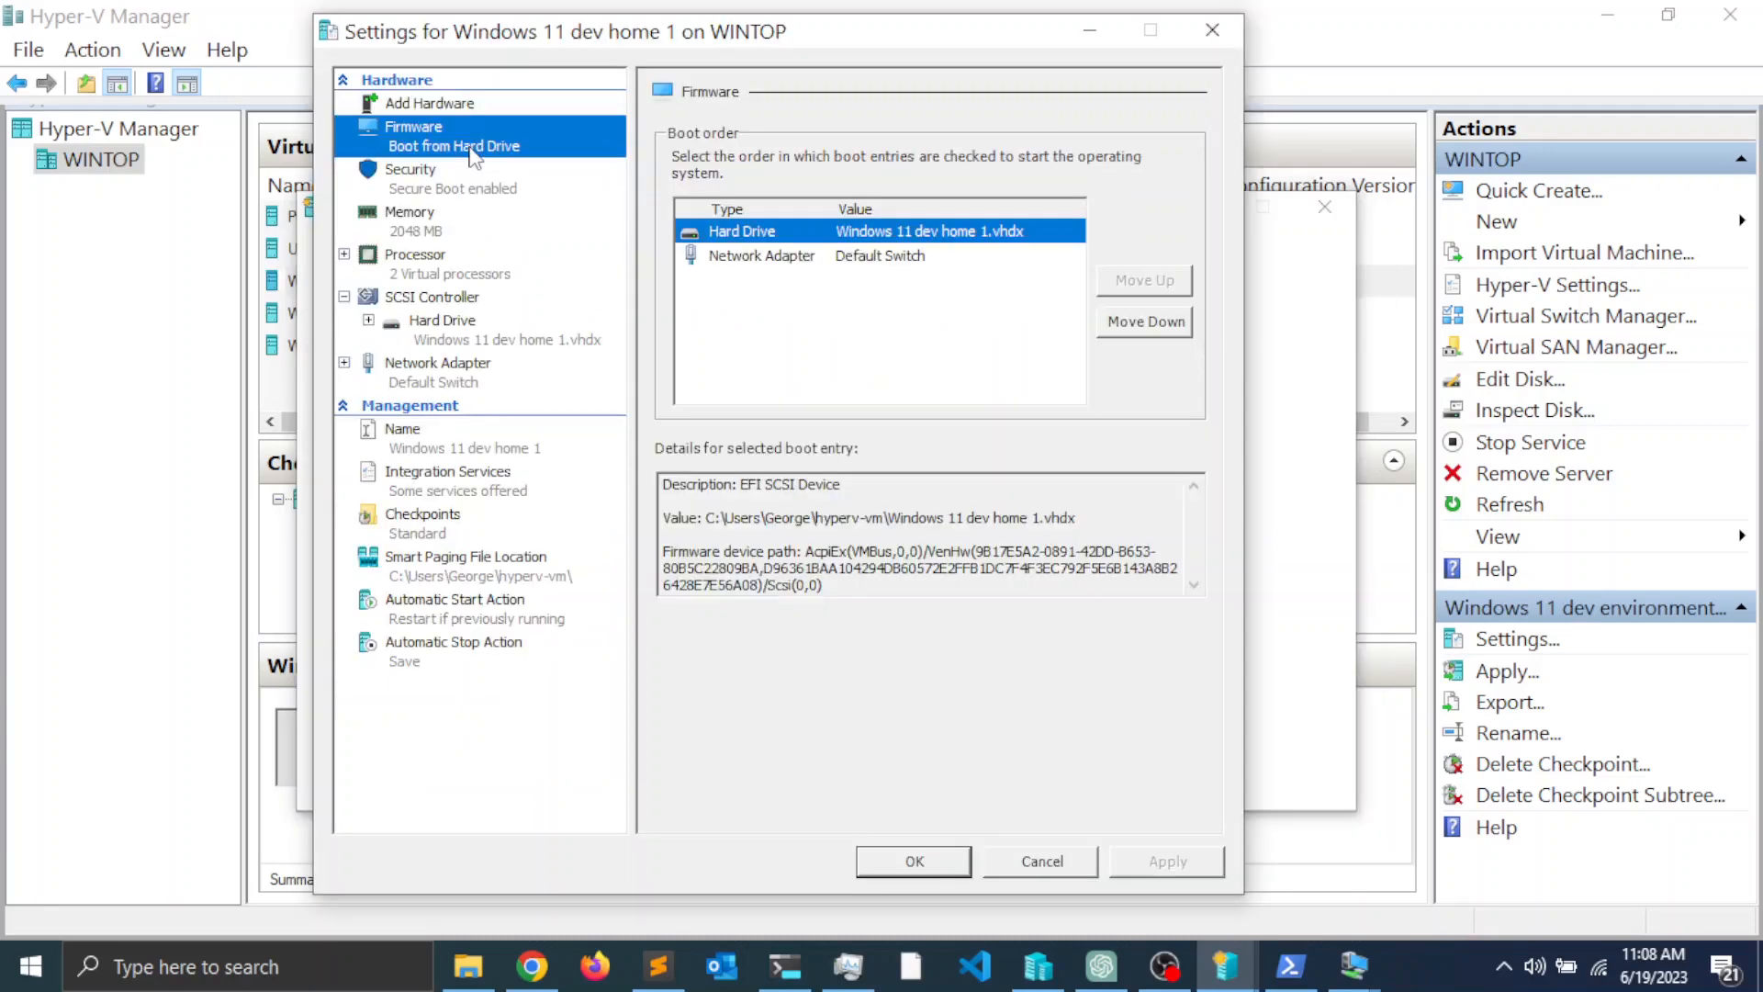
mouse_move(417, 228)
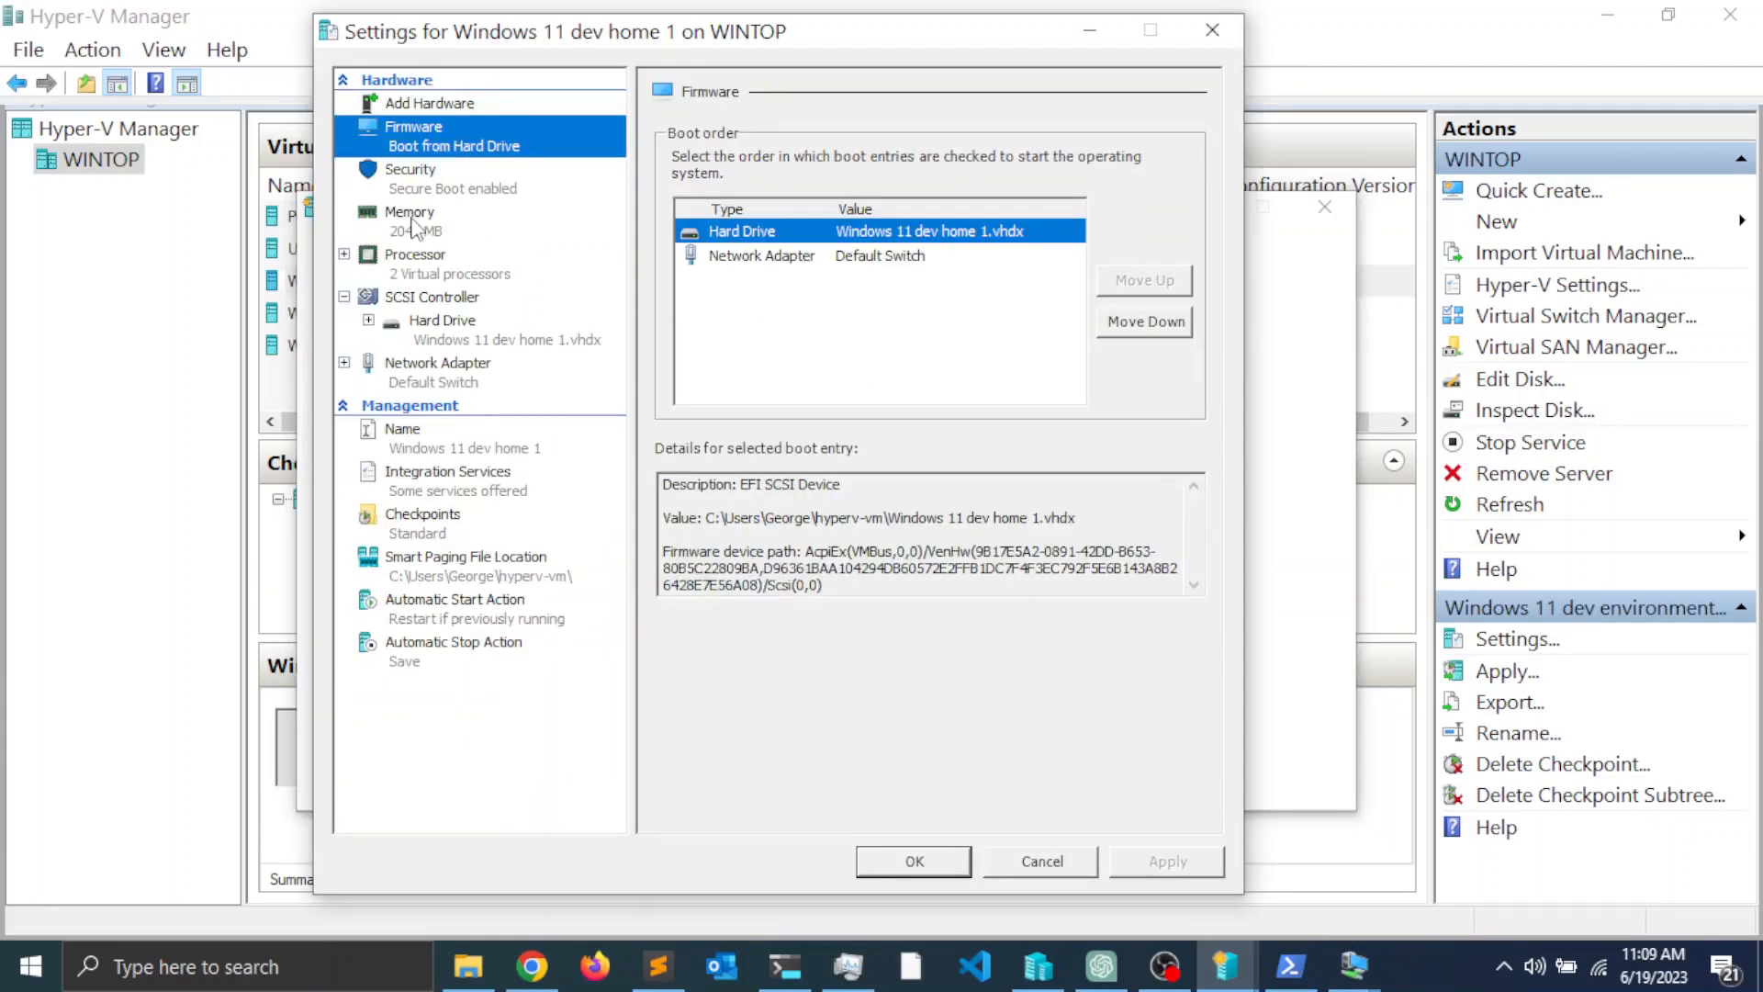
- In the Memory settings, set the startup RAM to 4096 MB
click(409, 211)
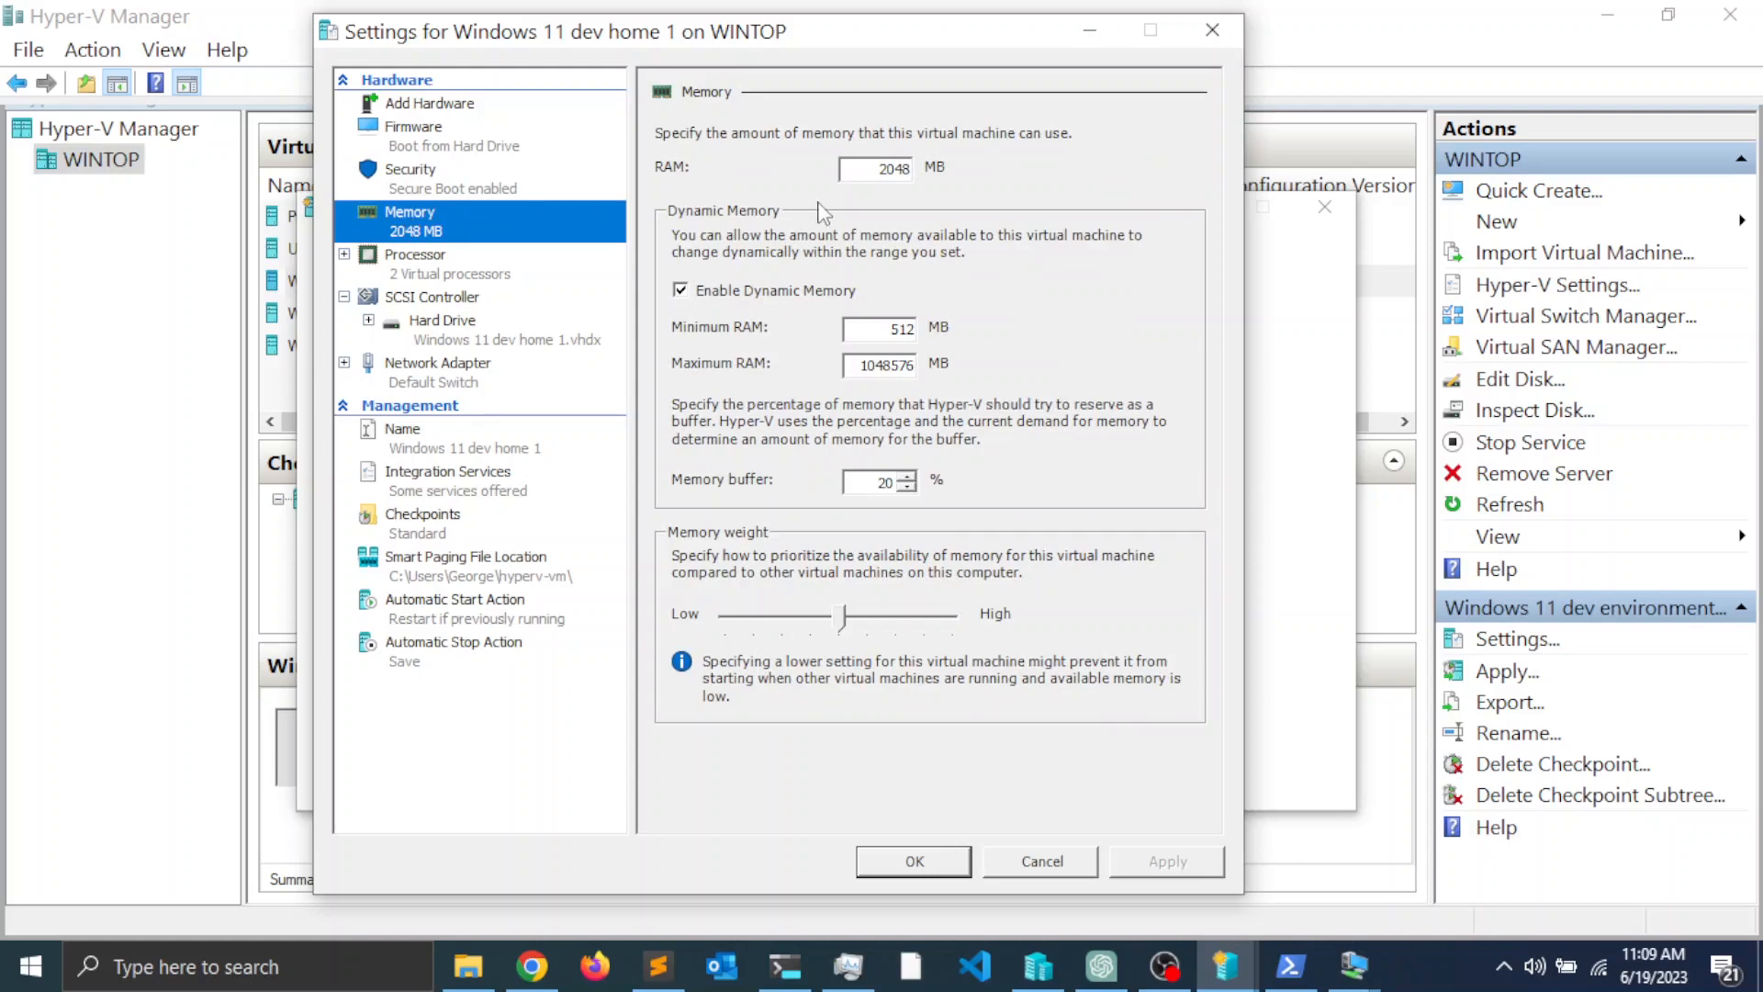
mouse_move(877, 167)
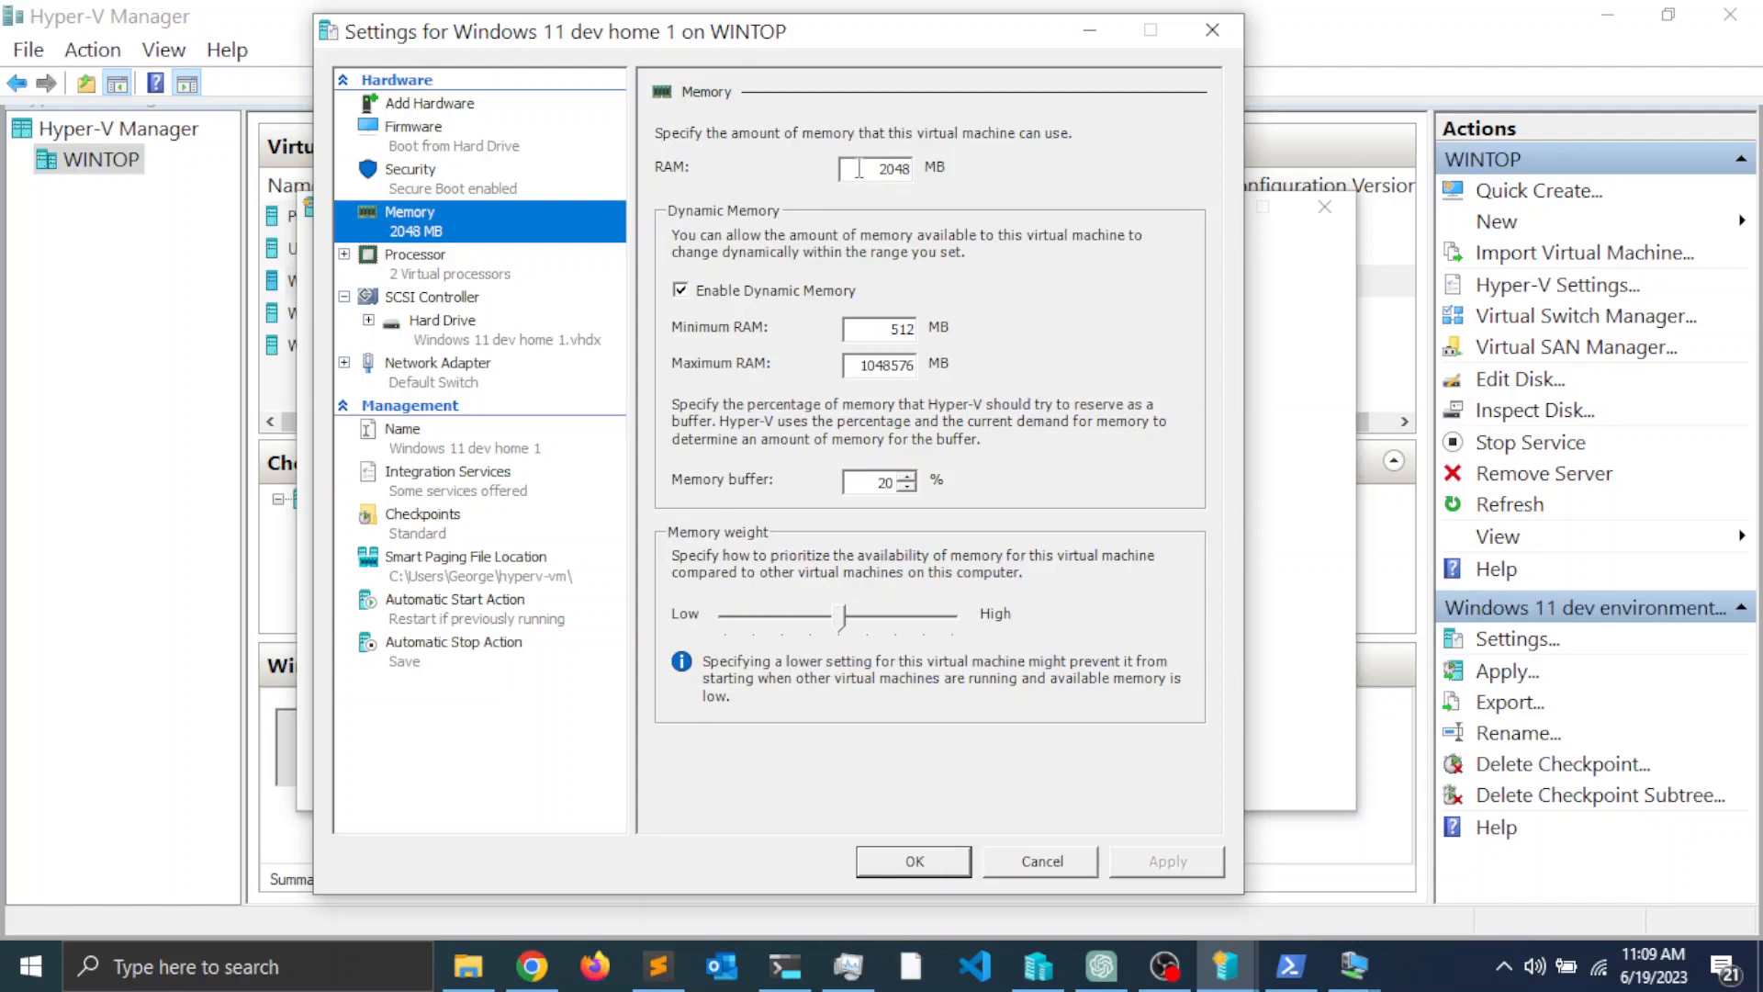
triple_click(887, 167)
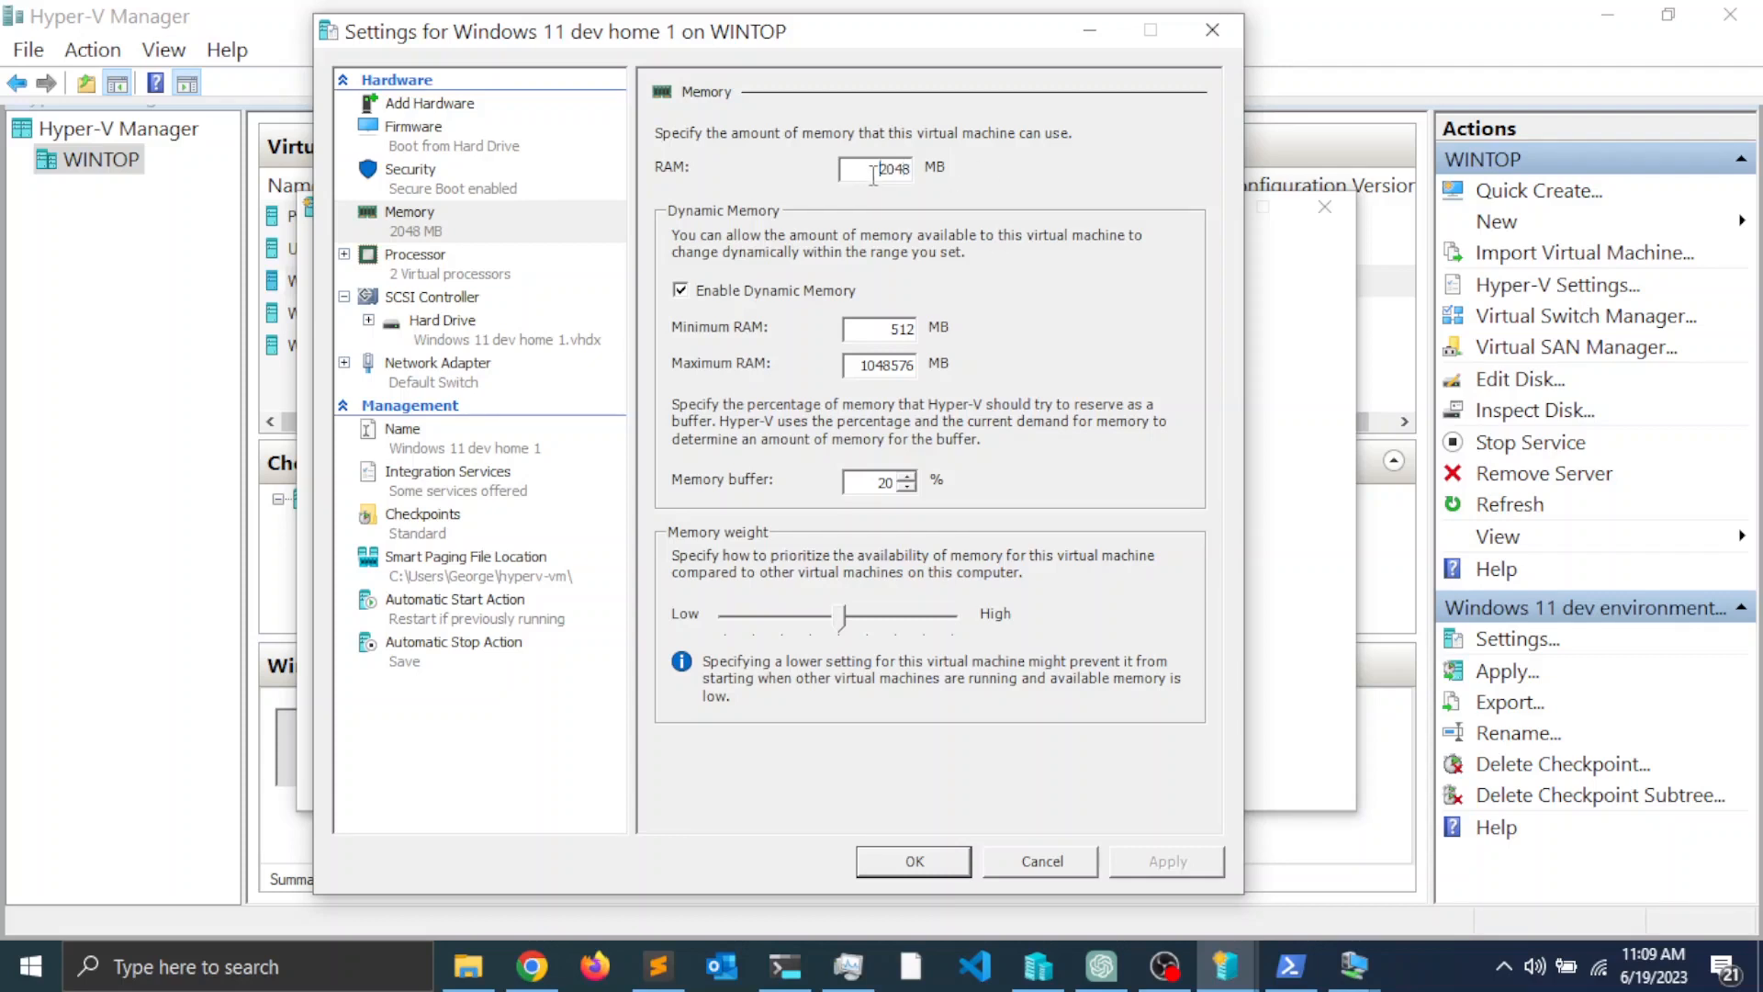
triple_click(883, 167)
text(4)
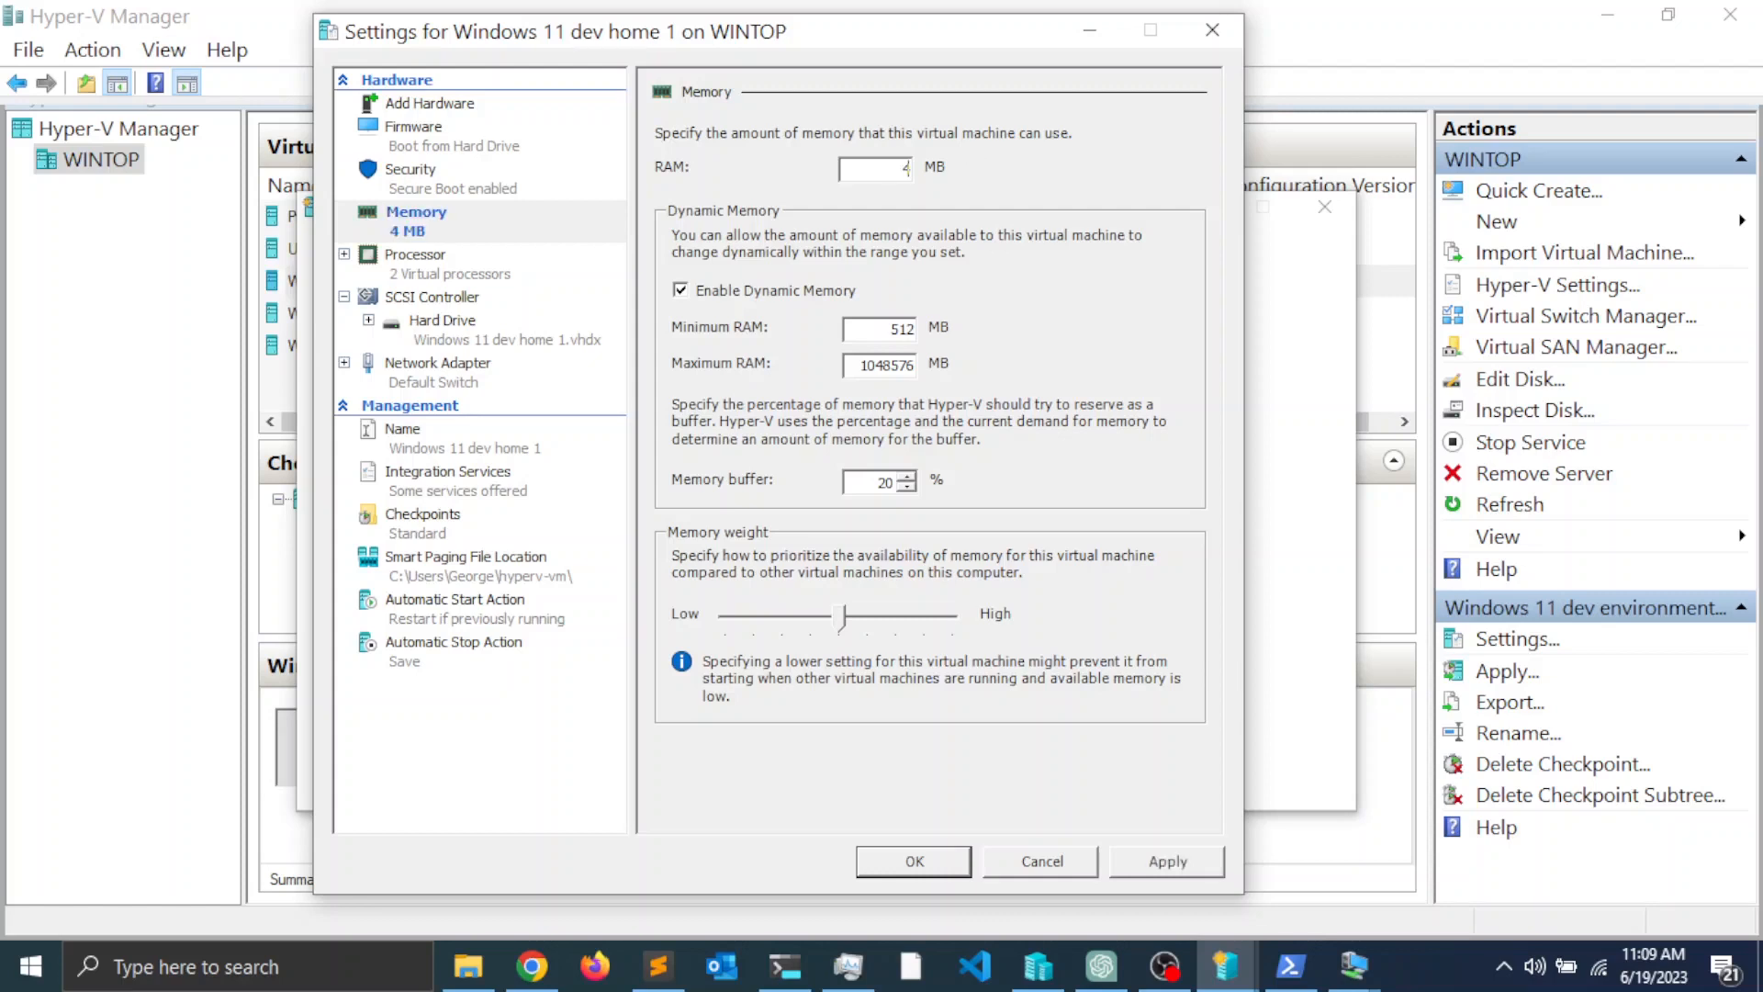
text(096)
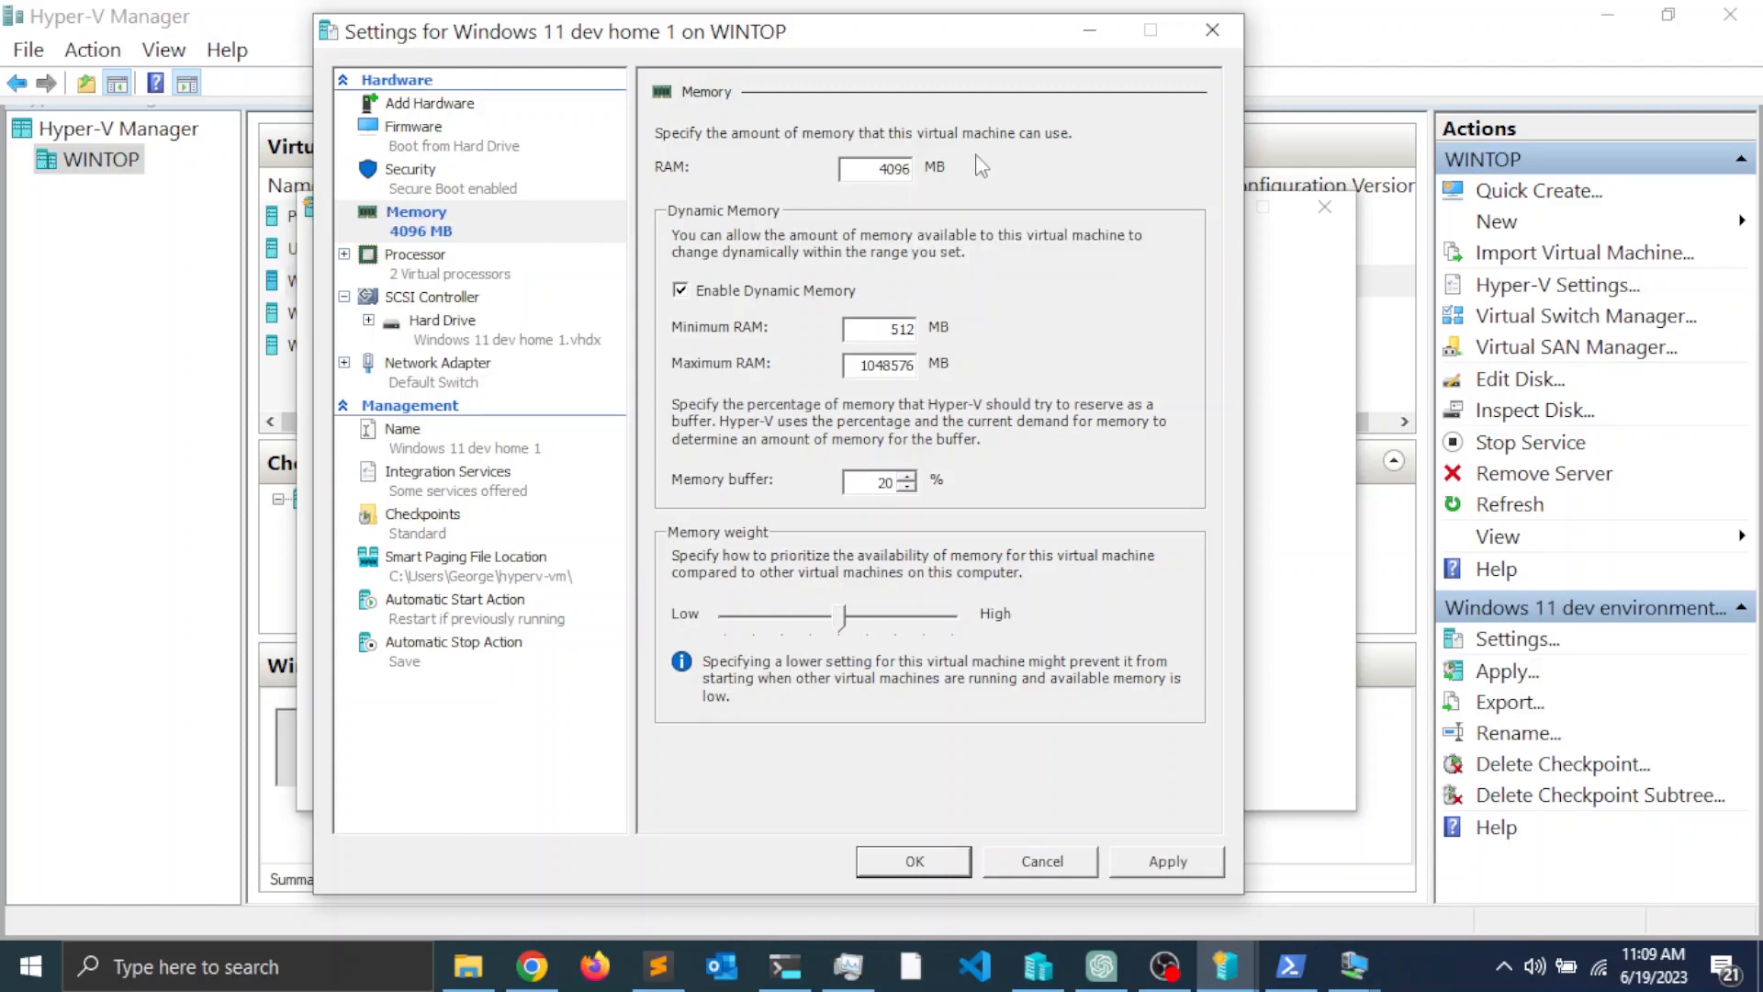
mouse_move(753, 312)
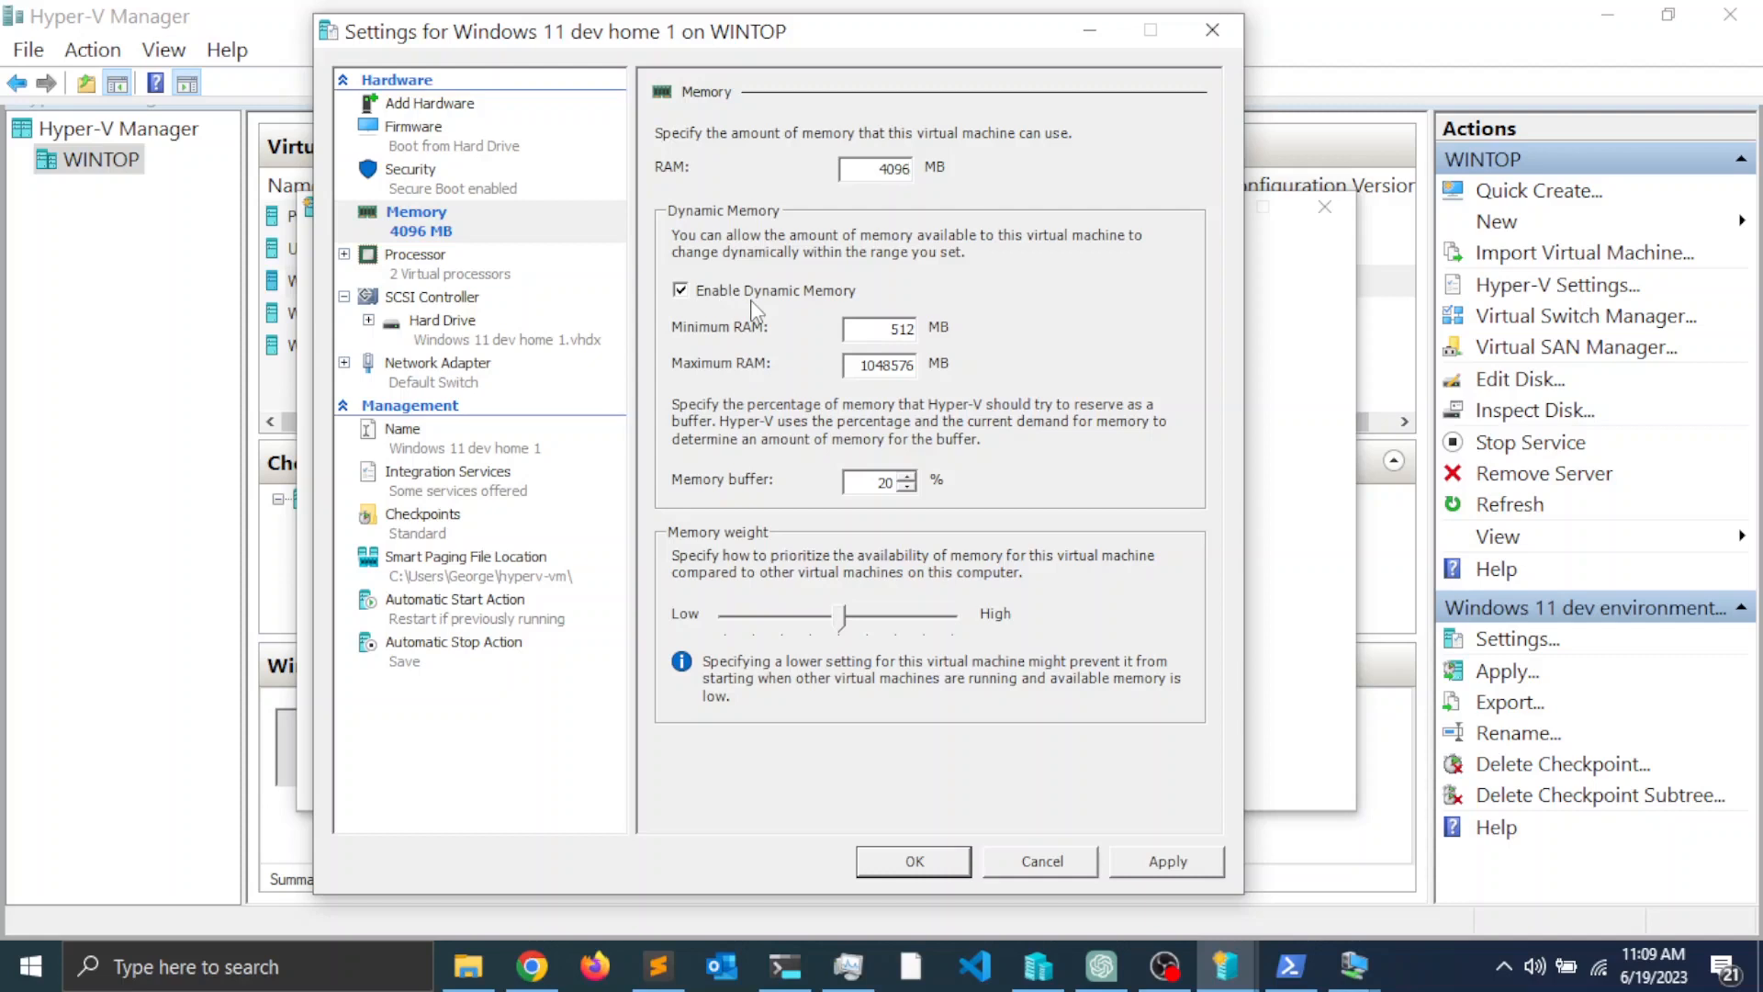
mouse_move(857, 307)
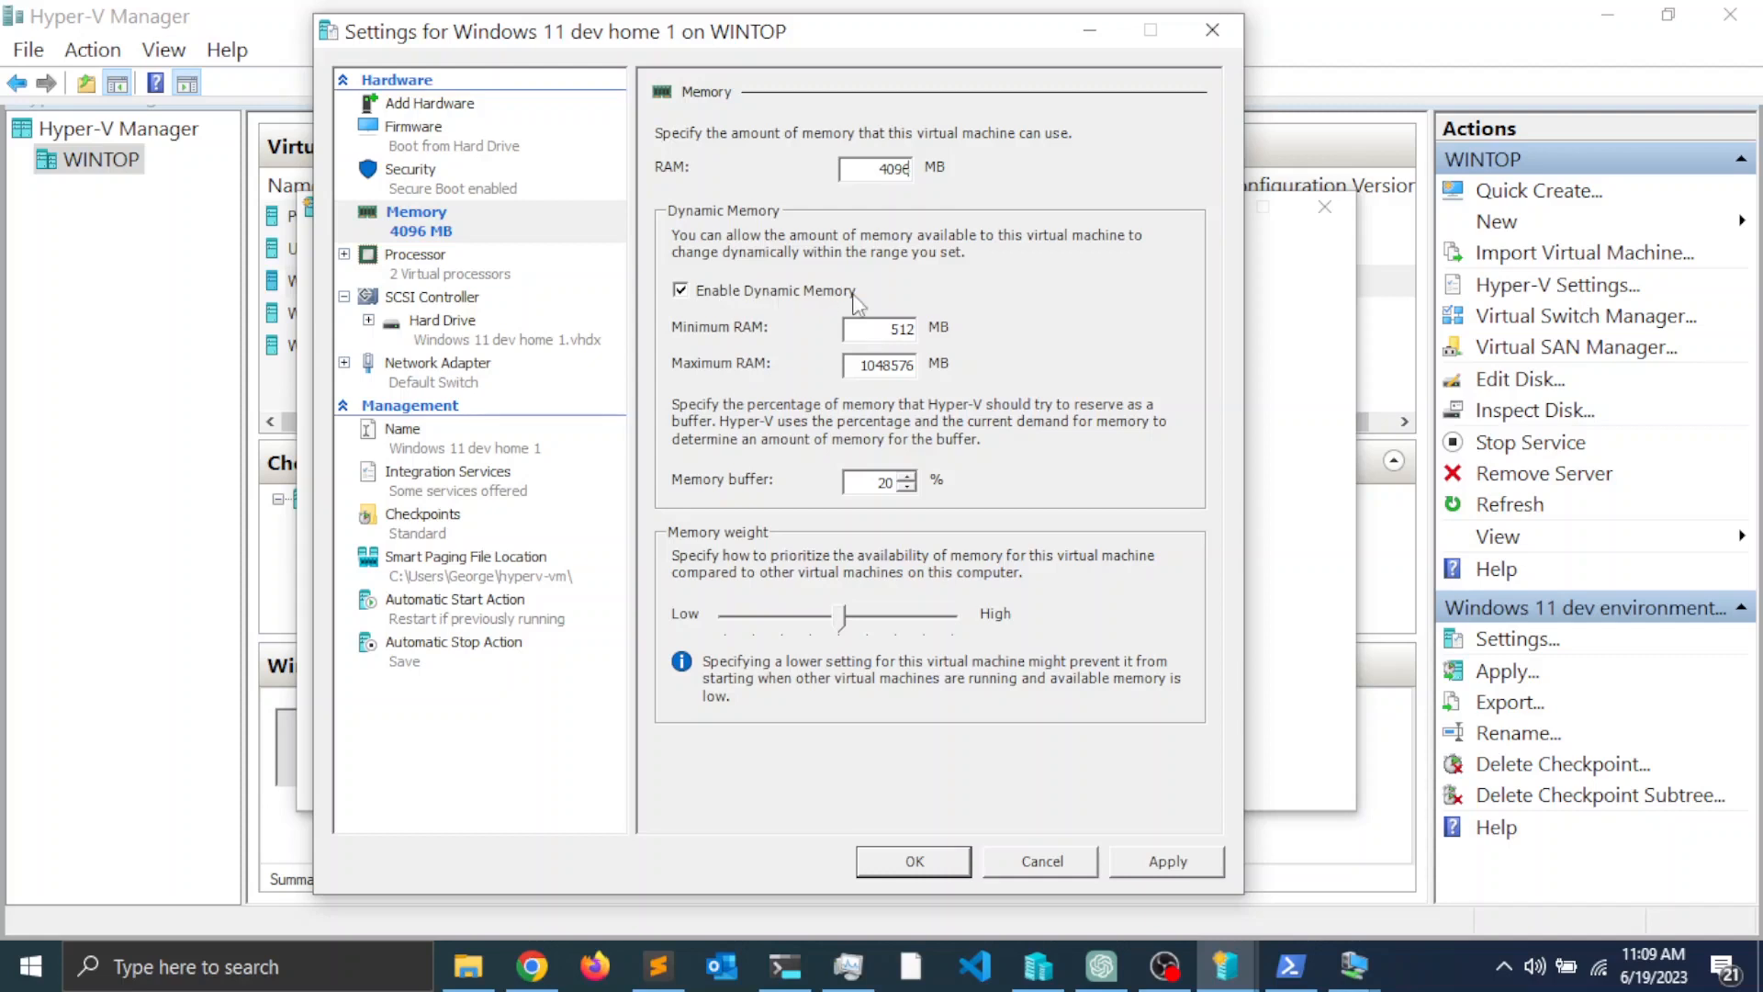
mouse_move(685, 340)
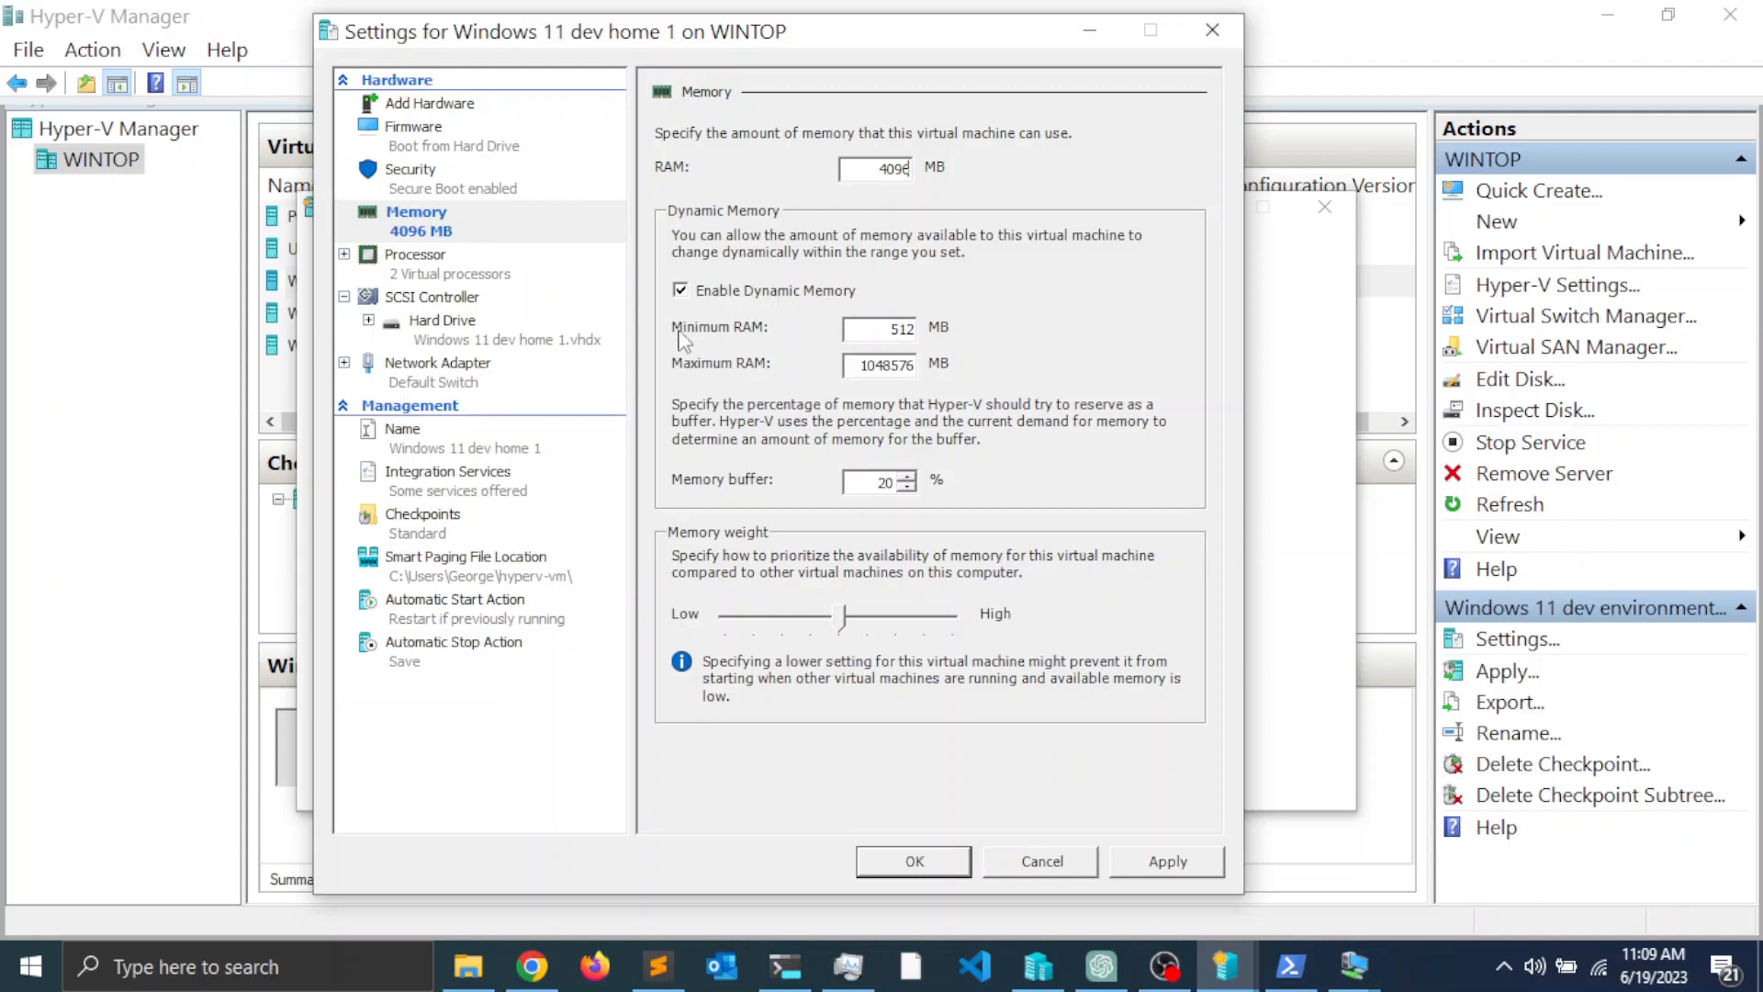
mouse_move(879, 222)
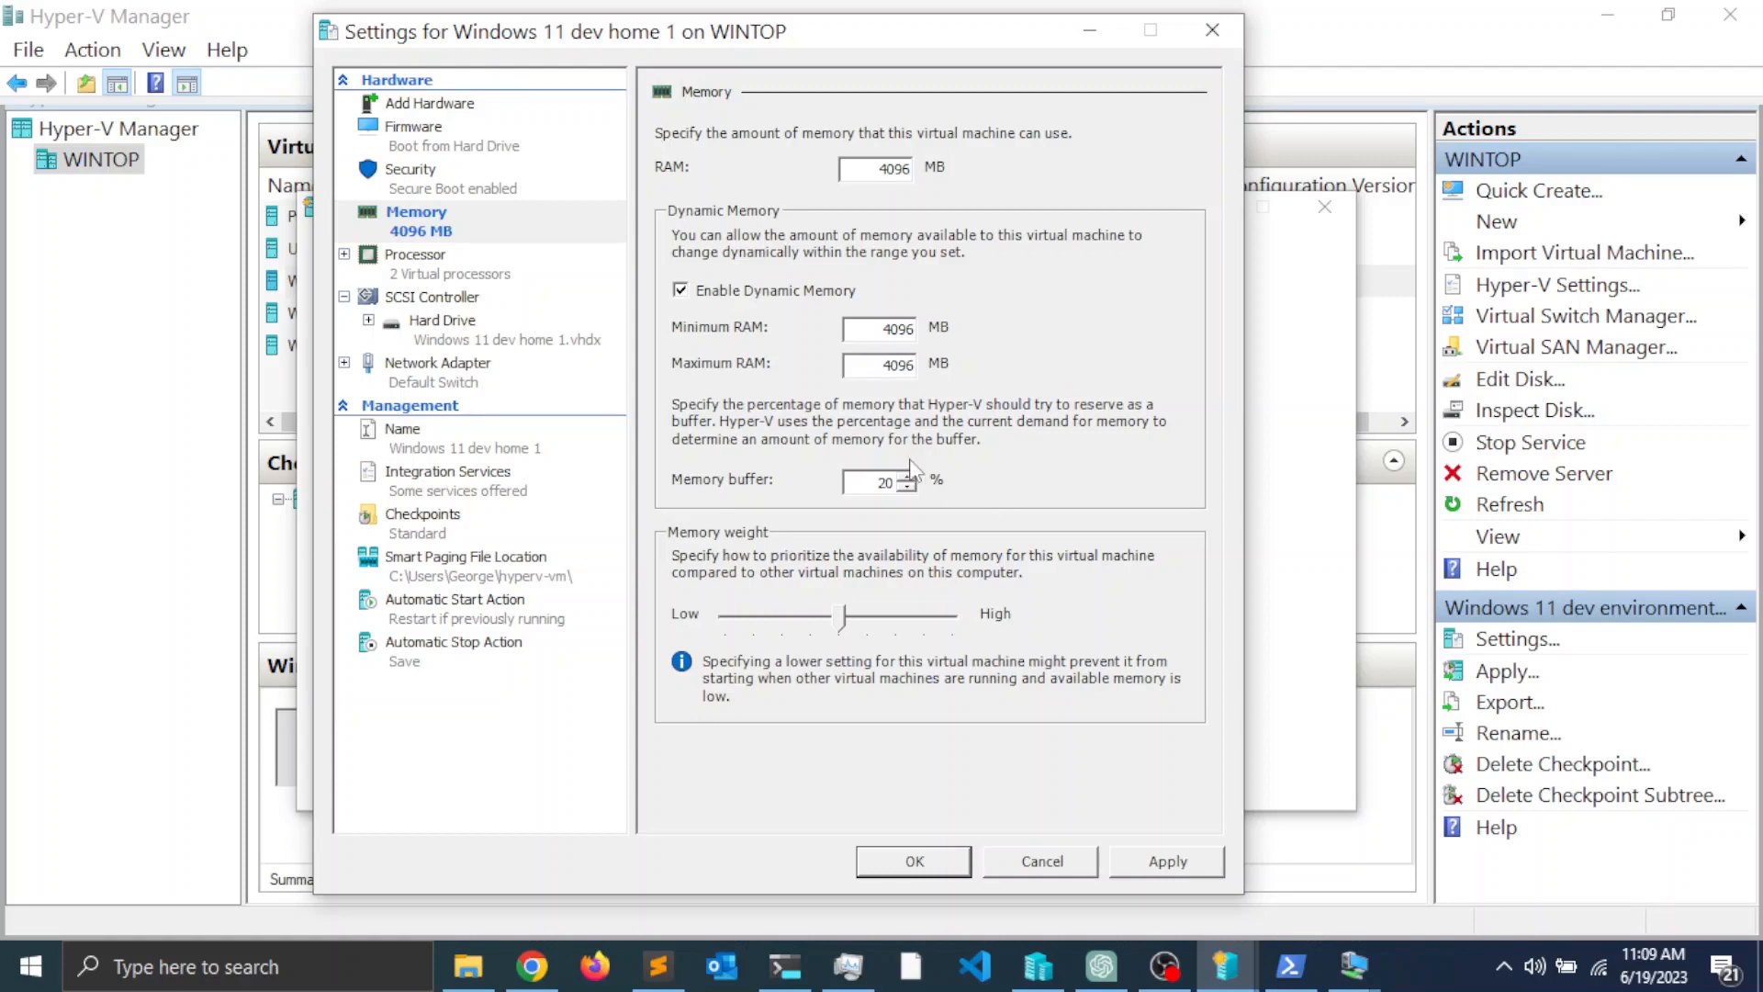
mouse_move(900, 200)
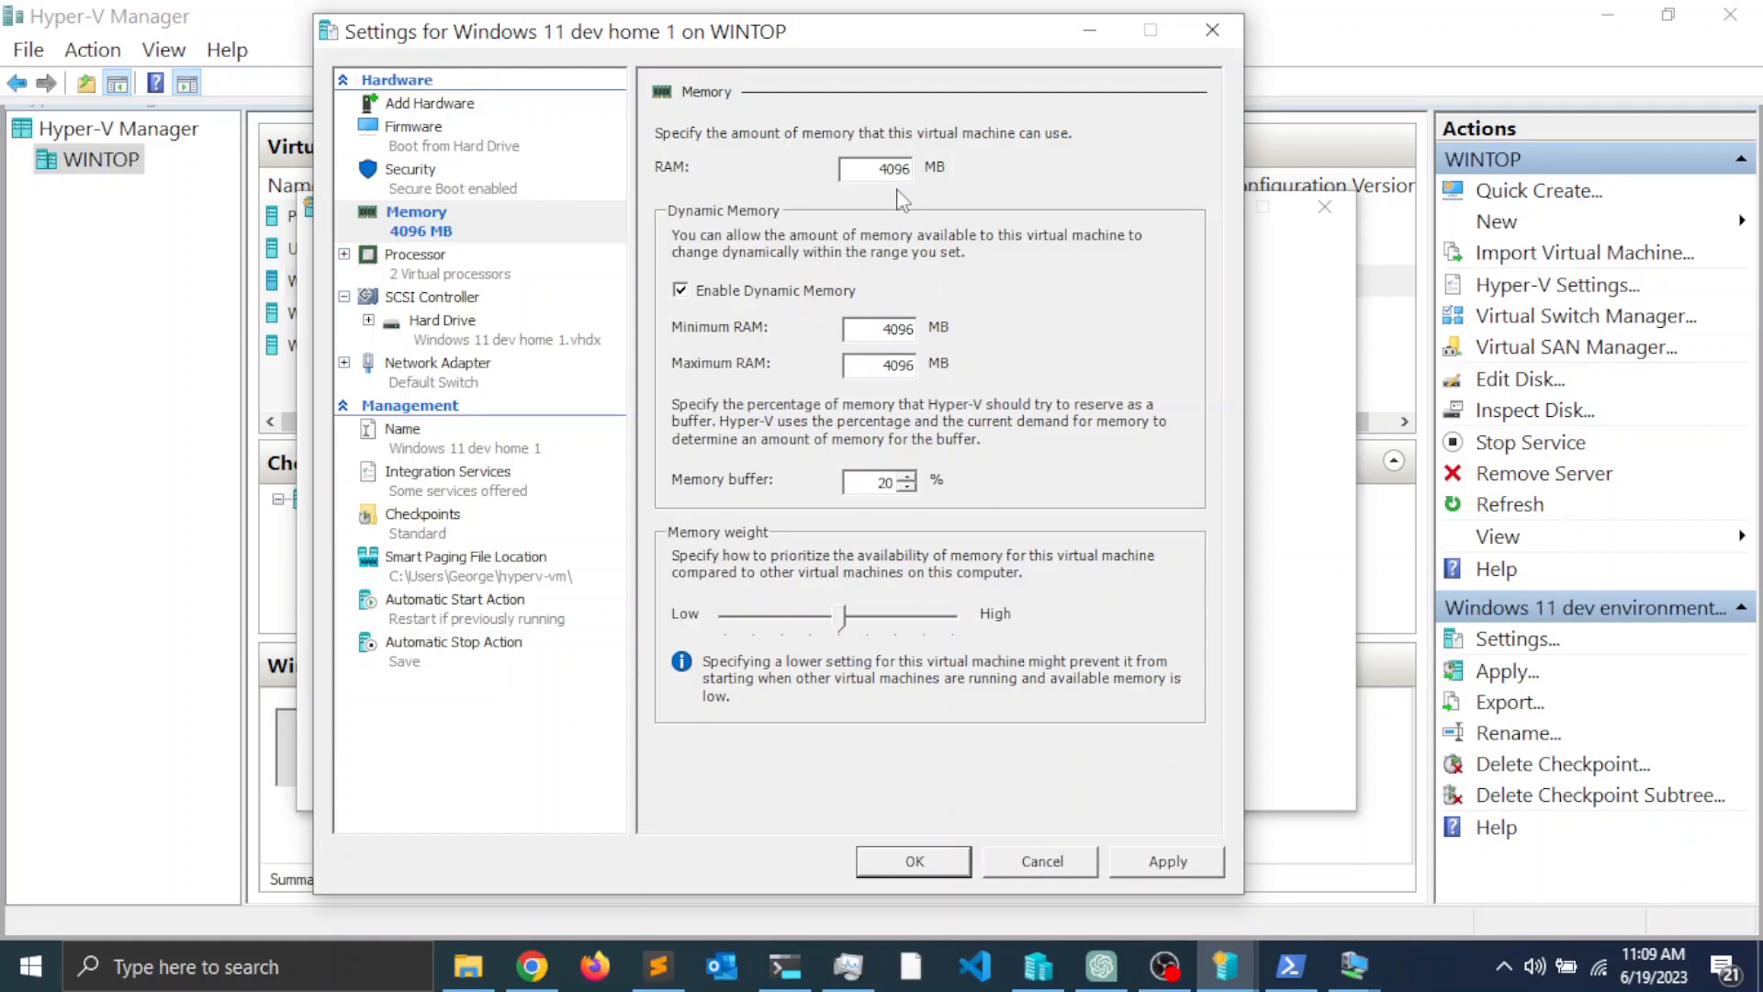
mouse_move(870, 277)
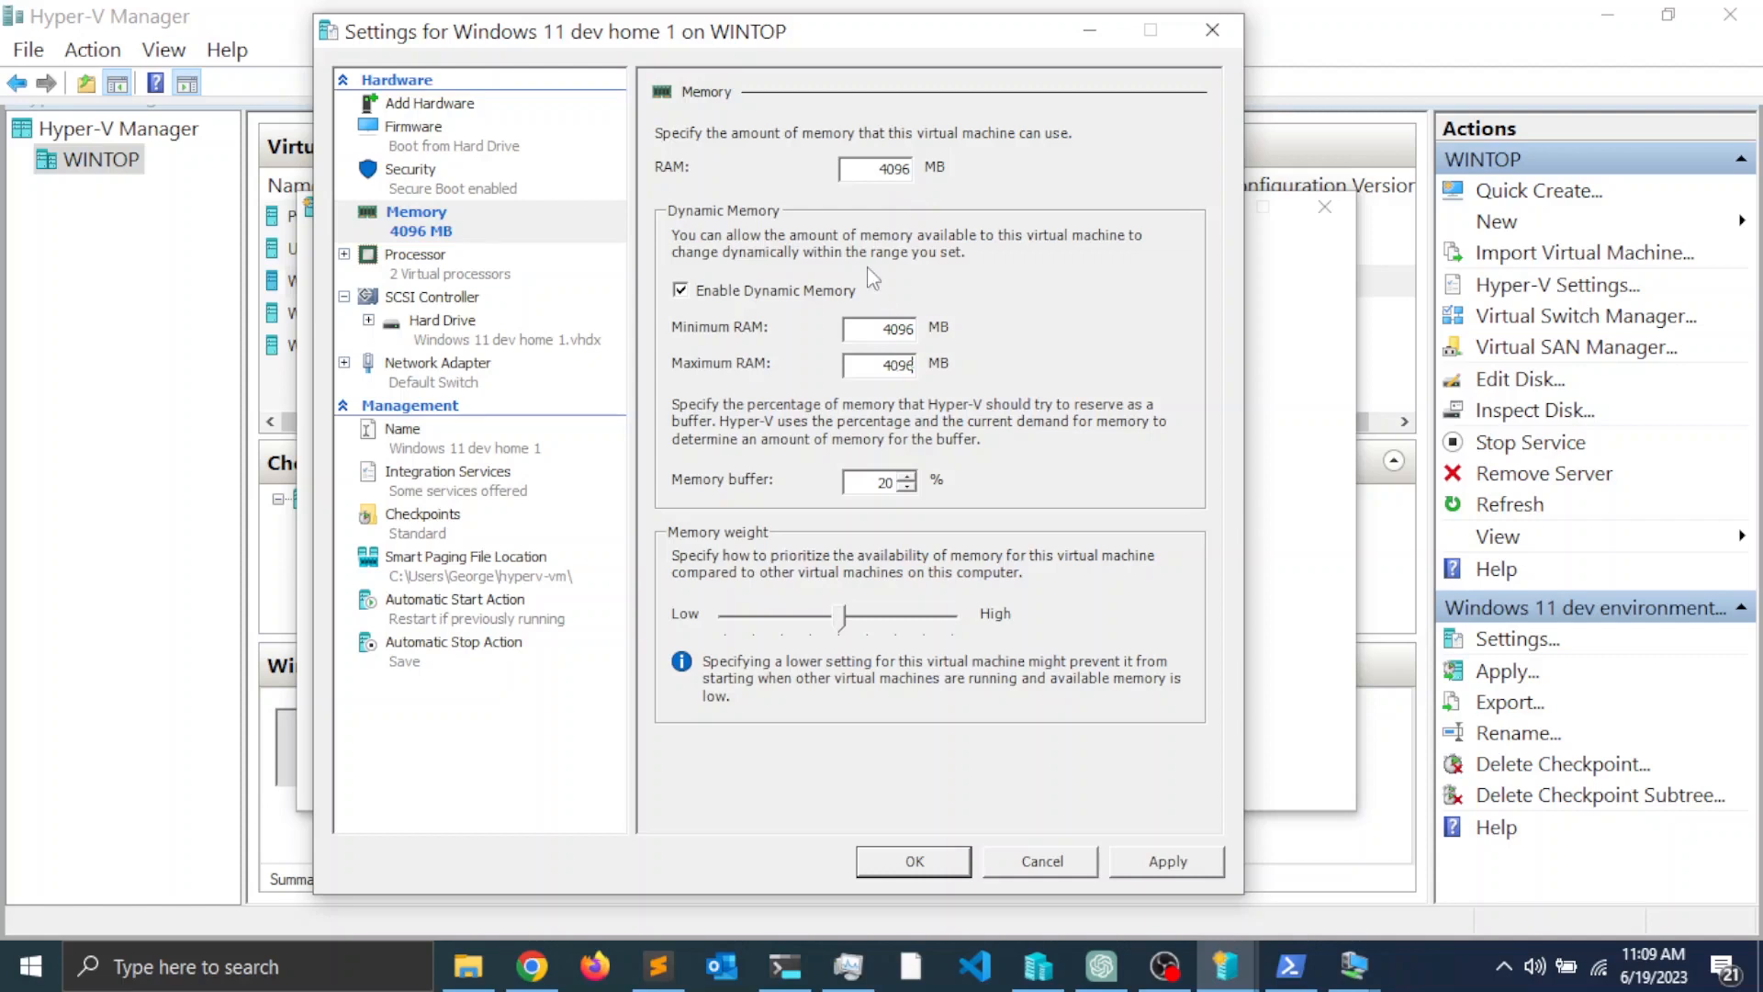
mouse_move(916, 446)
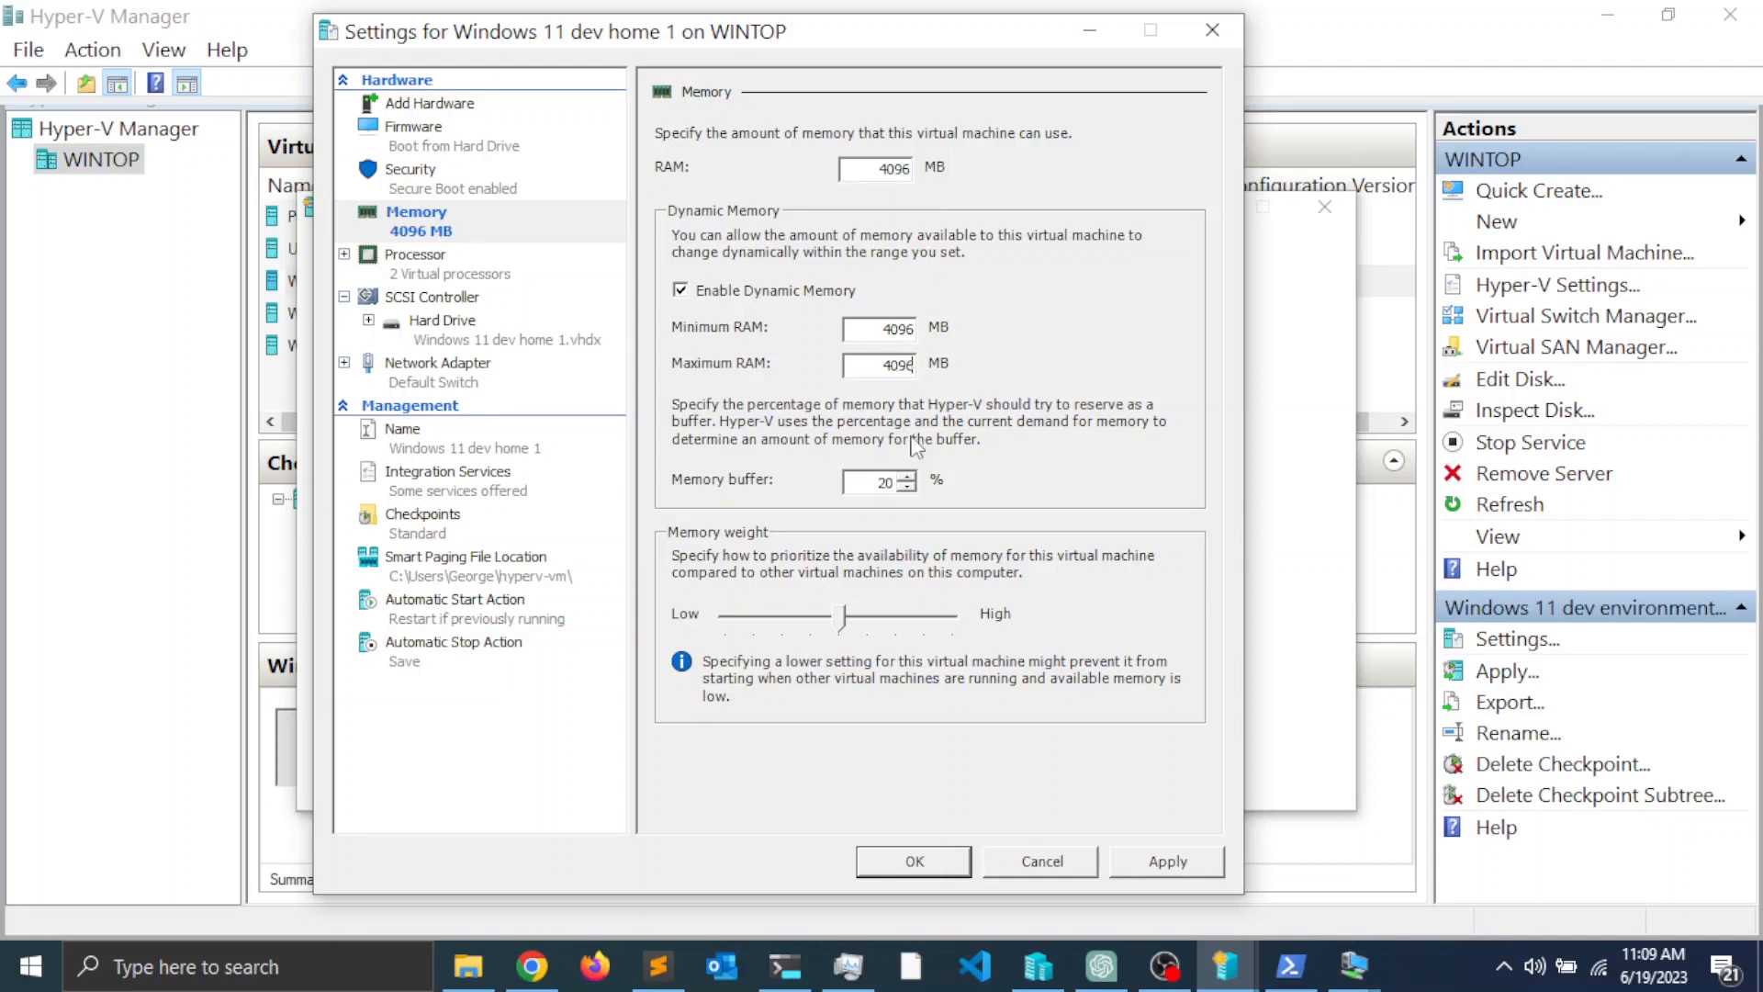
mouse_move(1117, 577)
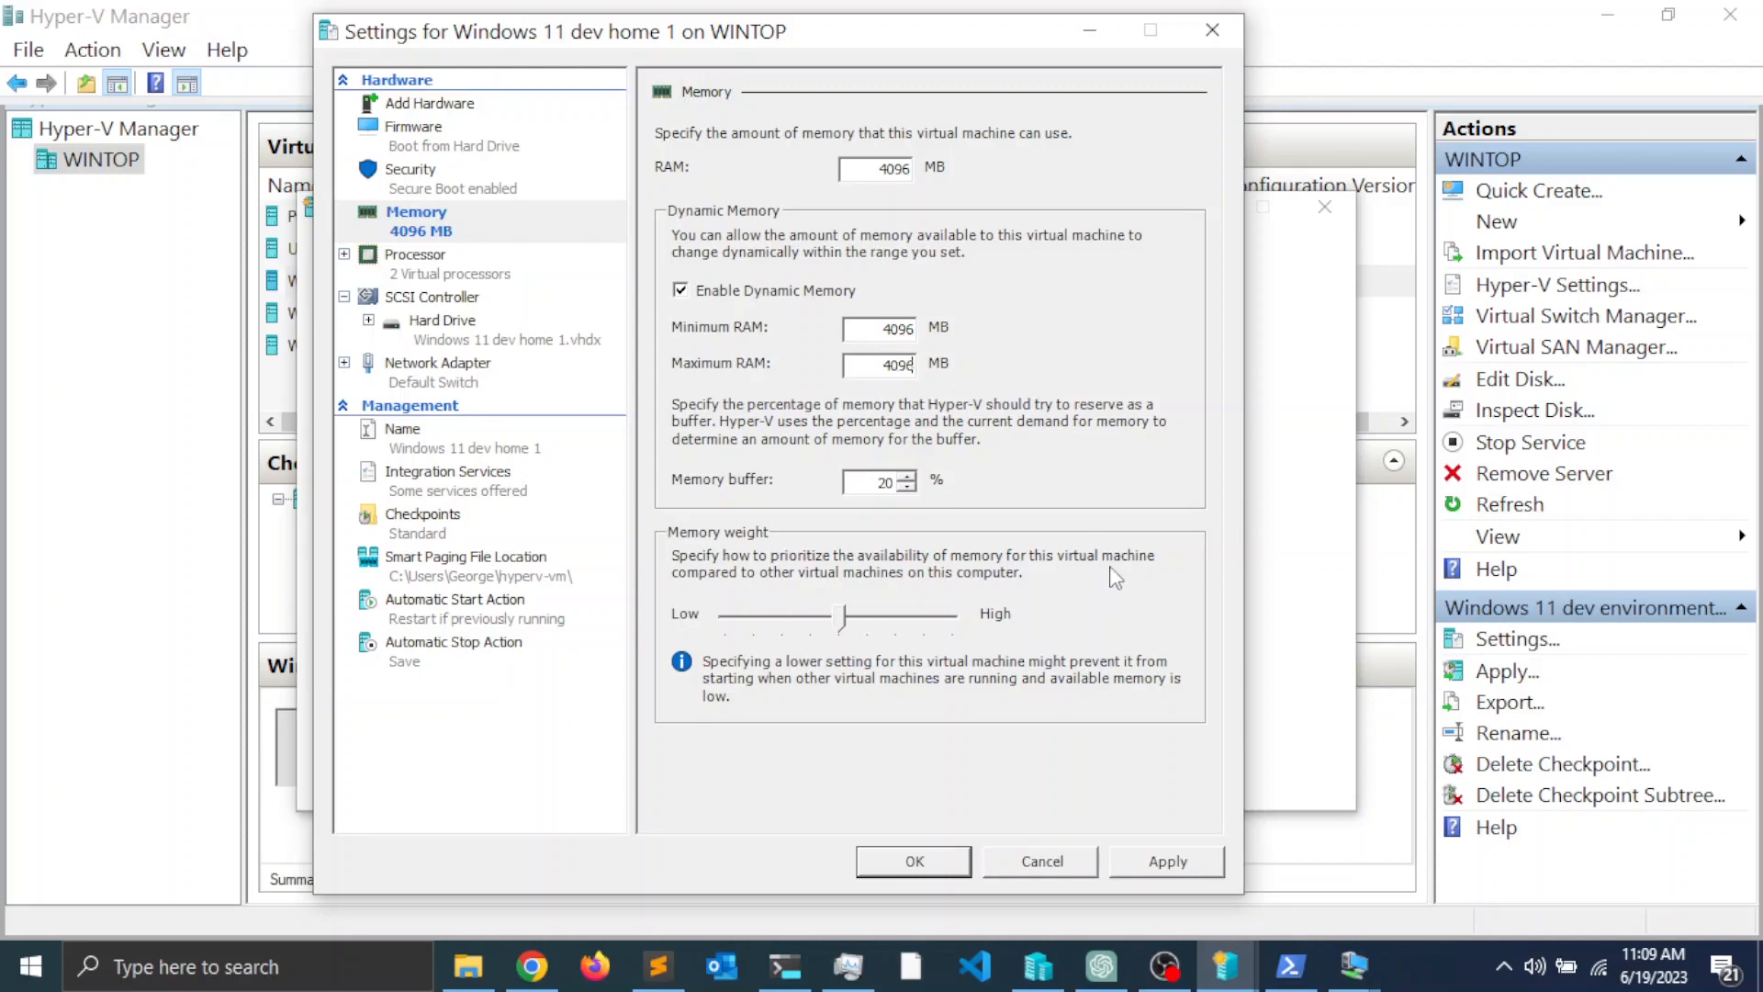
mouse_move(942, 861)
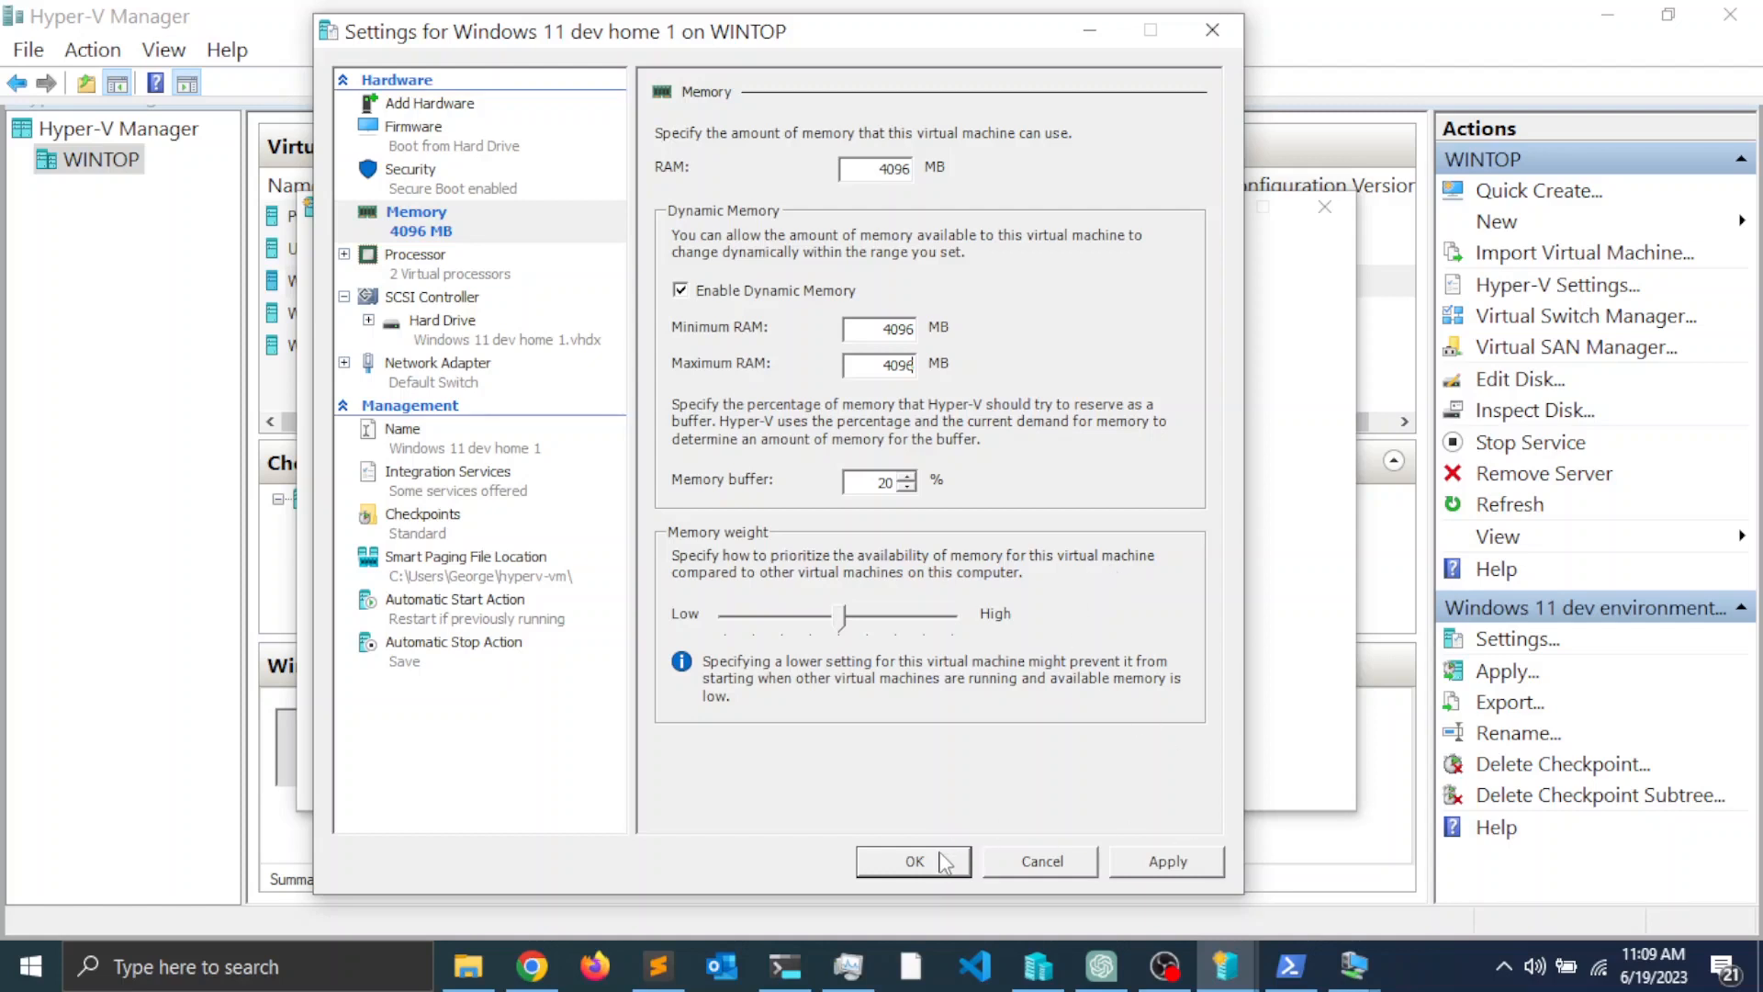
- Save the 4096 MB memory settings, connect to the VM and start it
click(913, 862)
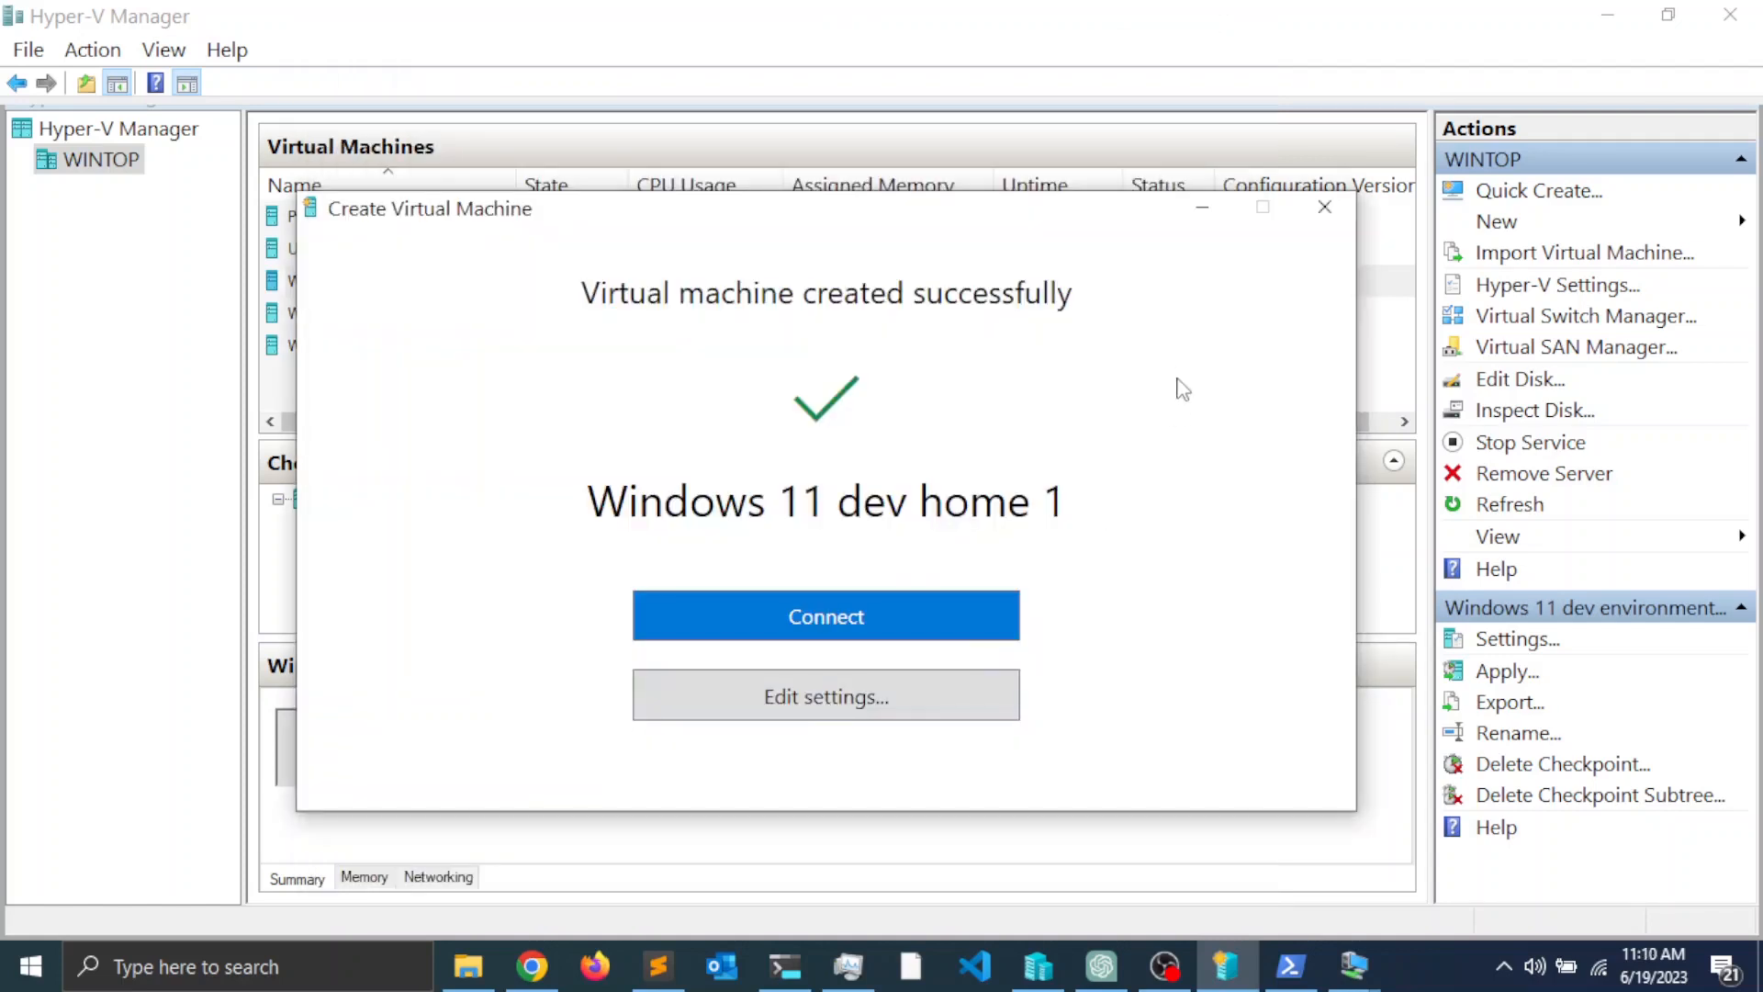
mouse_move(825, 617)
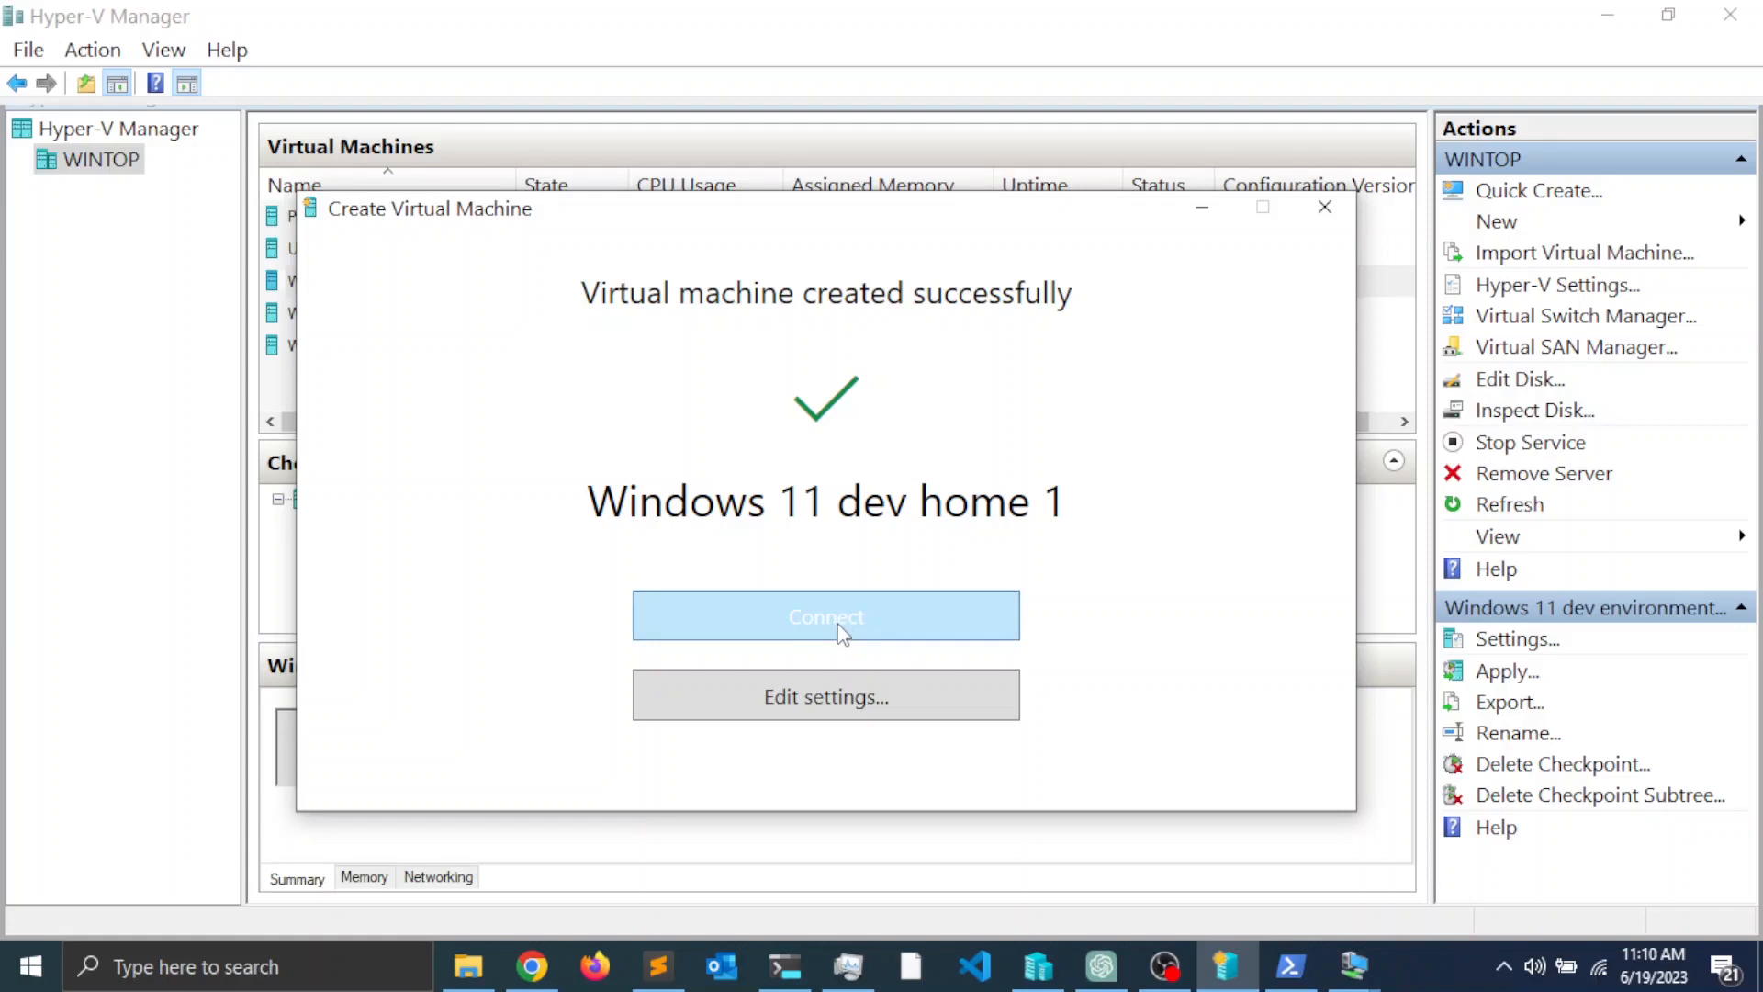
click(825, 615)
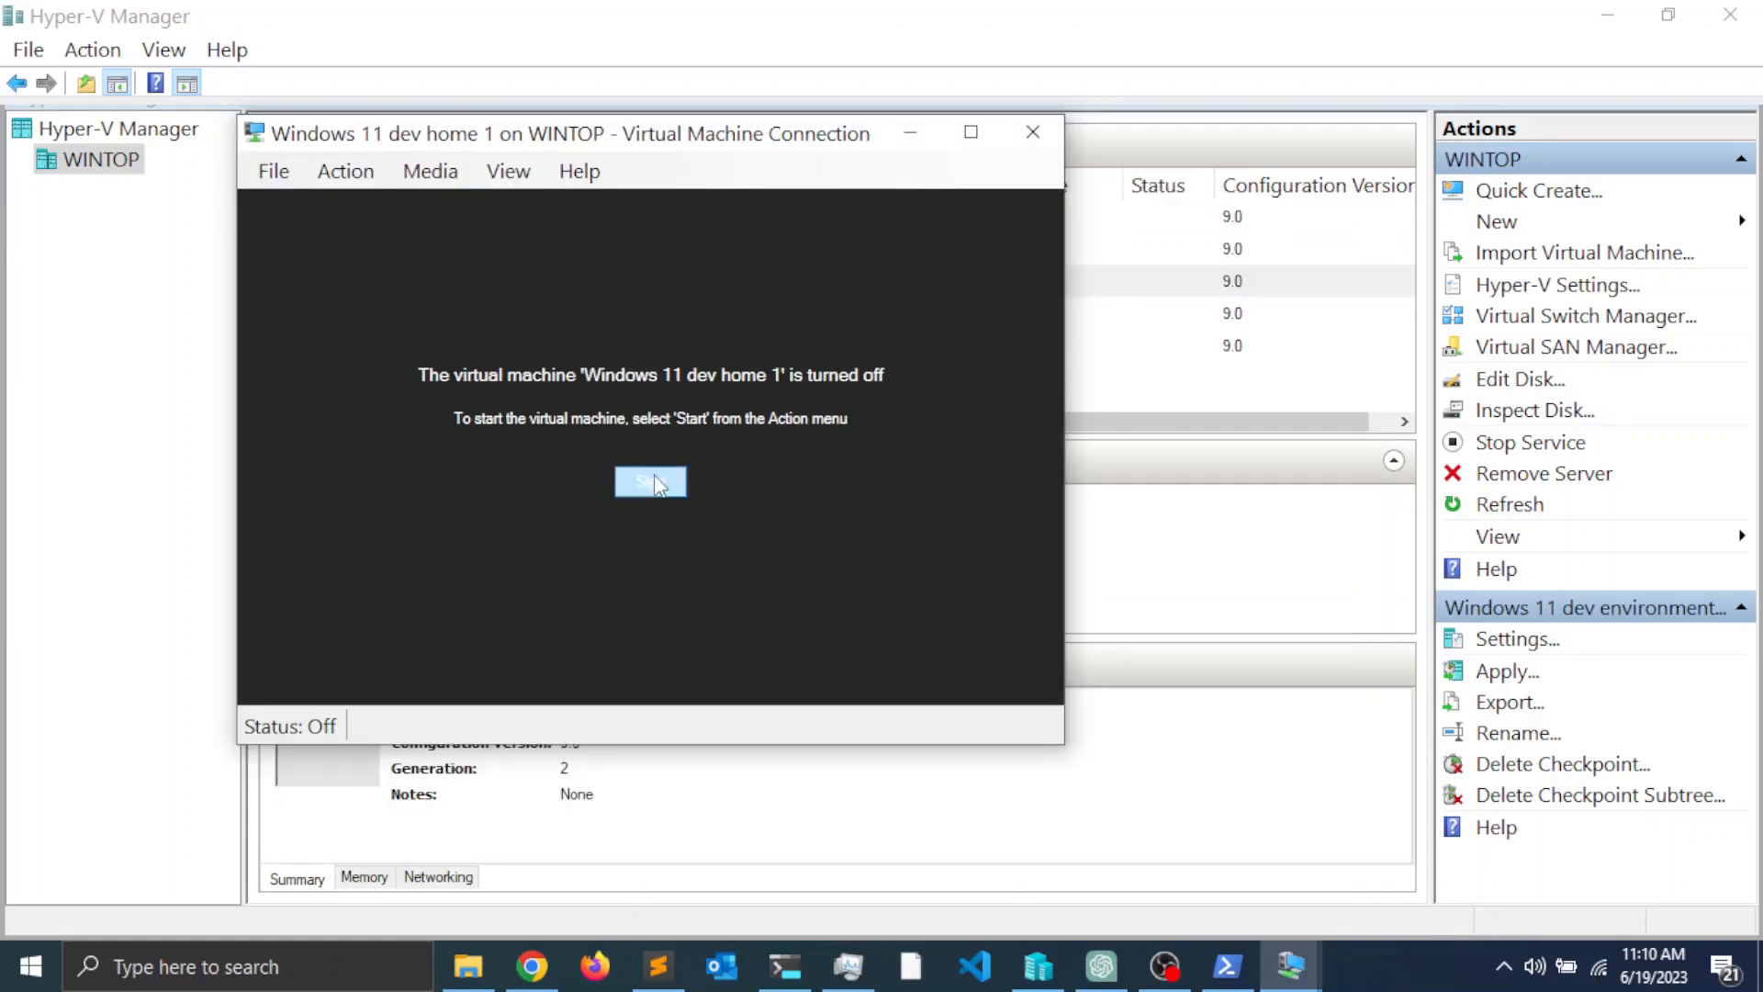
click(650, 481)
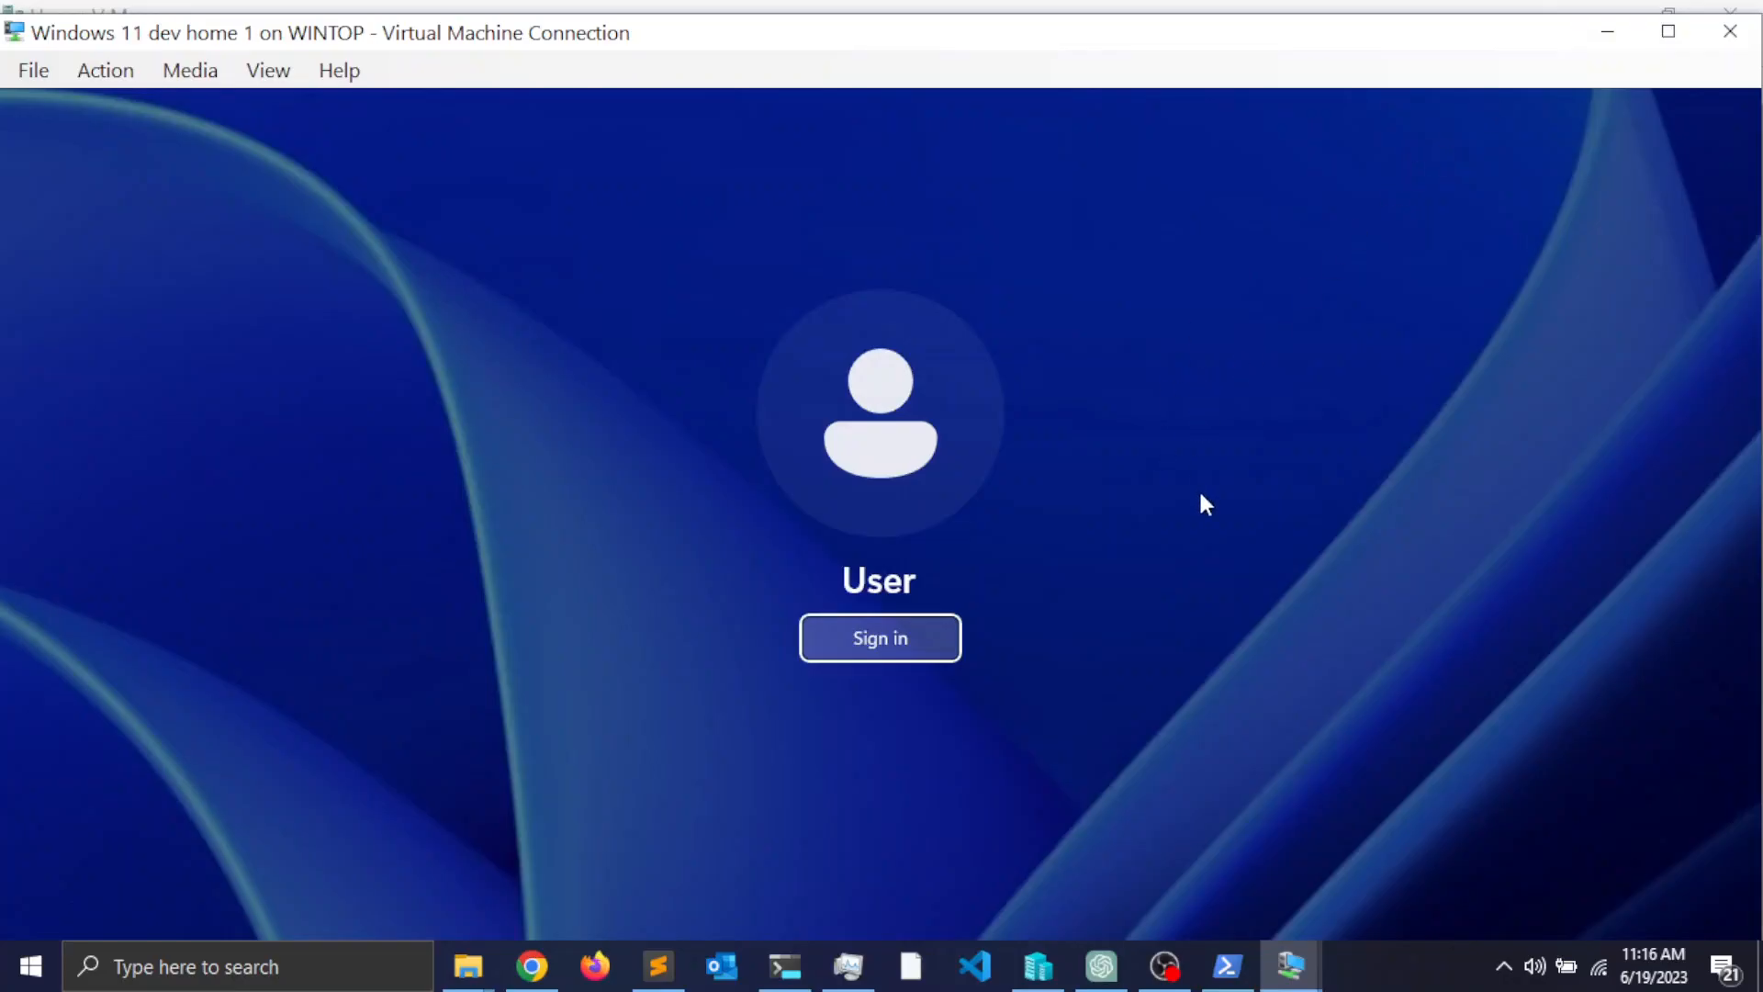
mouse_move(1566, 132)
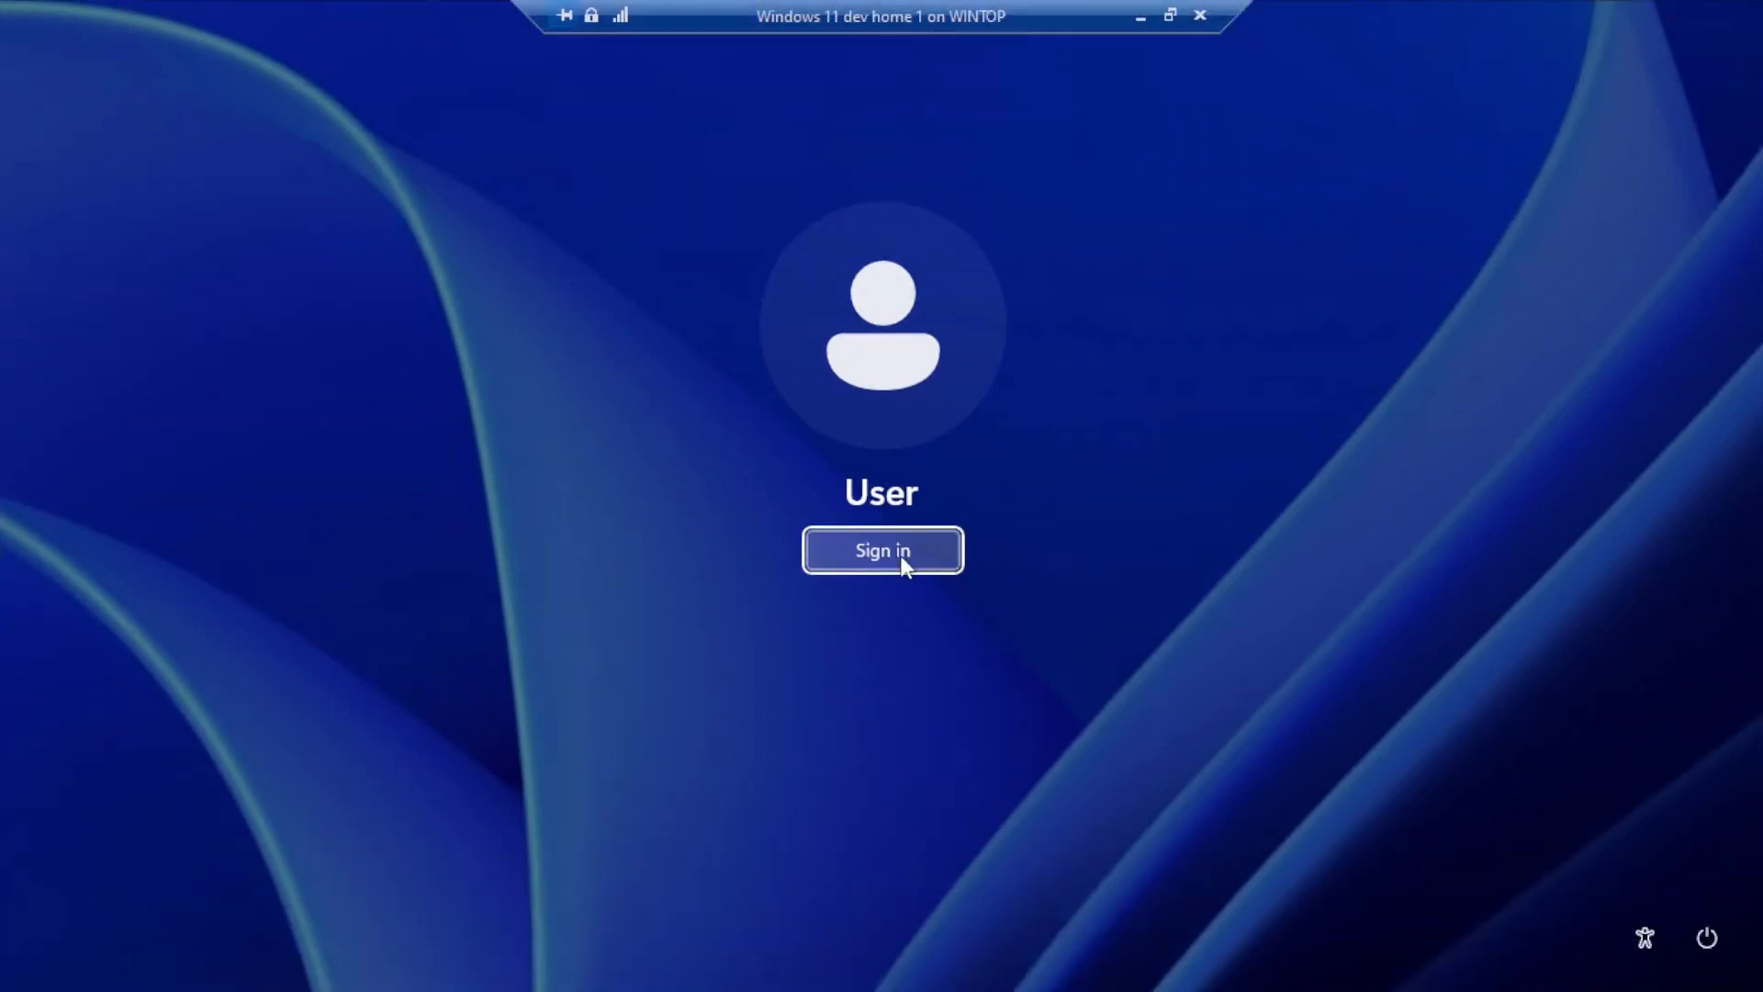
- Sign in on the Windows 11 guest's lock screen to begin account preparation
click(881, 550)
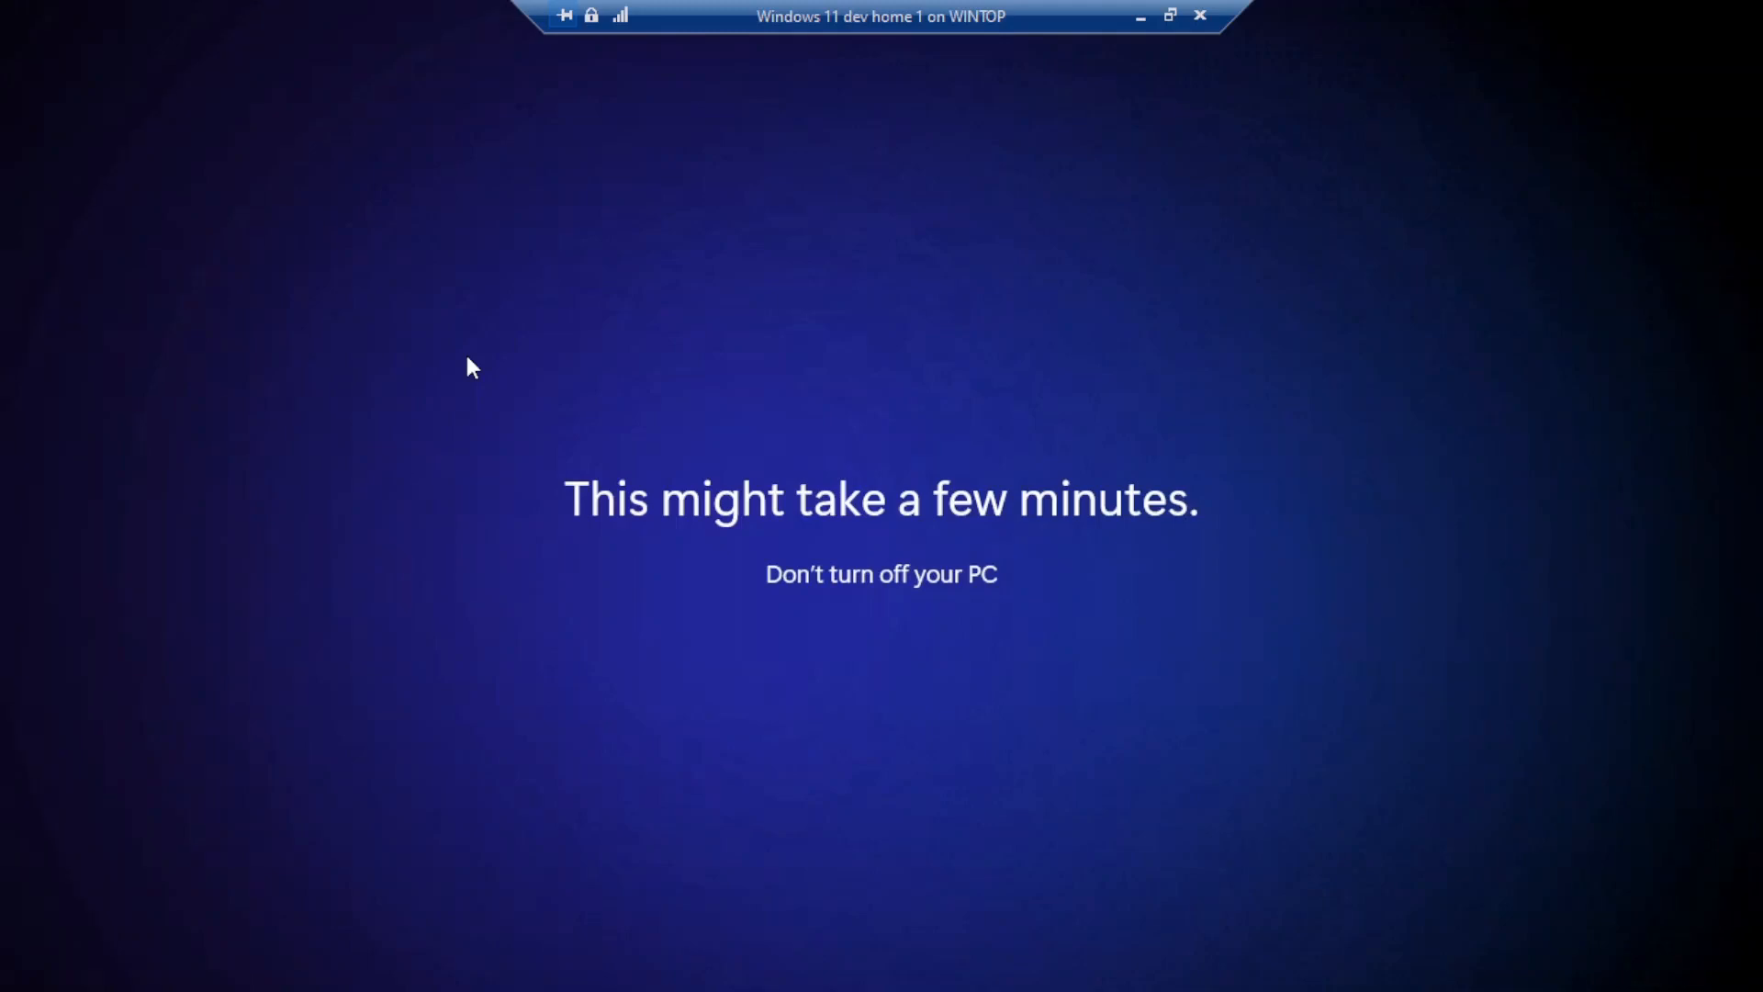
mouse_move(1140, 22)
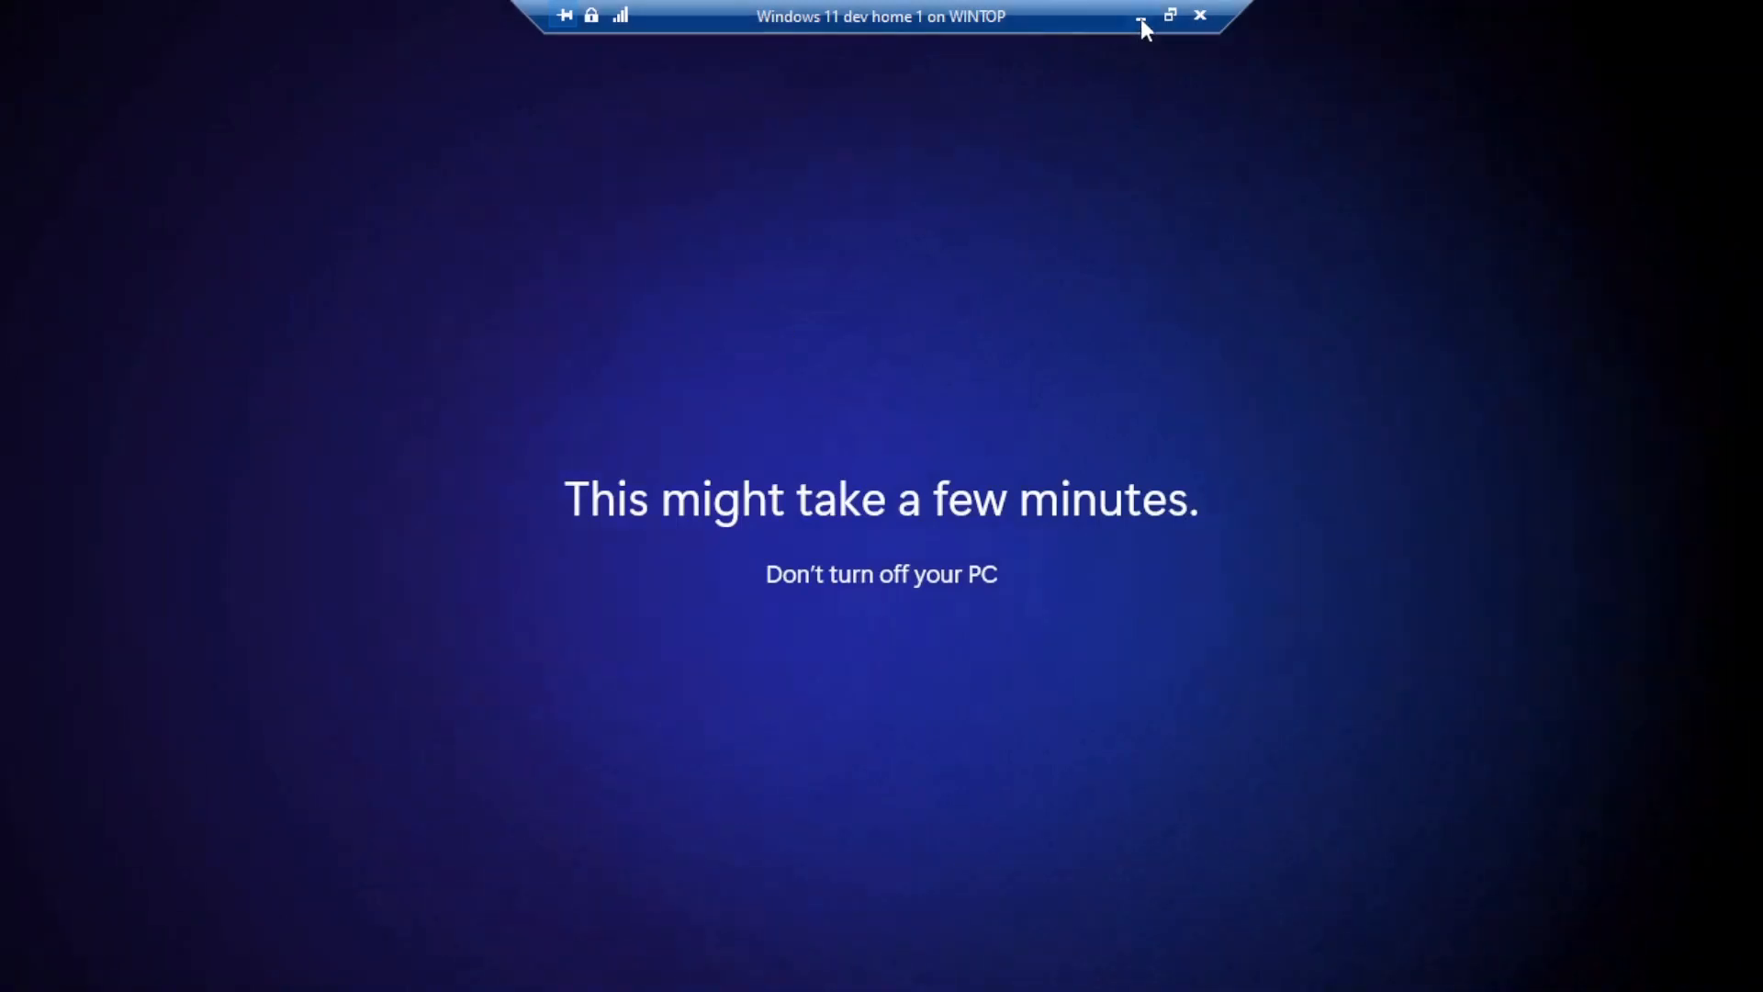
mouse_move(1141, 24)
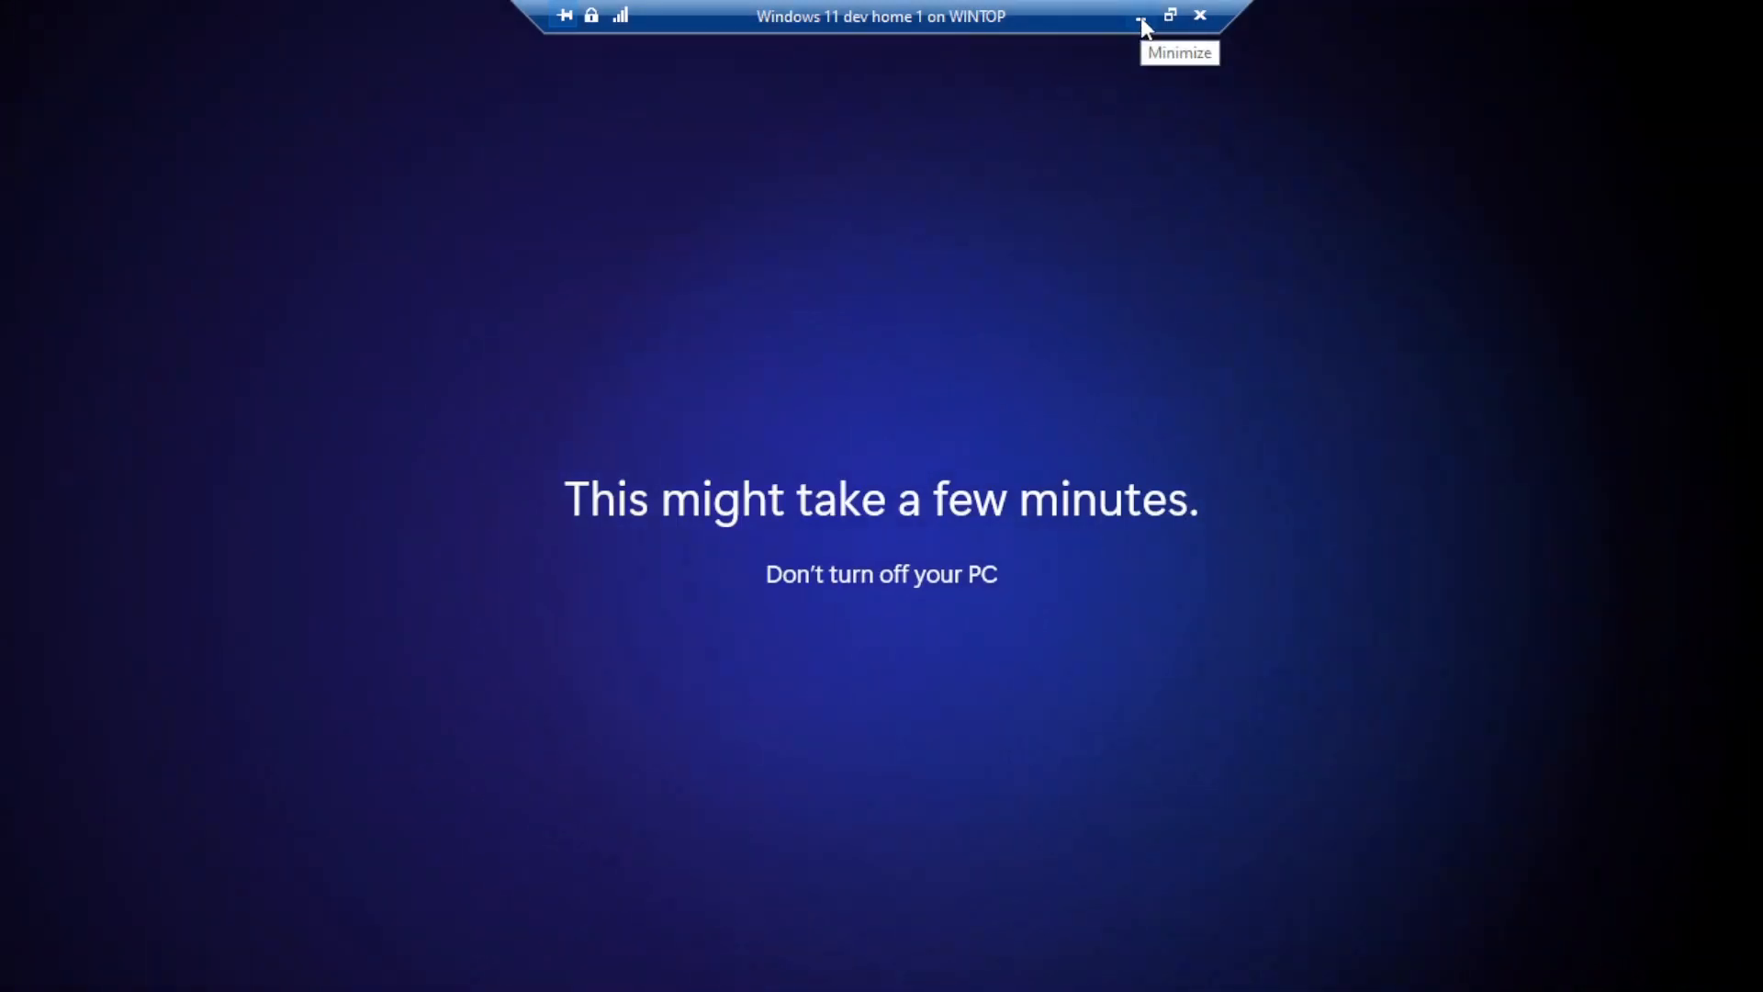